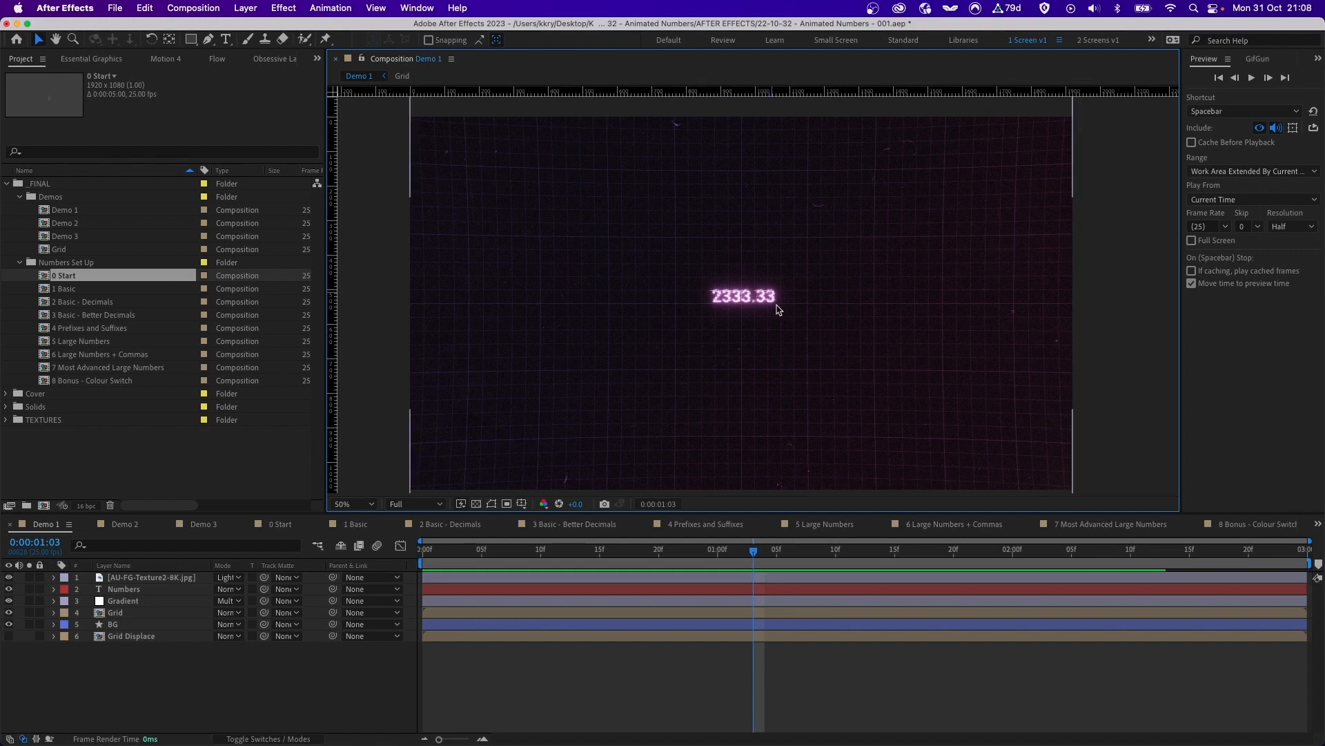
pyautogui.moveTo(756, 294)
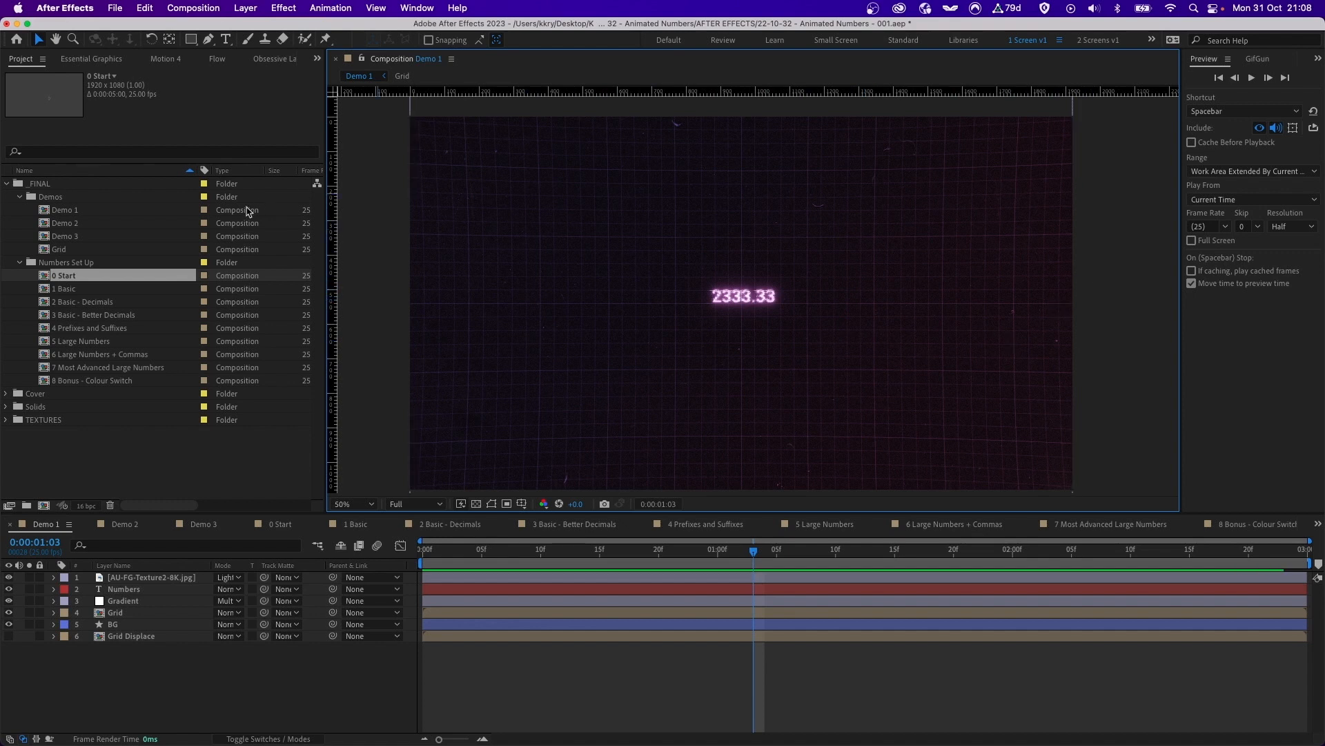
# Preview the Demo 2 counter, then bring up Demo 3 with its BTC 62,666.67 counter.
pyautogui.click(125, 524)
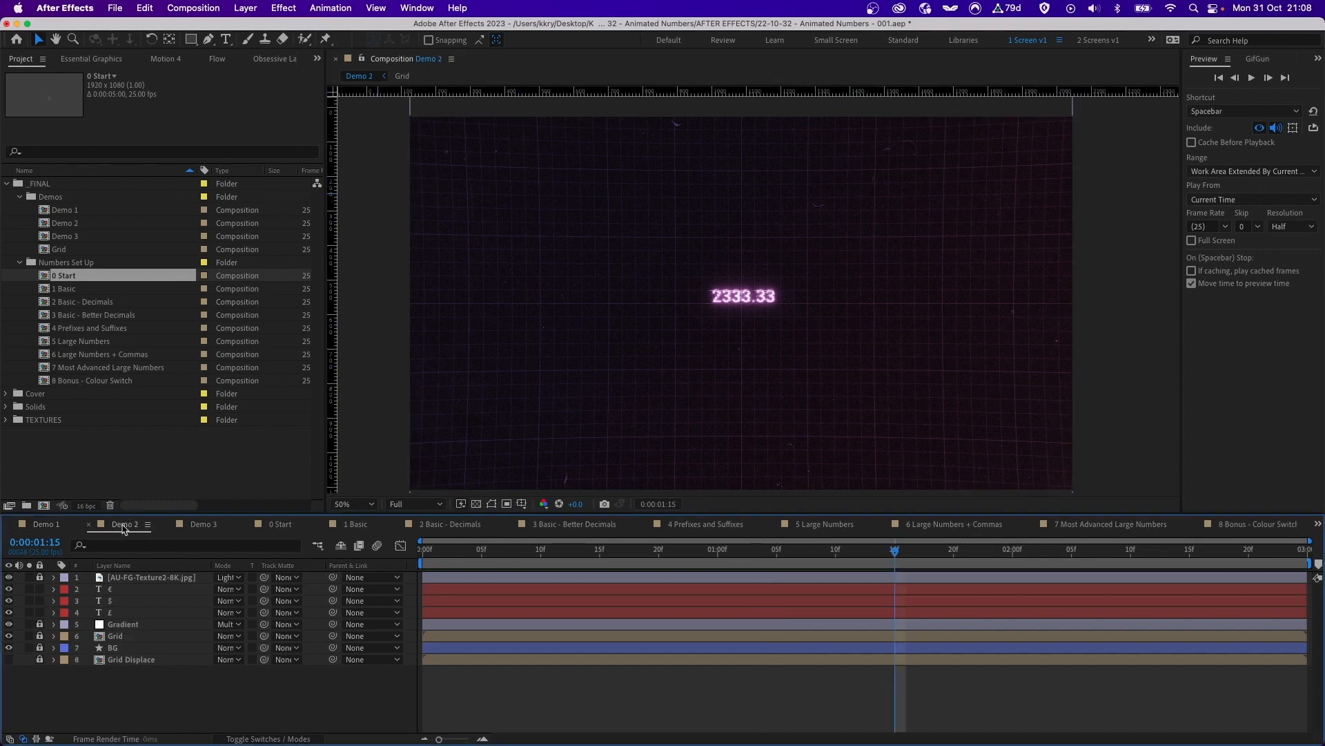
pyautogui.click(203, 525)
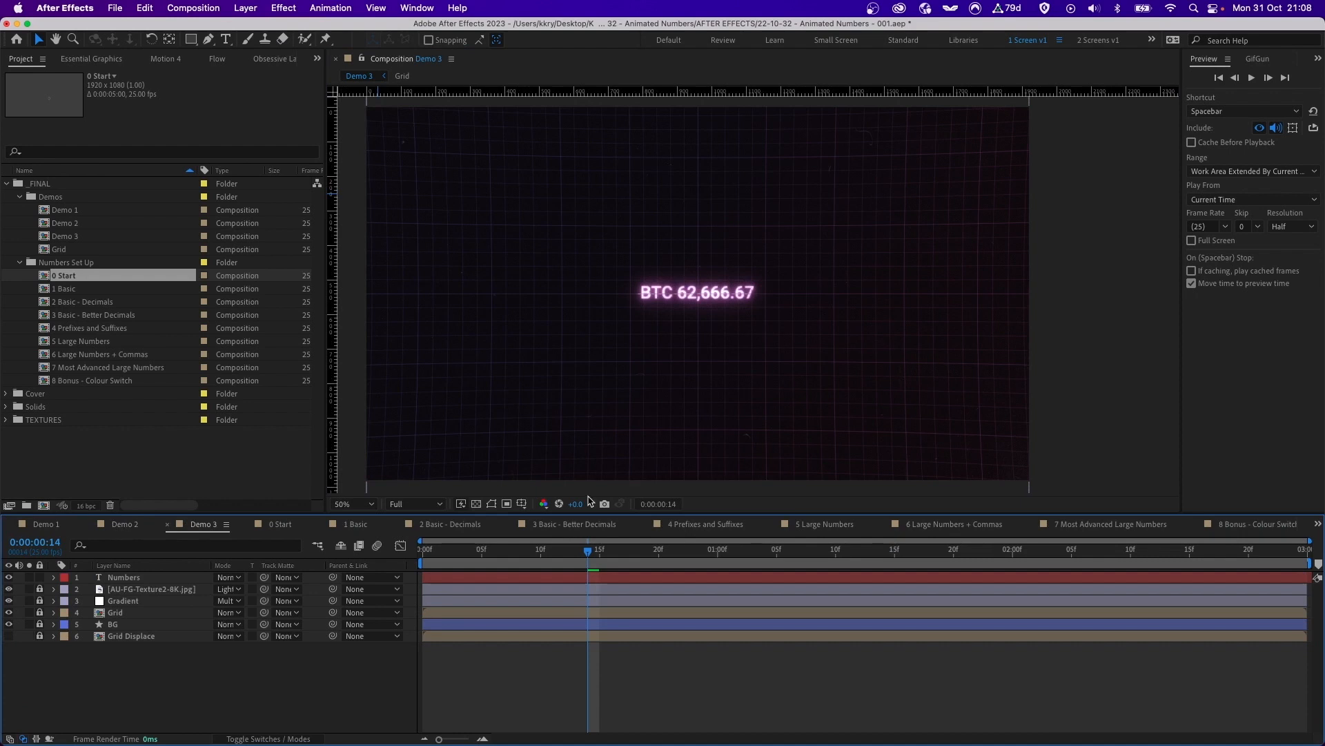
pyautogui.moveTo(742, 262)
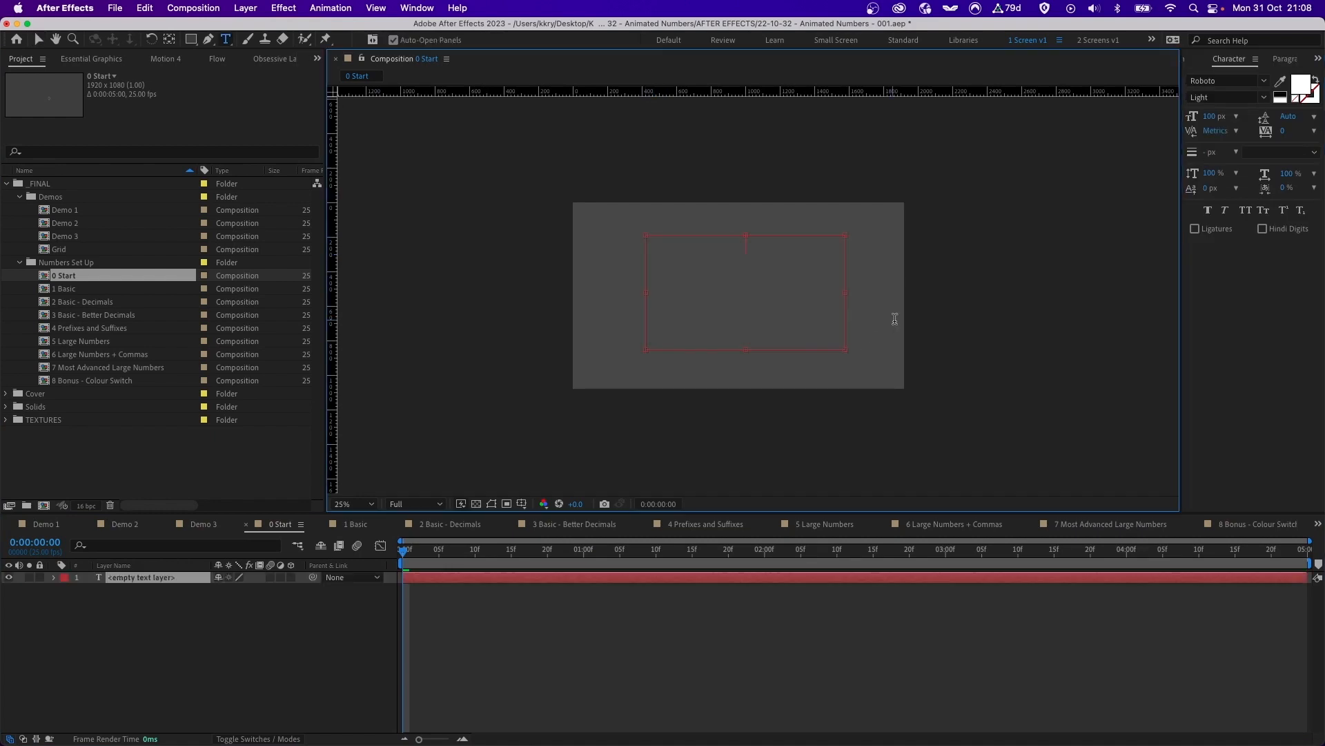
pyautogui.moveTo(919, 387)
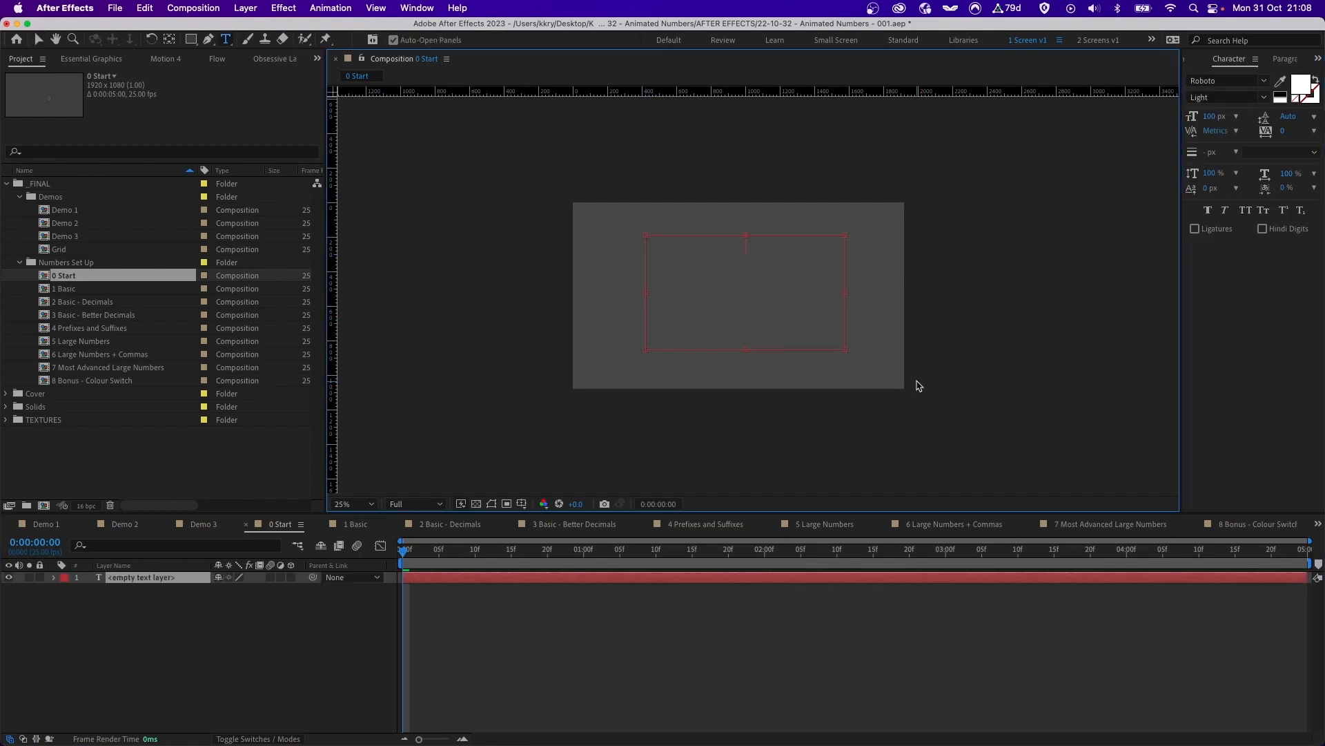
# Name the new text layer 'Text' so it can show the slider's raw value.
pyautogui.write('Text')
pyautogui.write('sou')
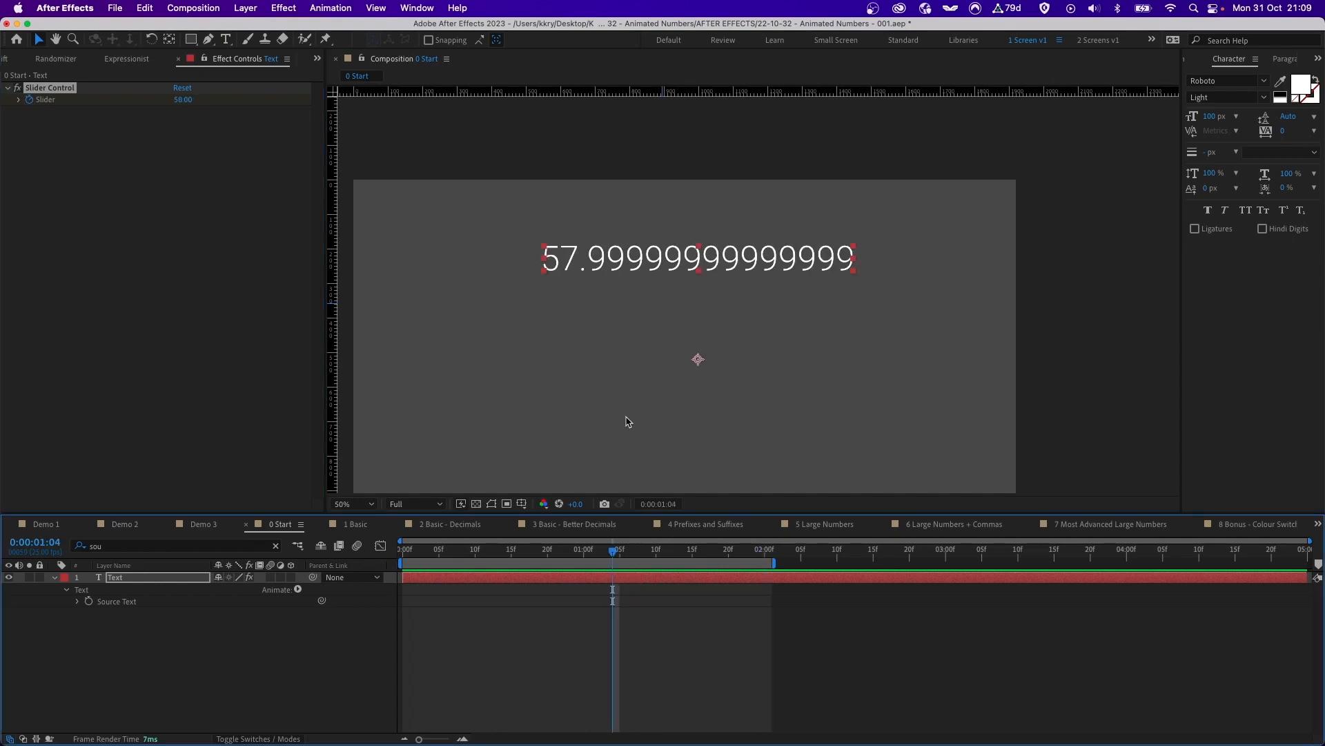
pyautogui.moveTo(635, 409)
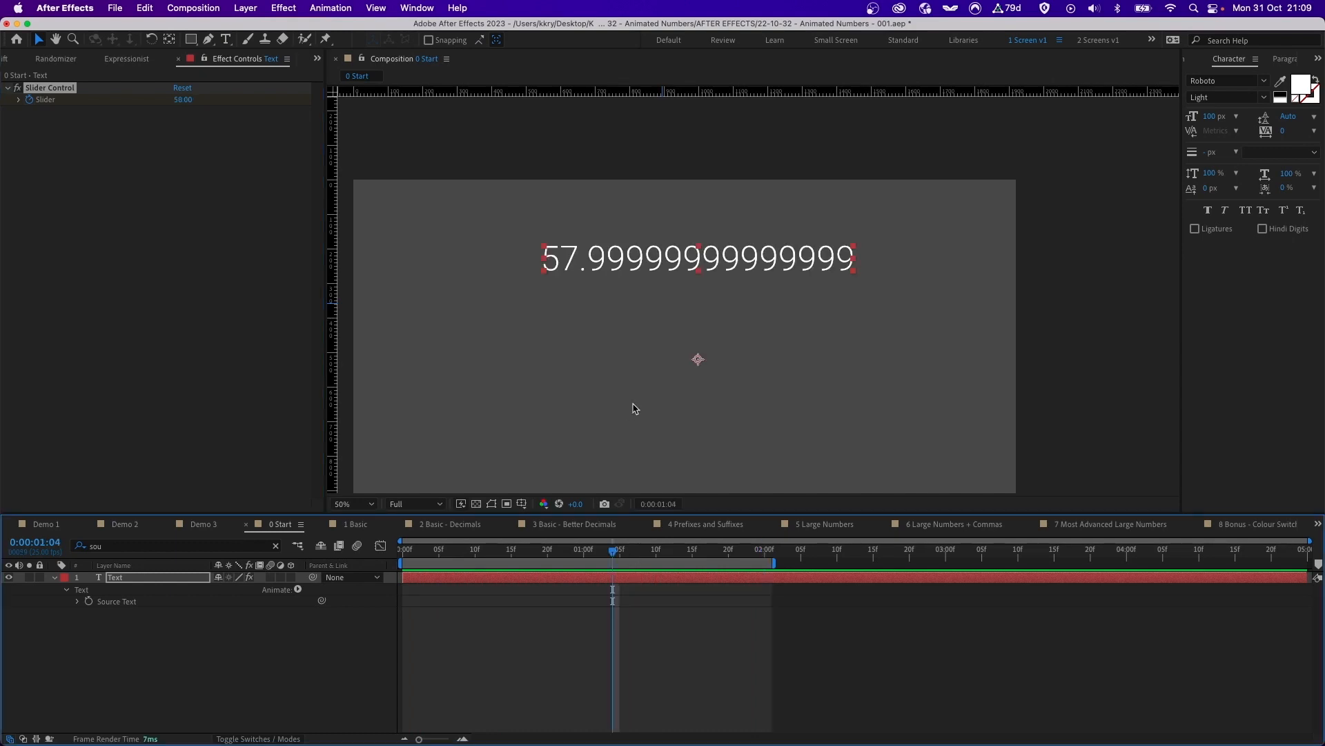
pyautogui.moveTo(618, 297)
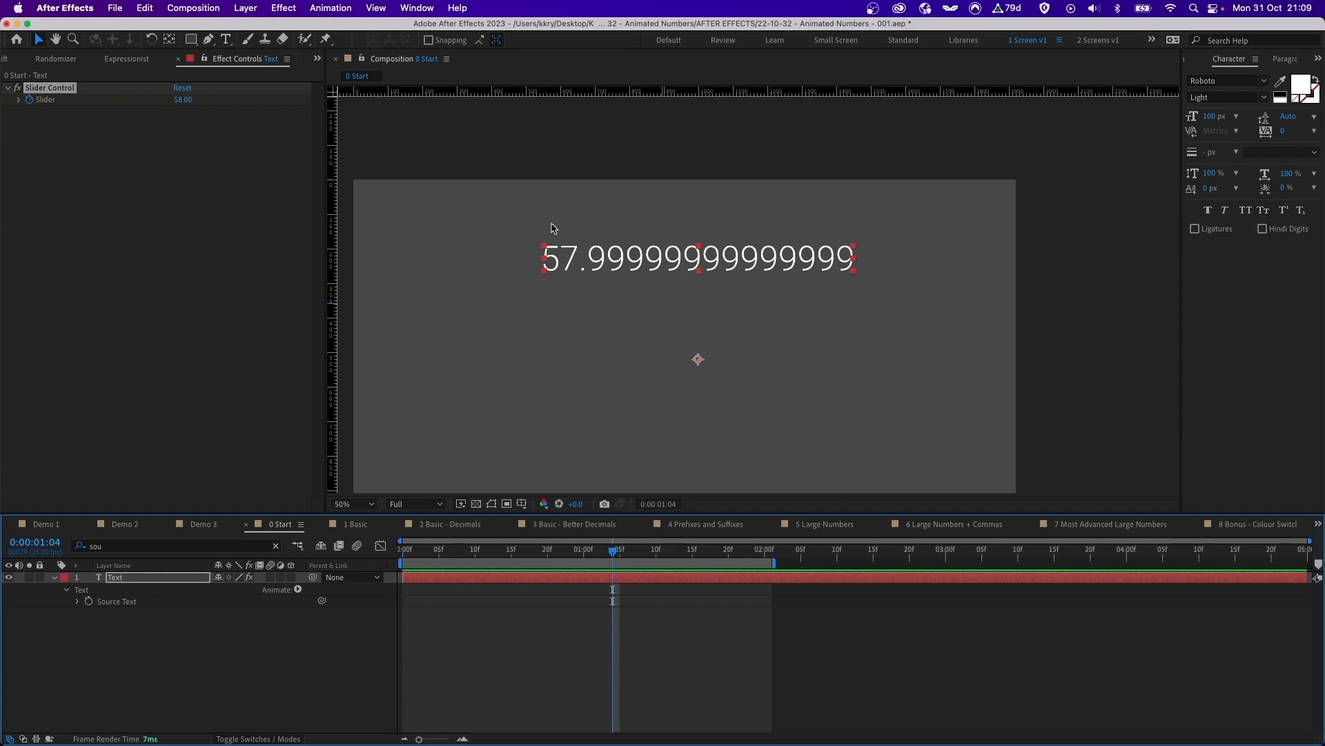
pyautogui.moveTo(495, 653)
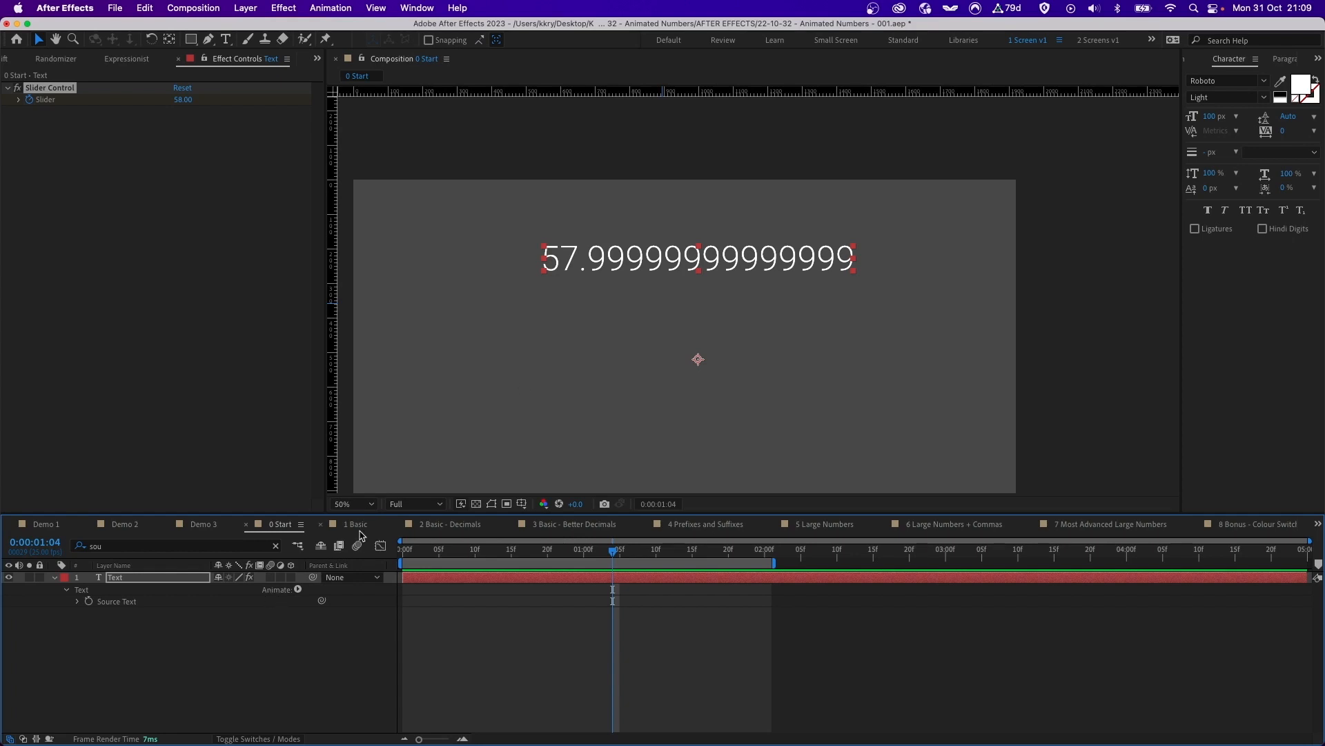
# Switch to 1 Basic and highlight the numCTRL variable in its Math.round expression.
pyautogui.click(355, 523)
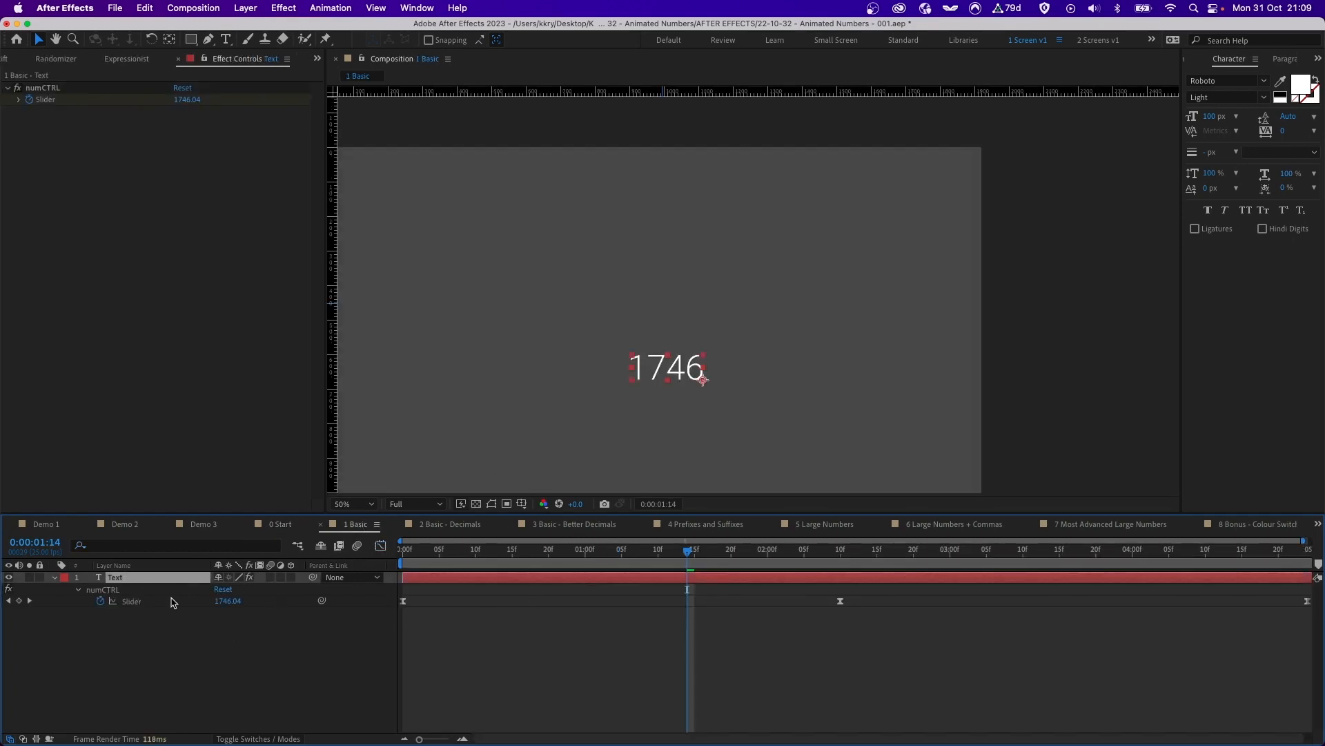
pyautogui.moveTo(135, 579)
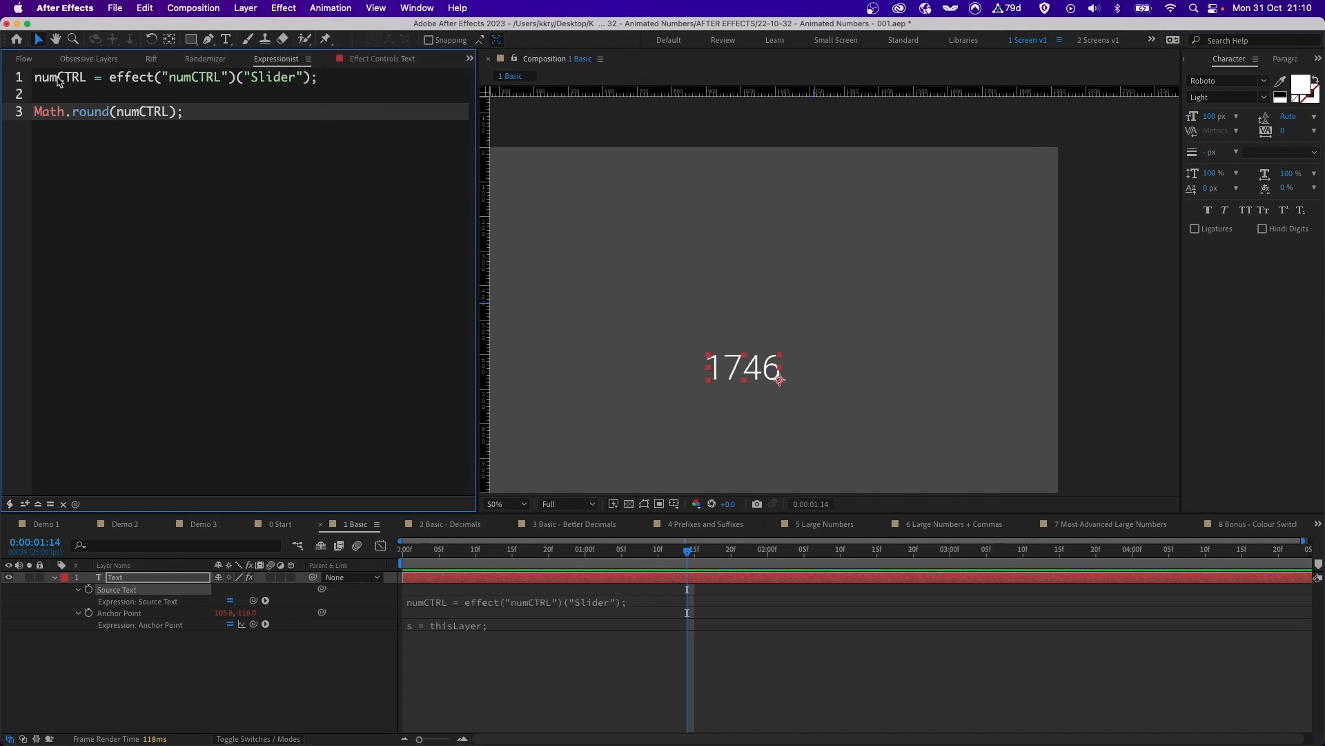
pyautogui.doubleClick(53, 76)
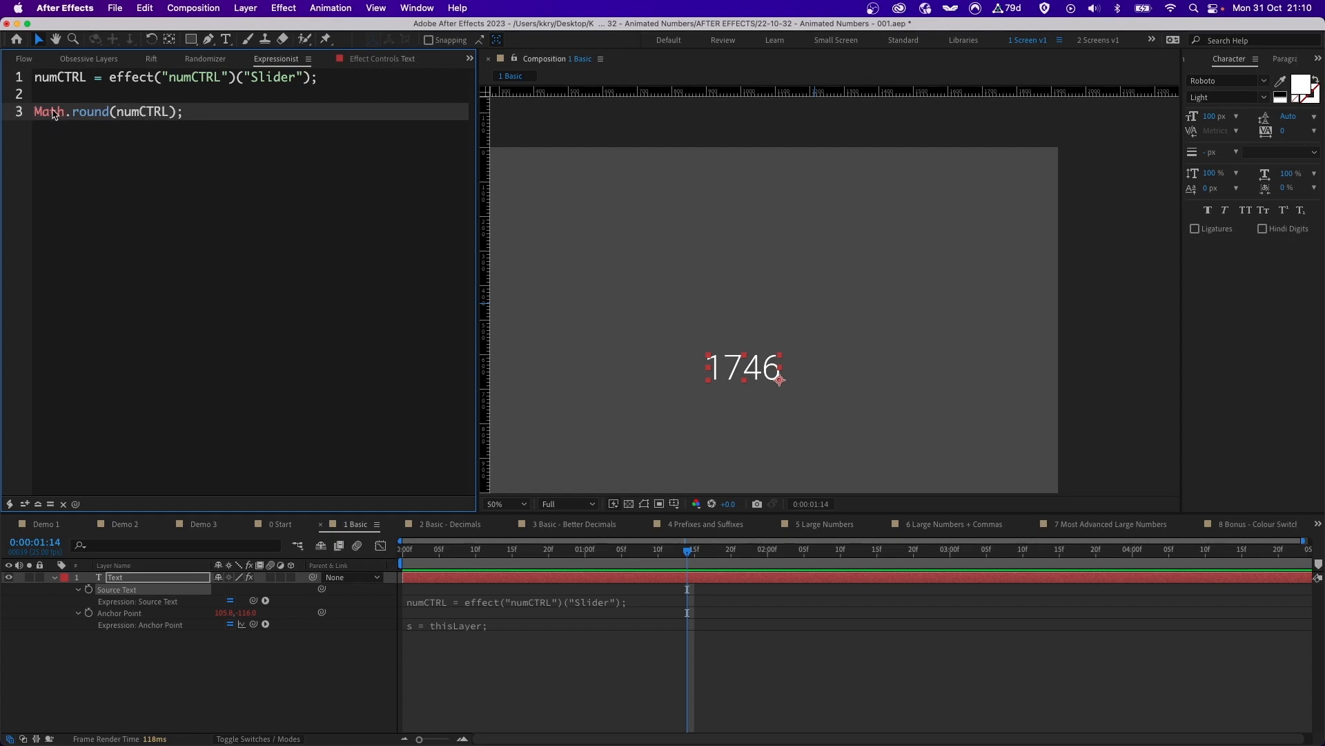
pyautogui.moveTo(477, 430)
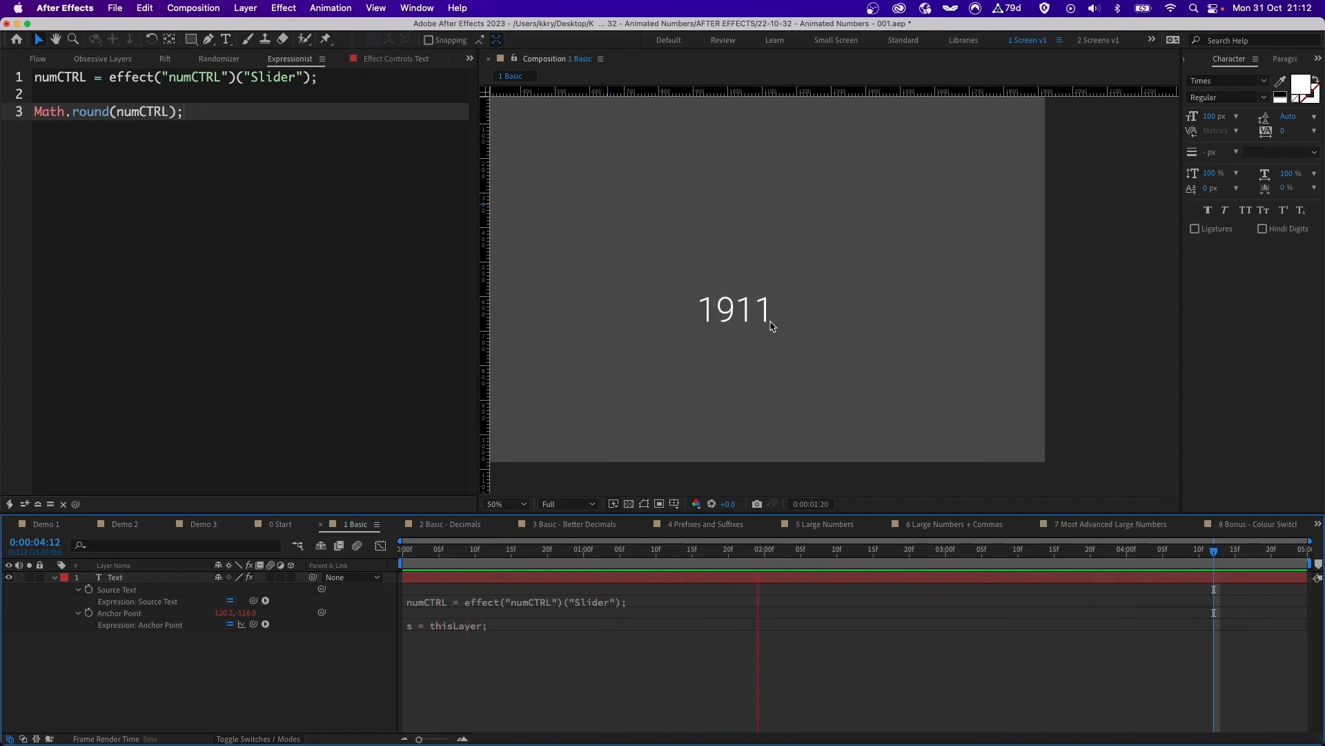
# Switch to the 2 Basic - Decimals composition rounding numCTRL to three decimals.
pyautogui.click(451, 525)
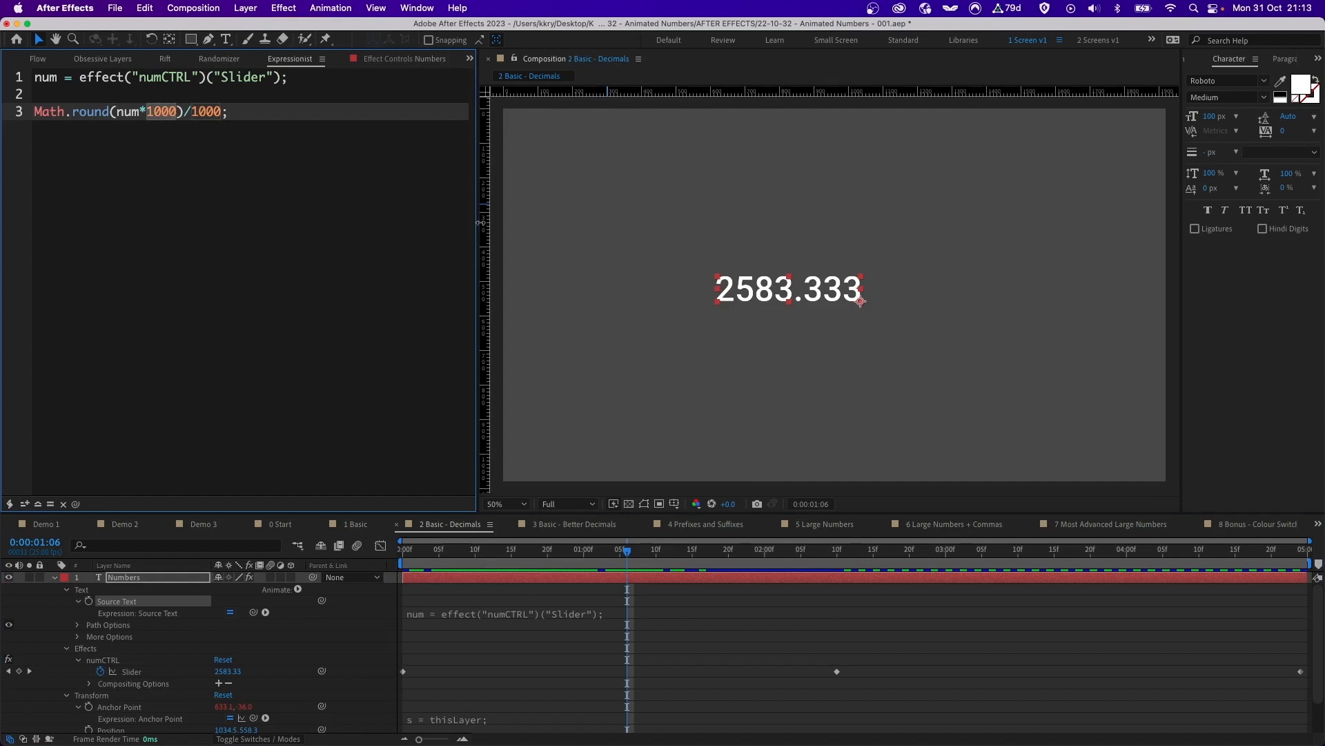
pyautogui.moveTo(759, 263)
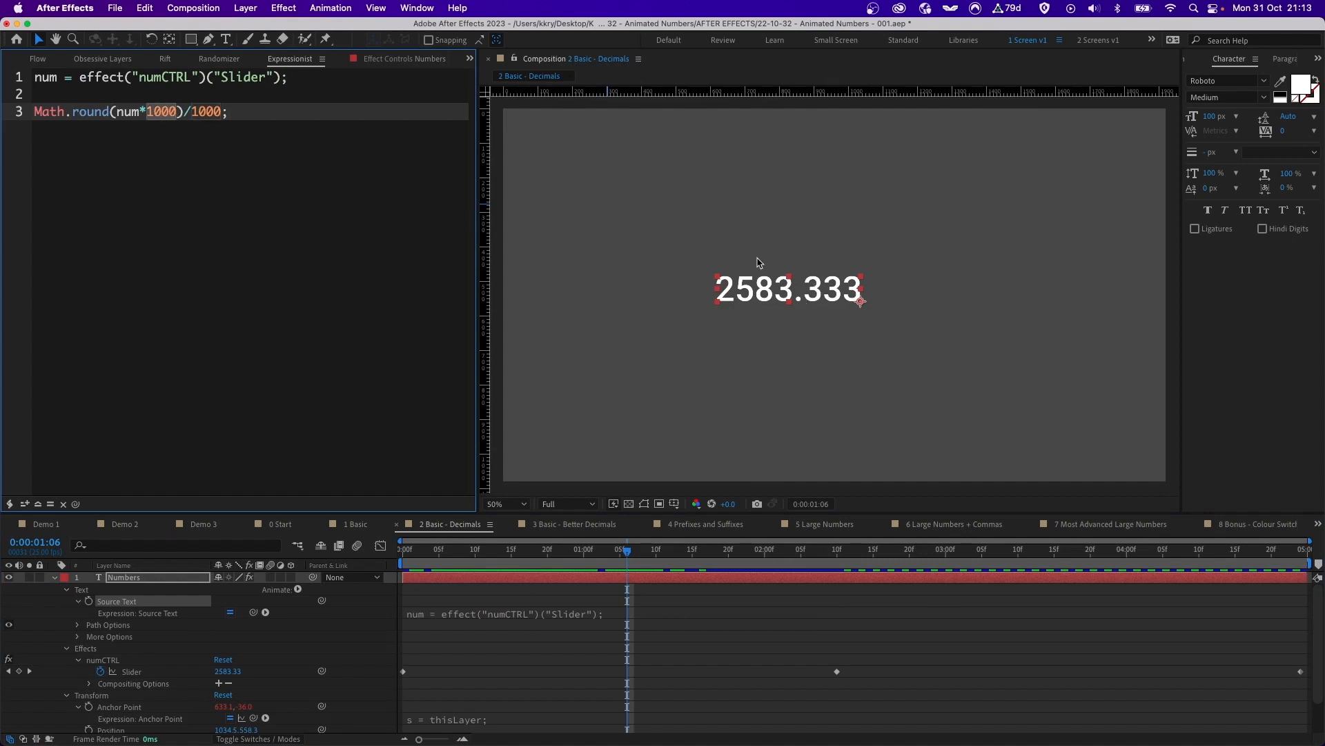
pyautogui.moveTo(809, 305)
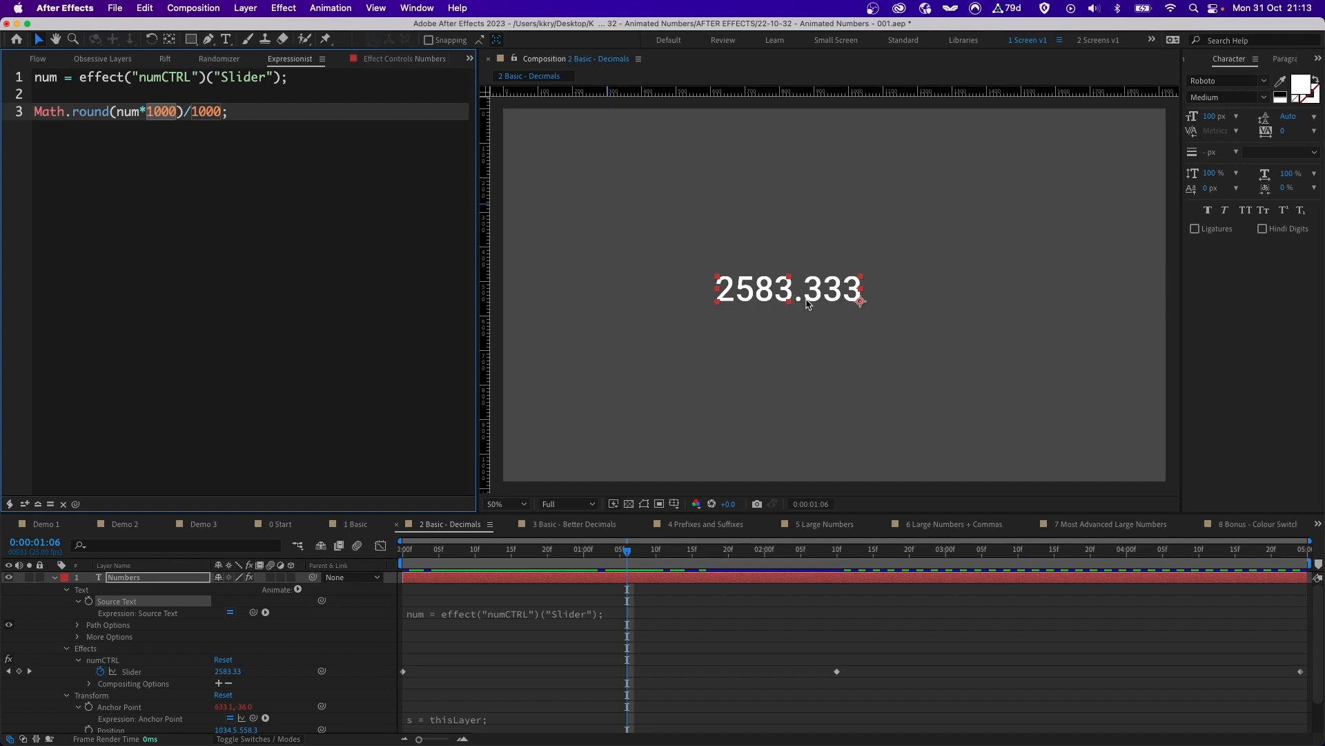
pyautogui.moveTo(863, 309)
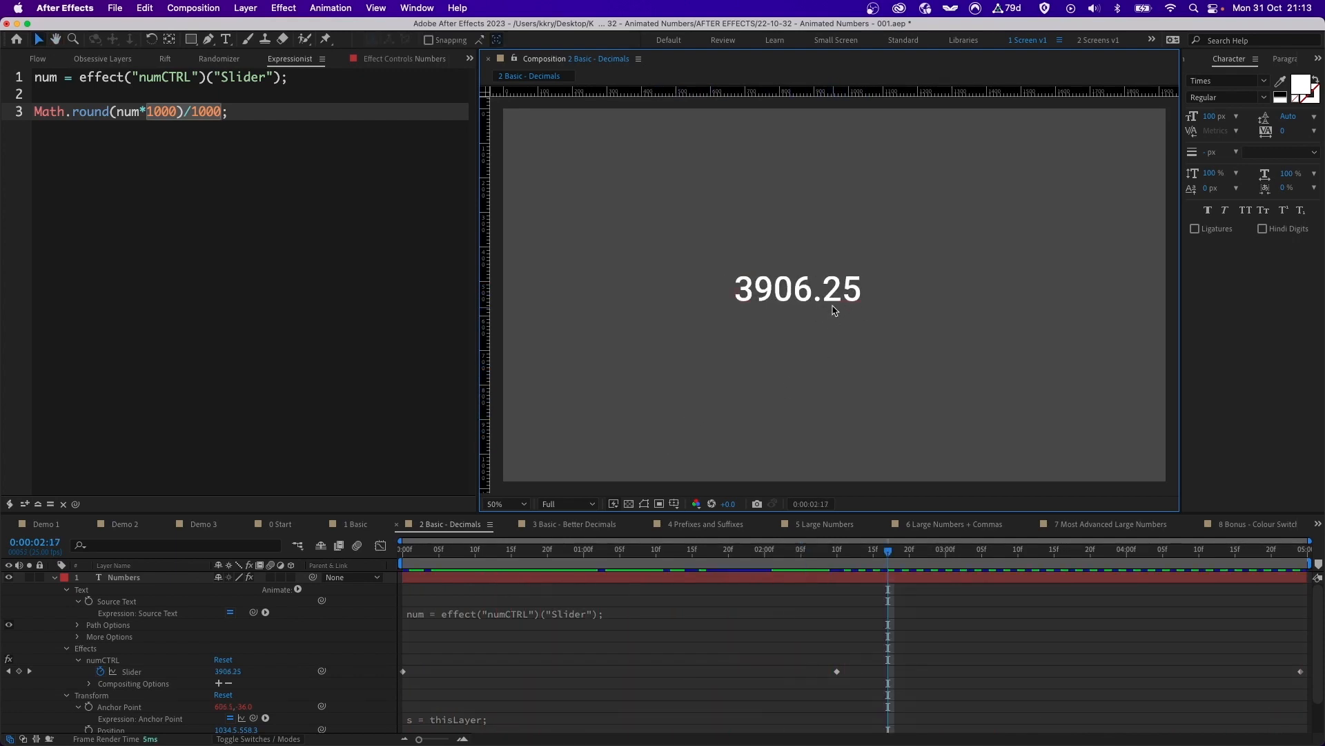
pyautogui.moveTo(856, 307)
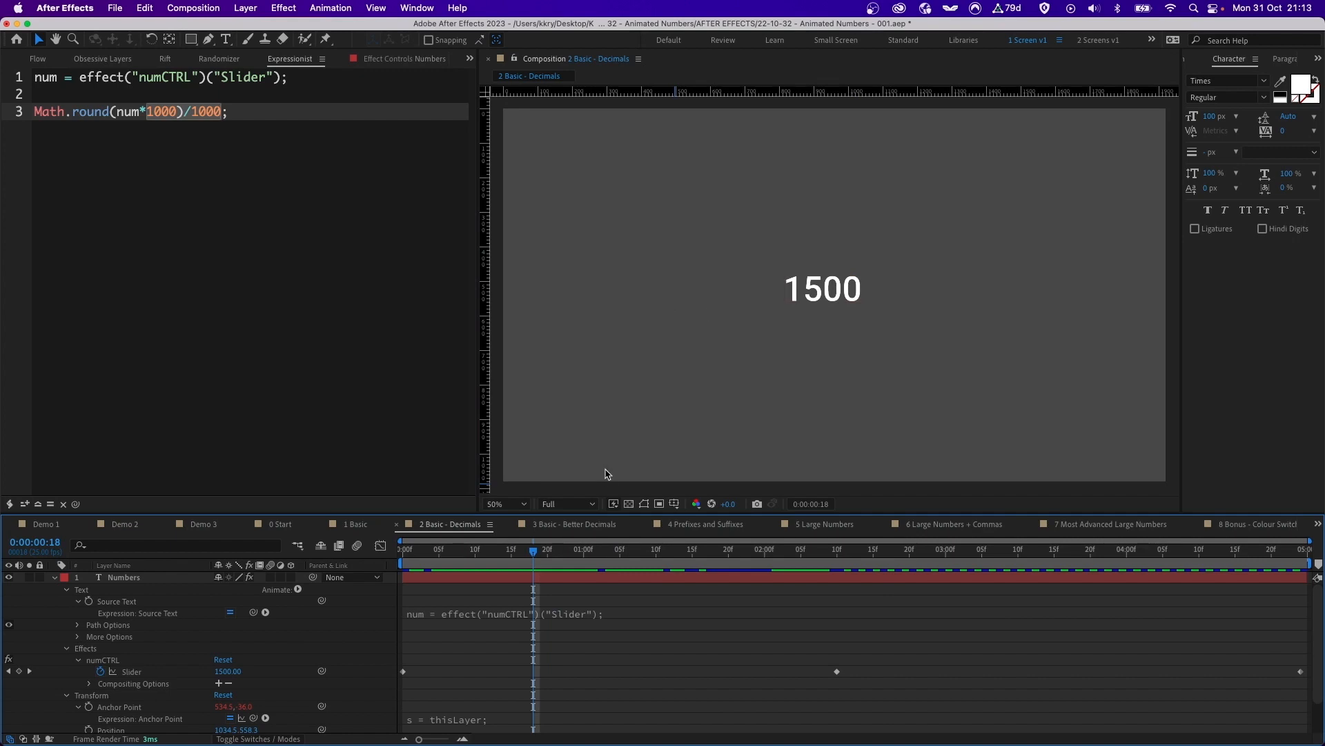
pyautogui.moveTo(574, 518)
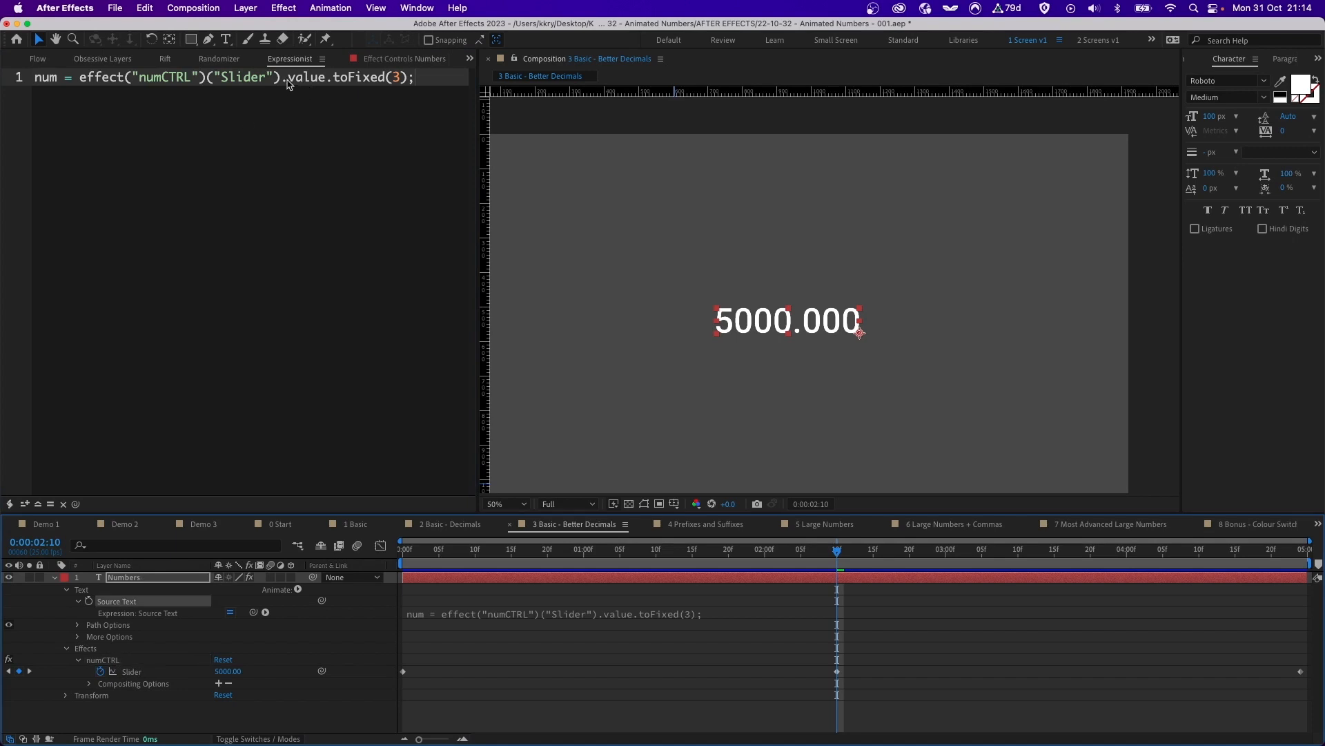
pyautogui.moveTo(372, 91)
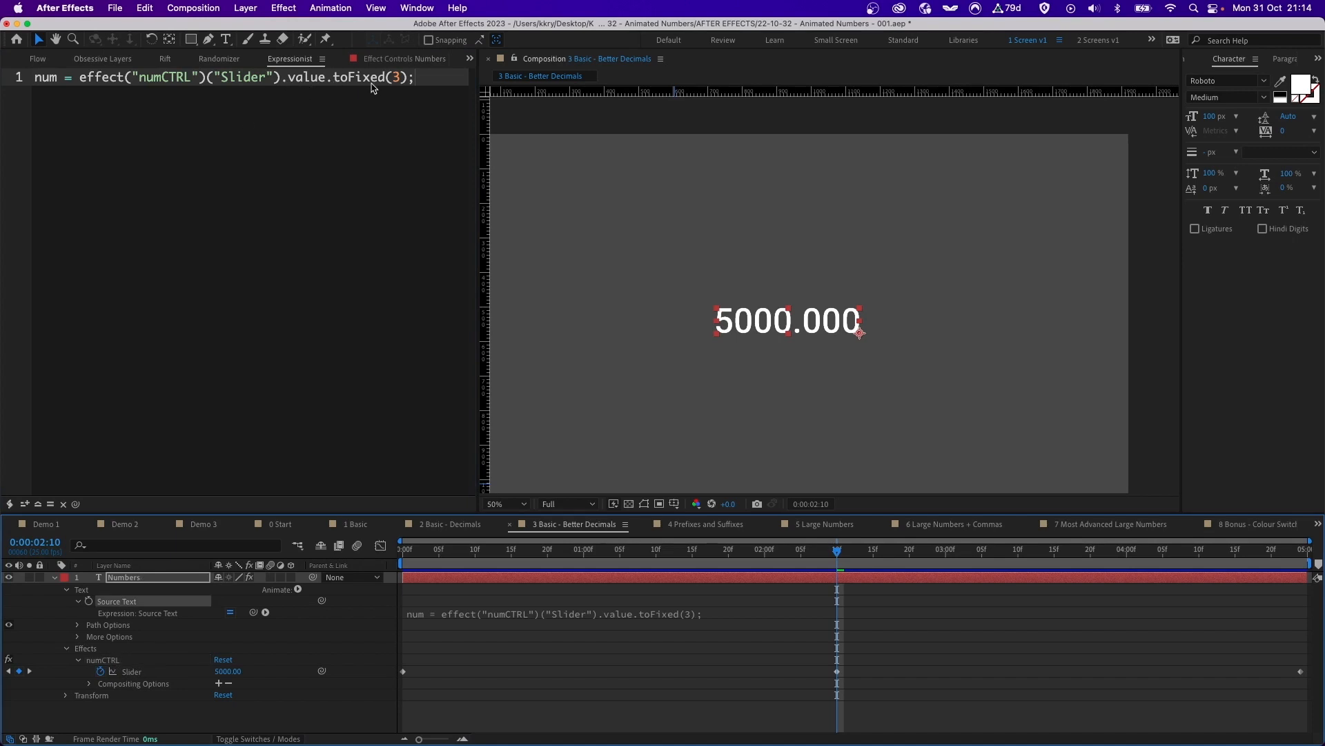
pyautogui.moveTo(403, 85)
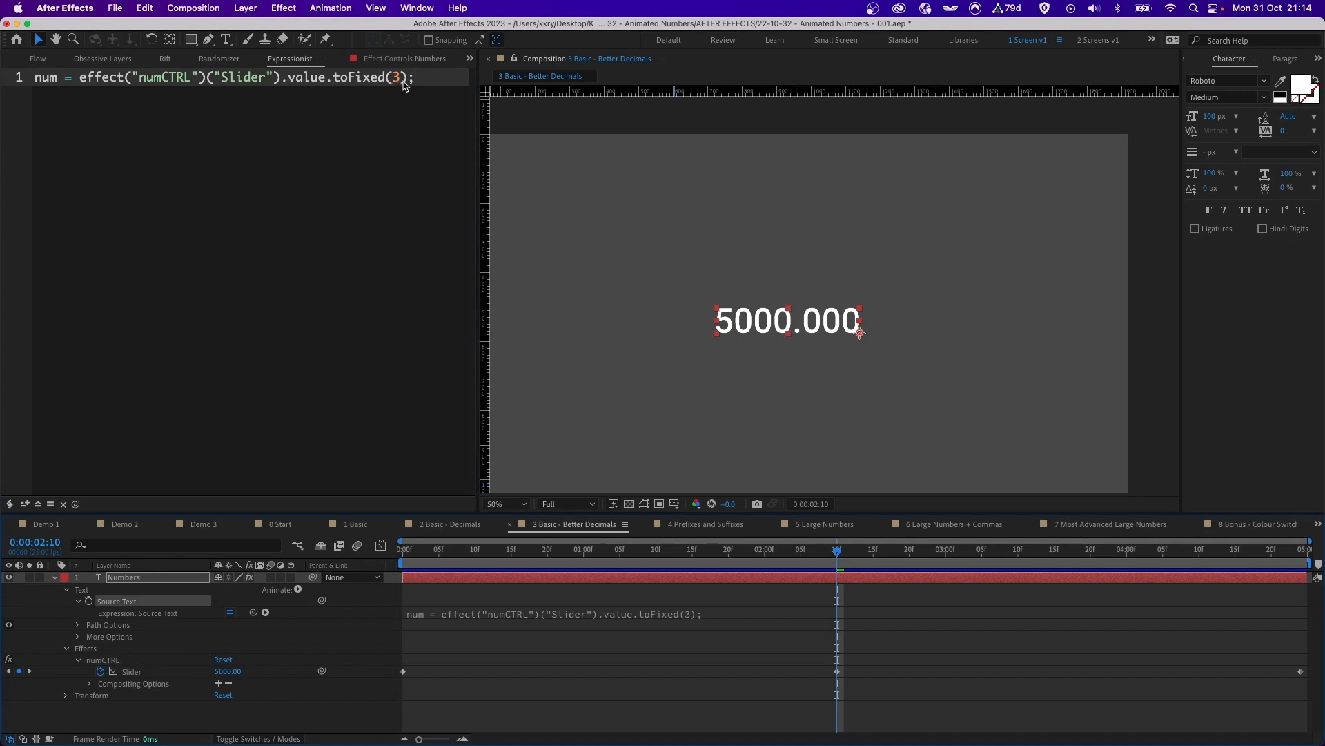
pyautogui.moveTo(43, 80)
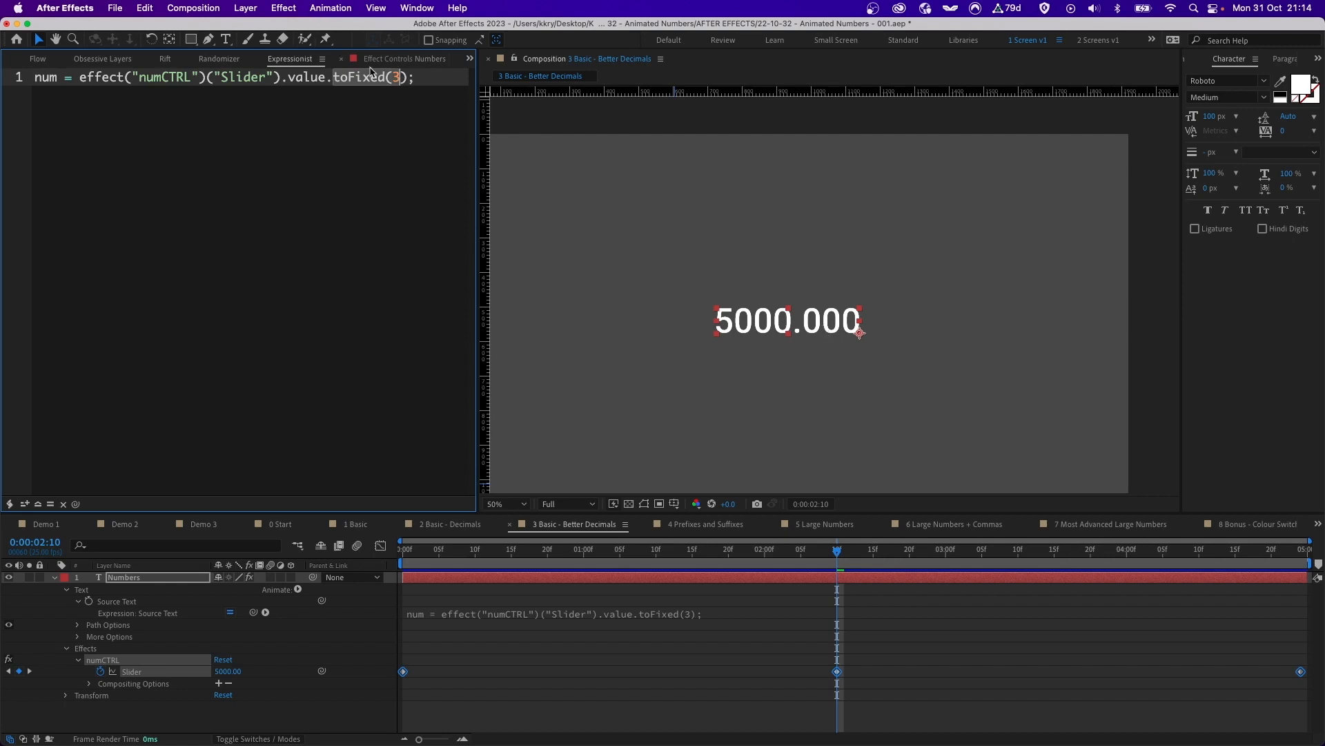
# Change the toFixed argument to 5 so the counter reads 4250.00000.
pyautogui.write('5')
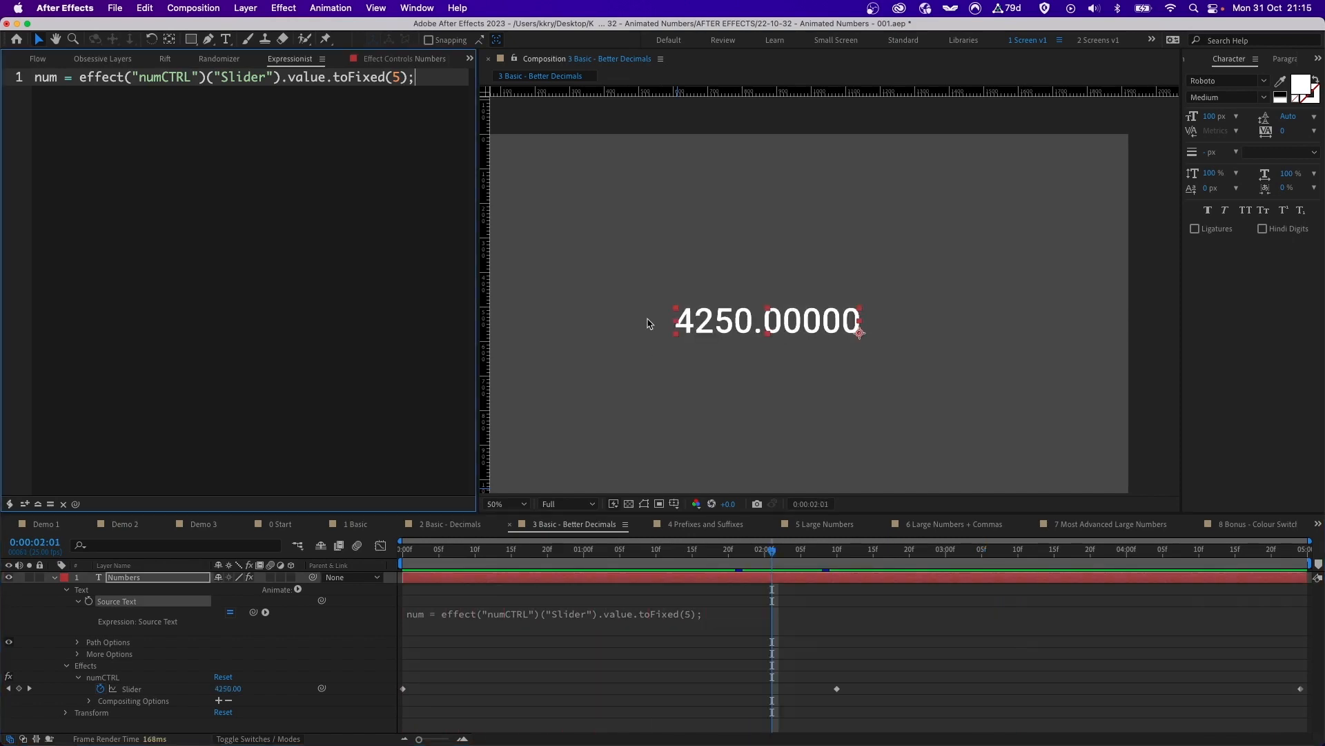
pyautogui.moveTo(639, 333)
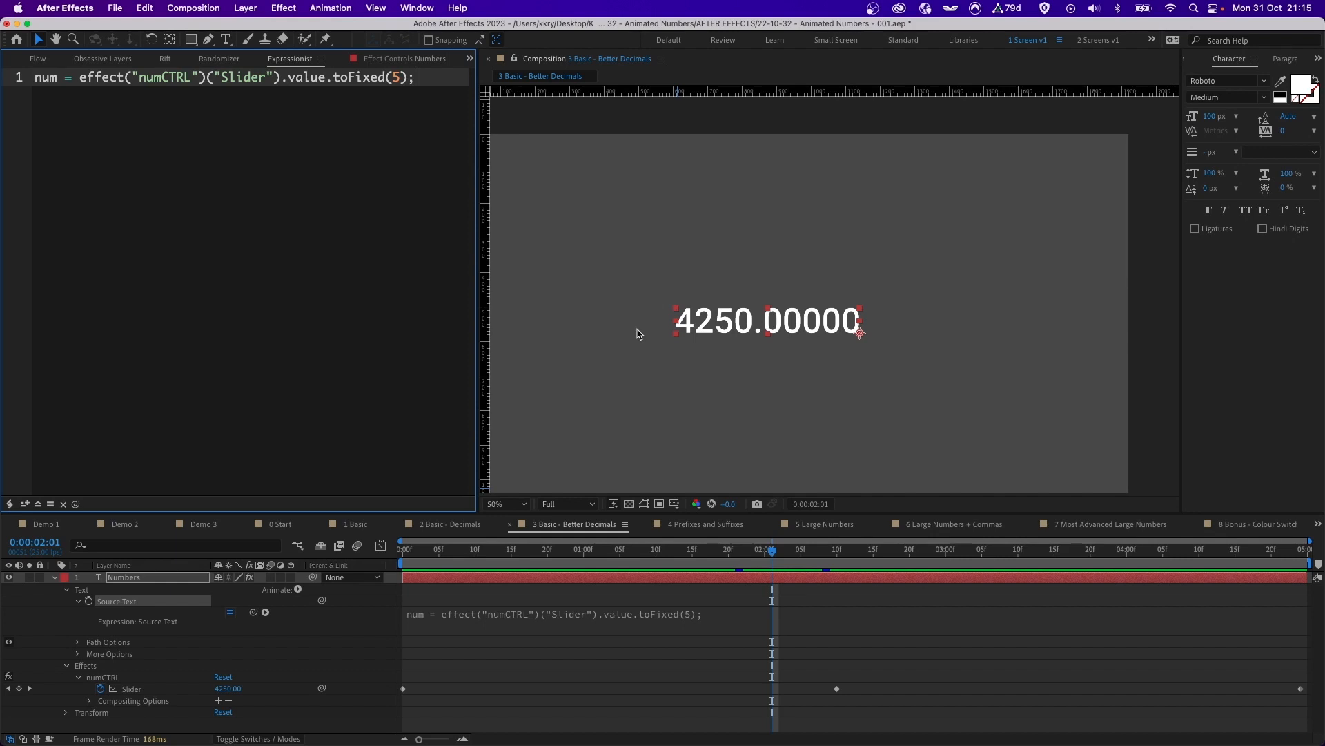
pyautogui.moveTo(678, 340)
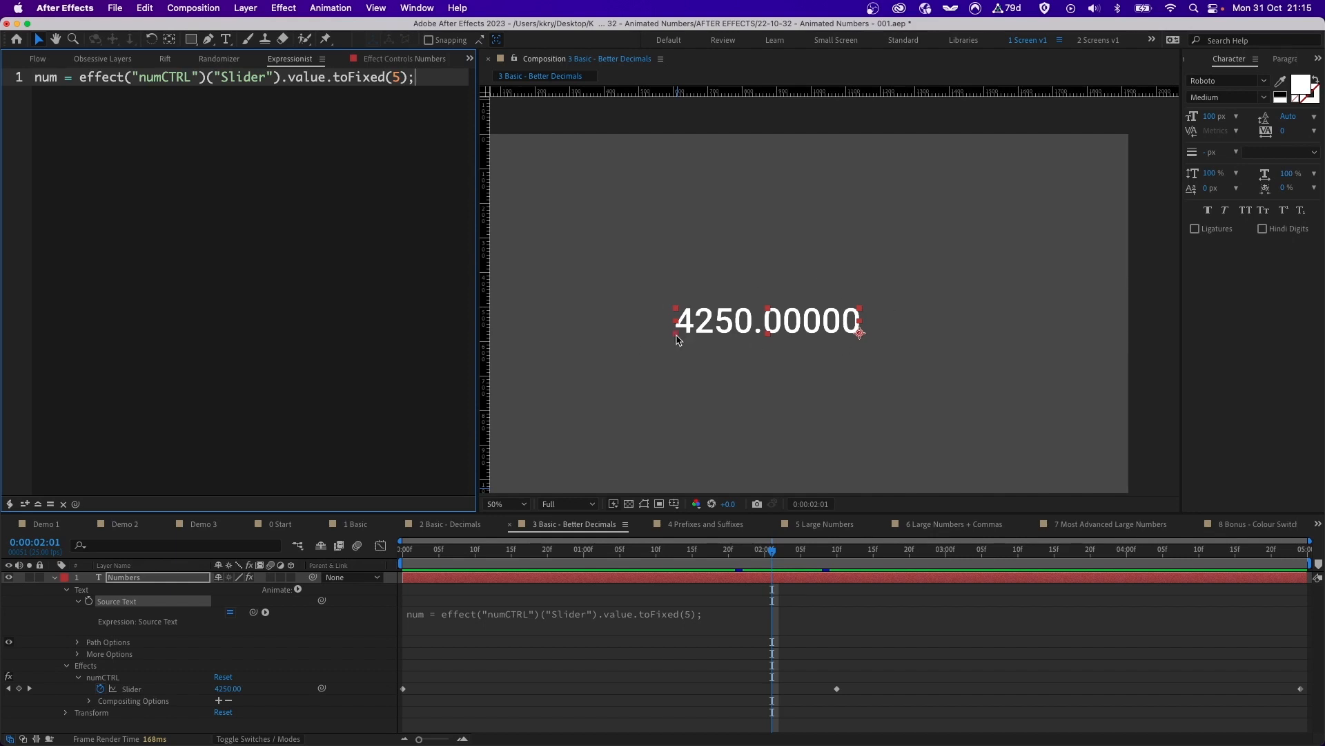
pyautogui.moveTo(889, 297)
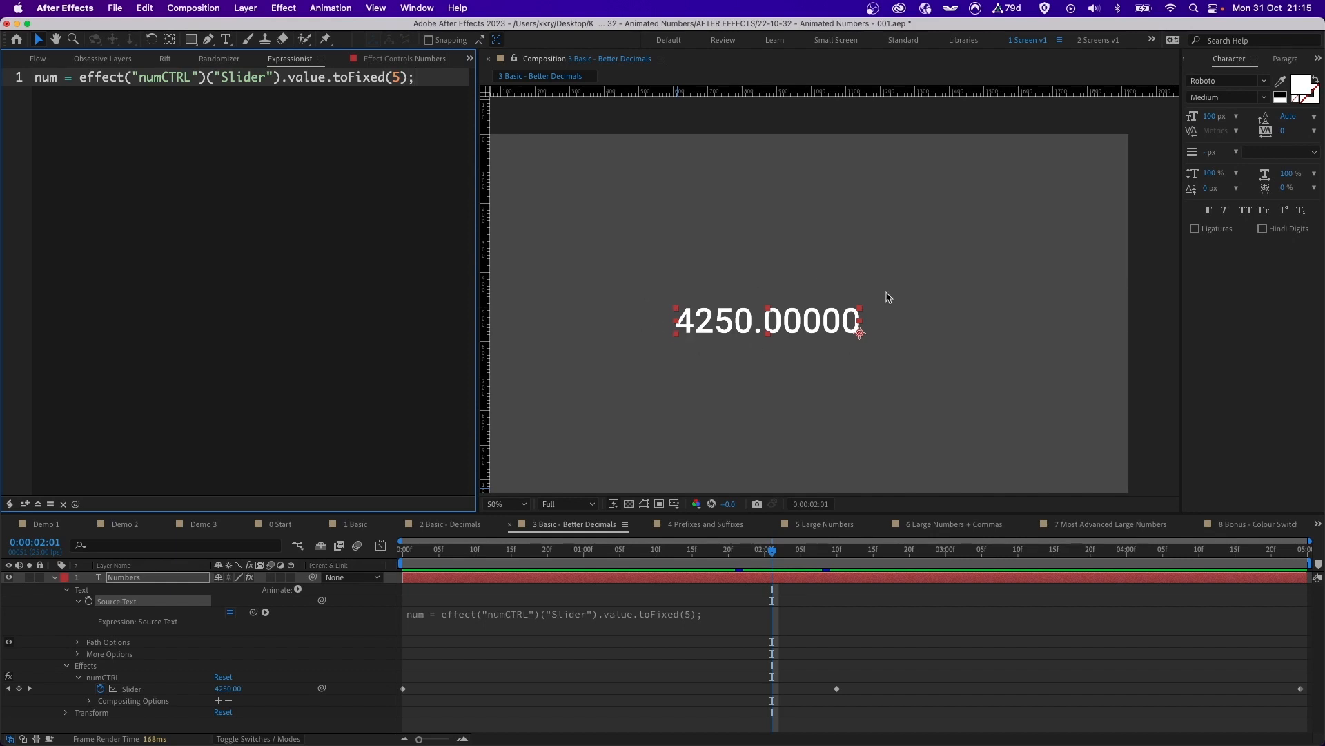
pyautogui.moveTo(896, 335)
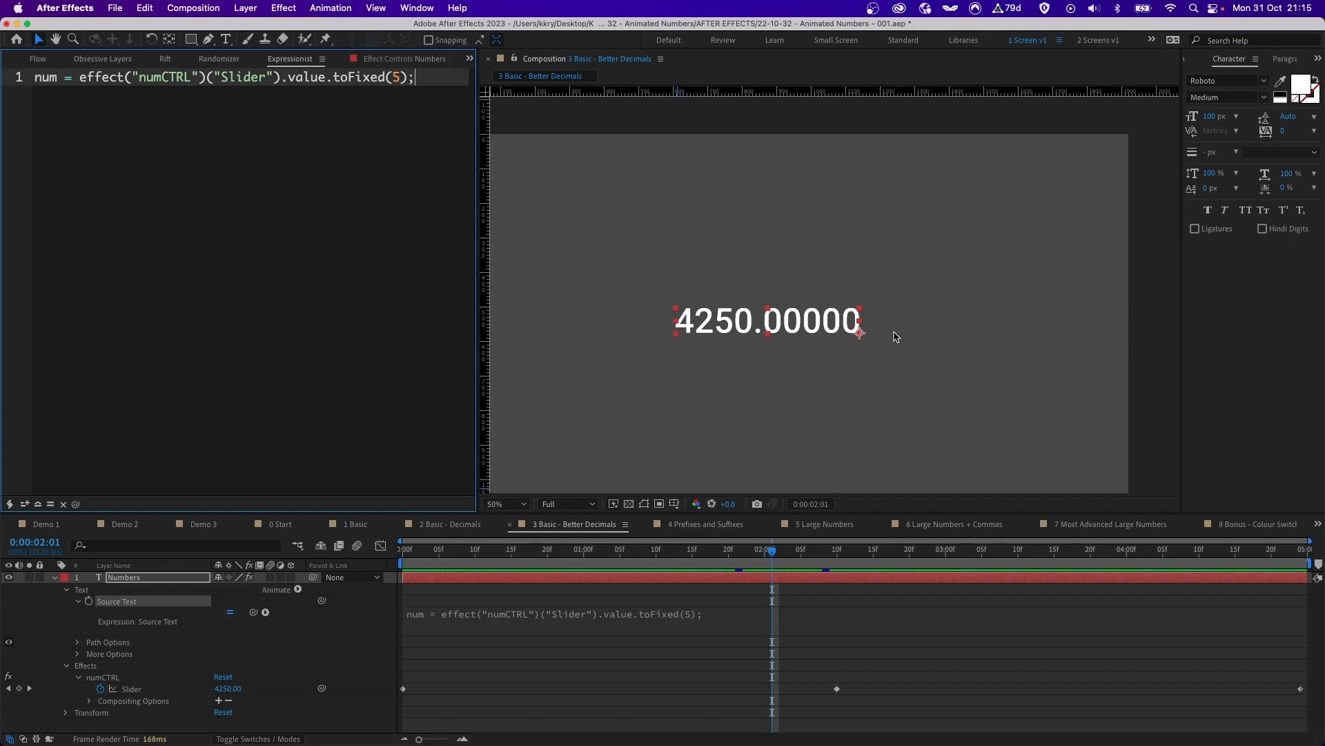
pyautogui.moveTo(711, 346)
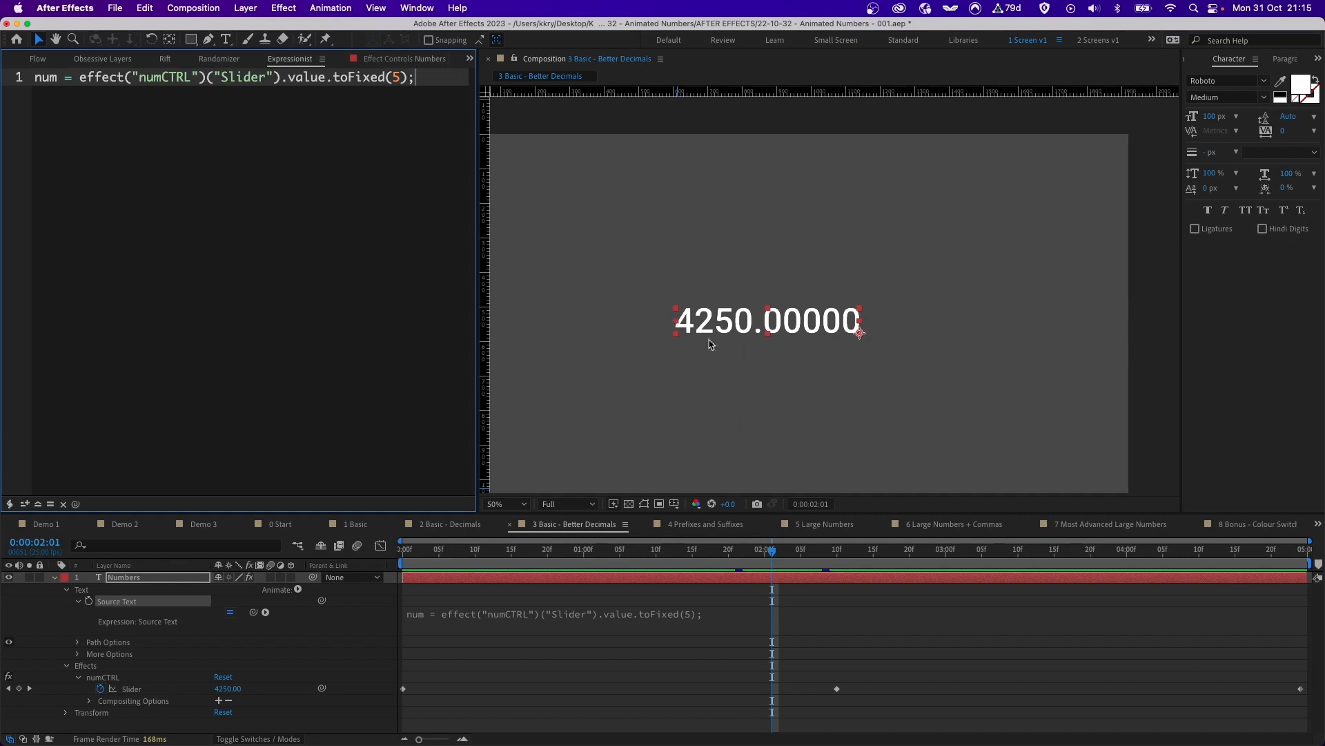
pyautogui.moveTo(632, 319)
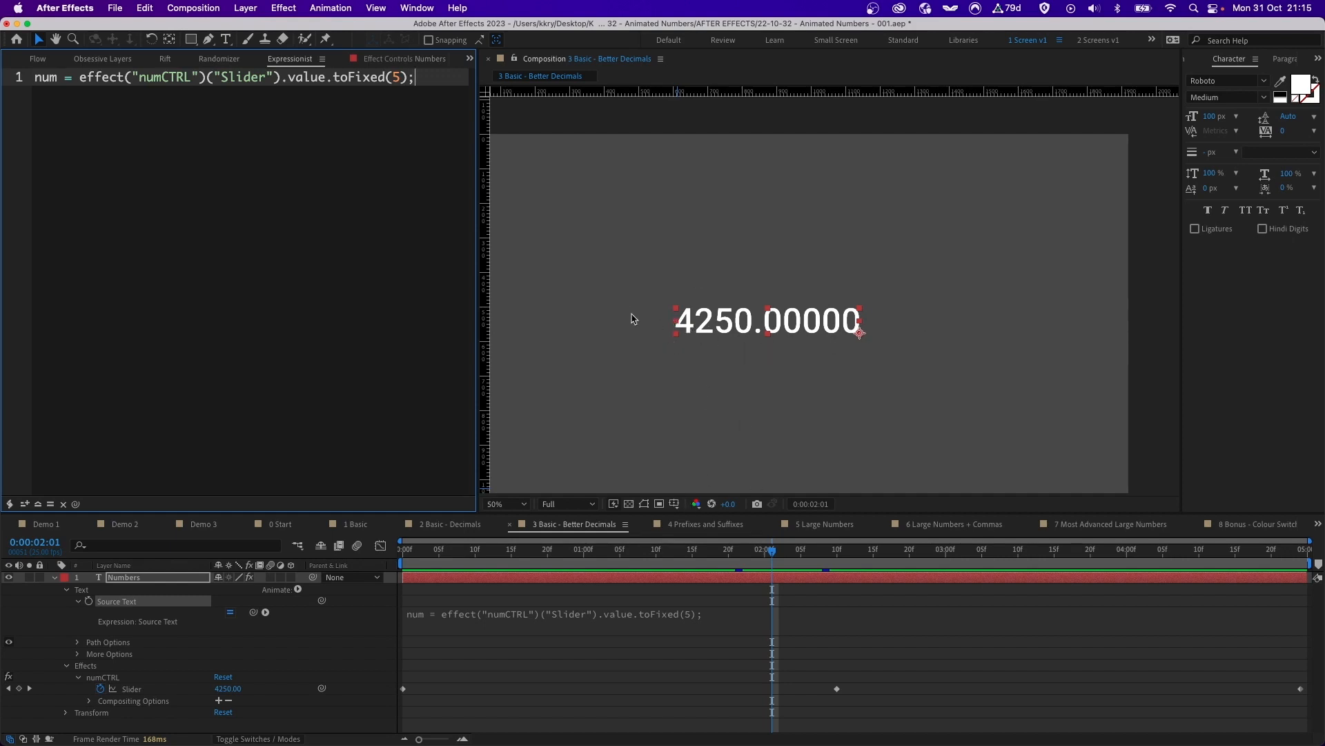
pyautogui.moveTo(956, 347)
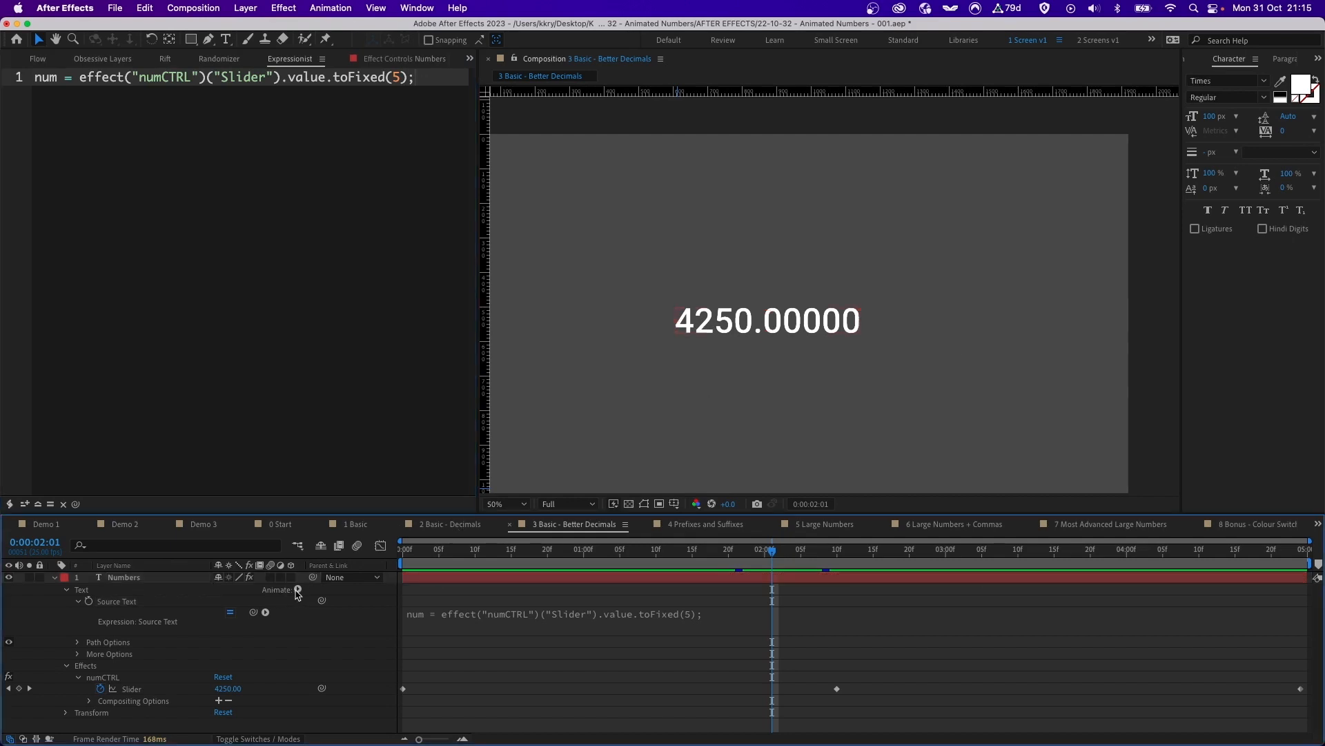
# In Prefixes and Suffixes, replace the EURO prefix and % suffix with TEST.
pyautogui.click(707, 525)
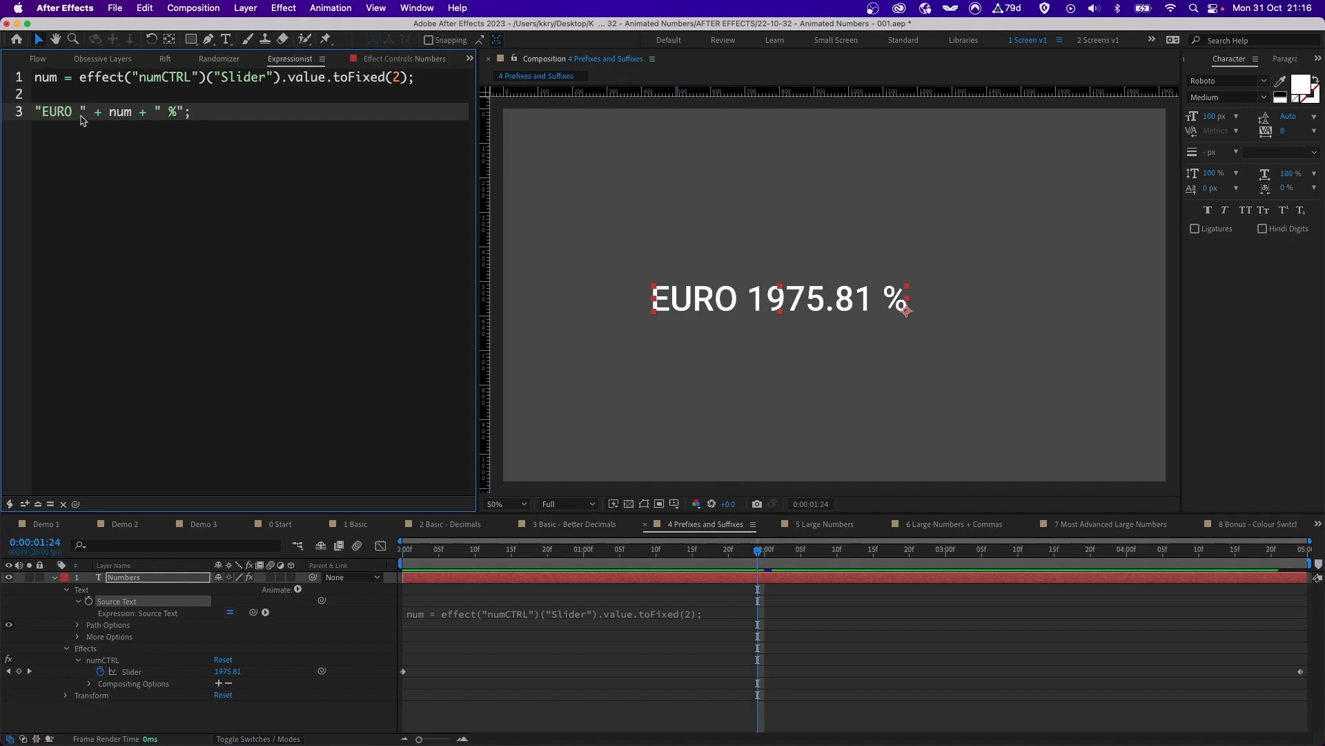
pyautogui.doubleClick(55, 113)
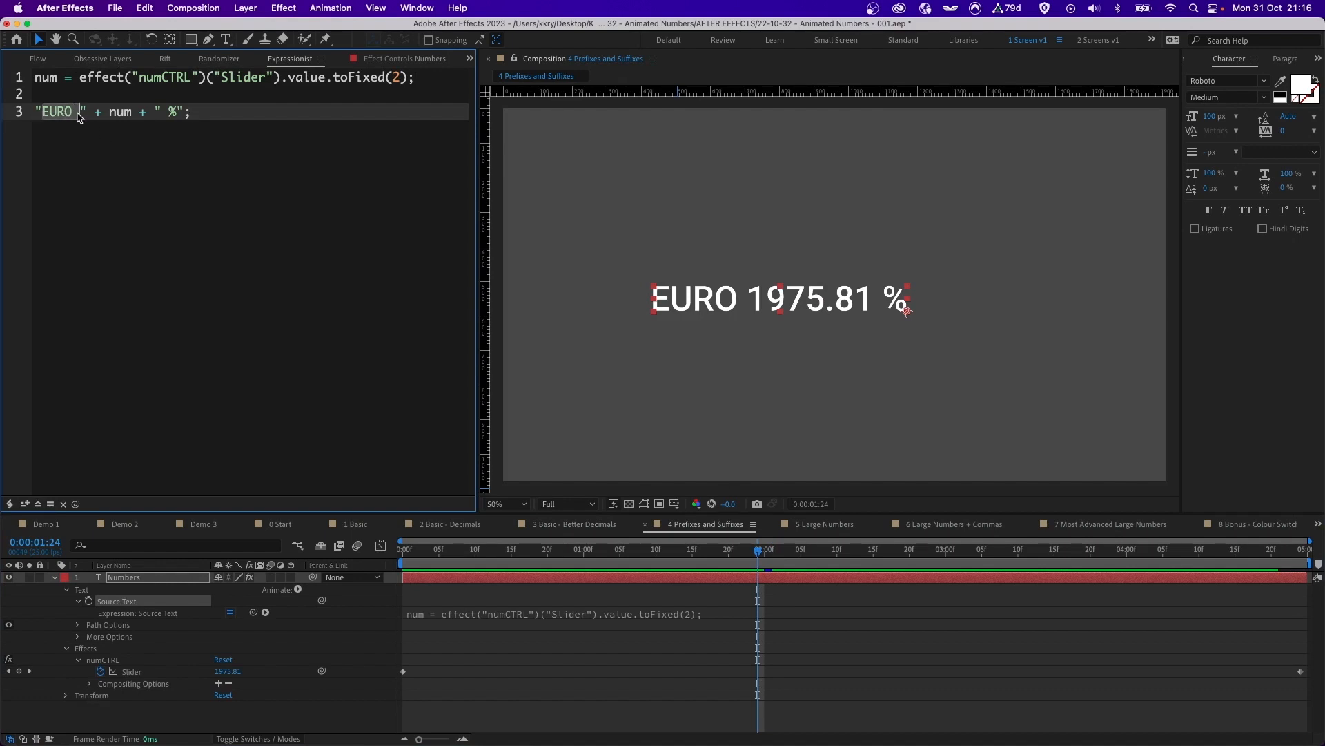
pyautogui.moveTo(90, 122)
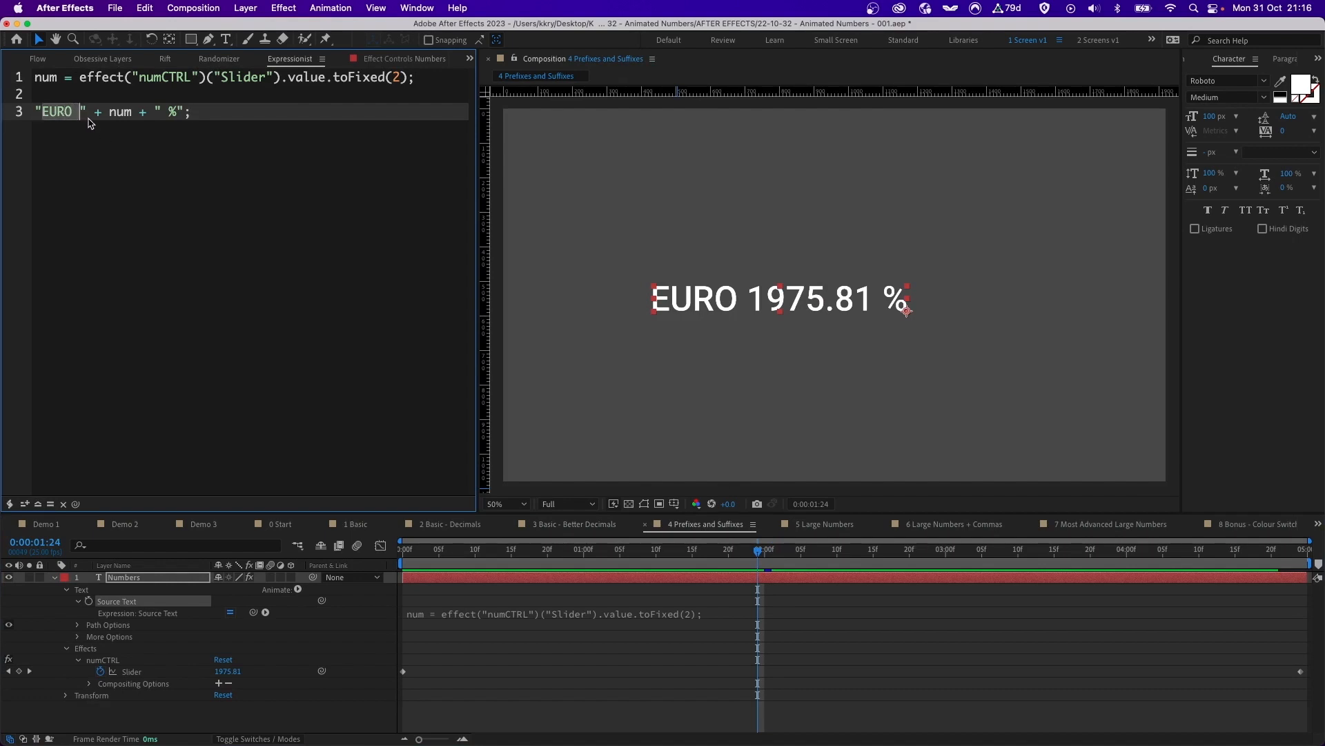
pyautogui.moveTo(146, 124)
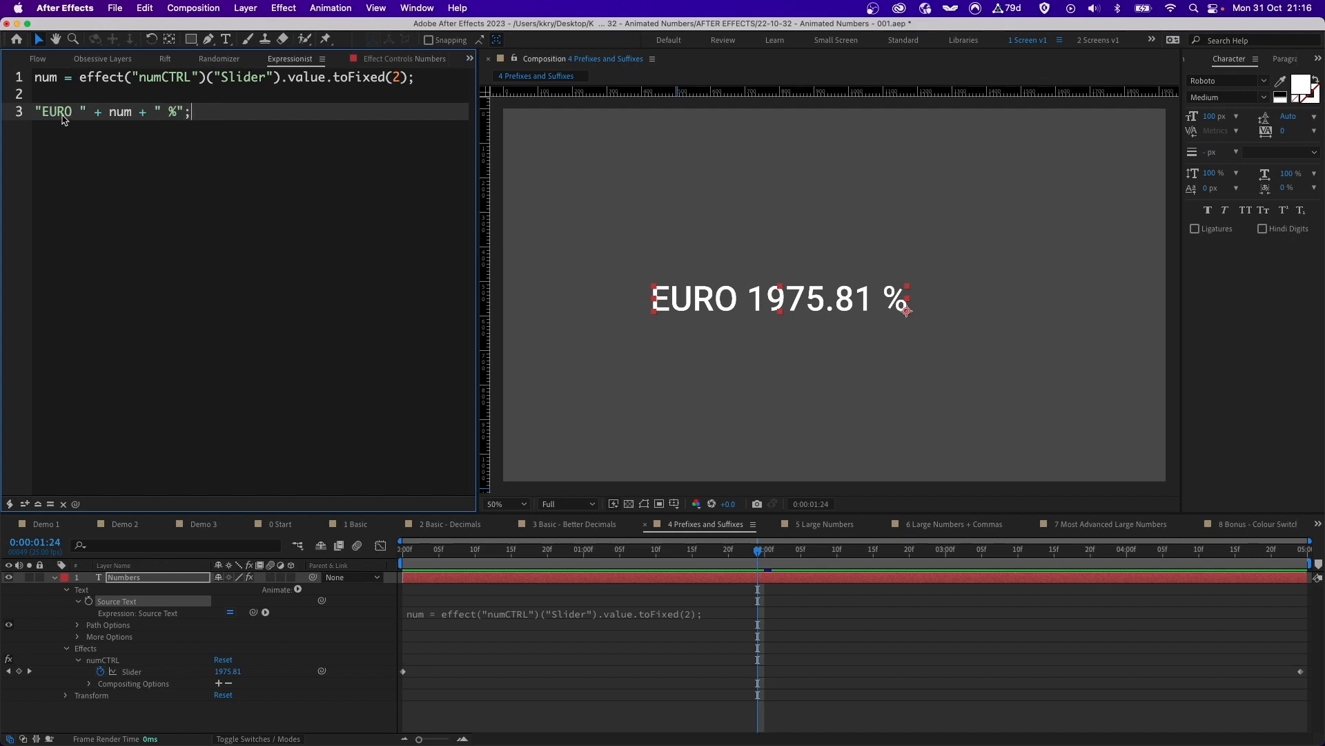
pyautogui.moveTo(737, 312)
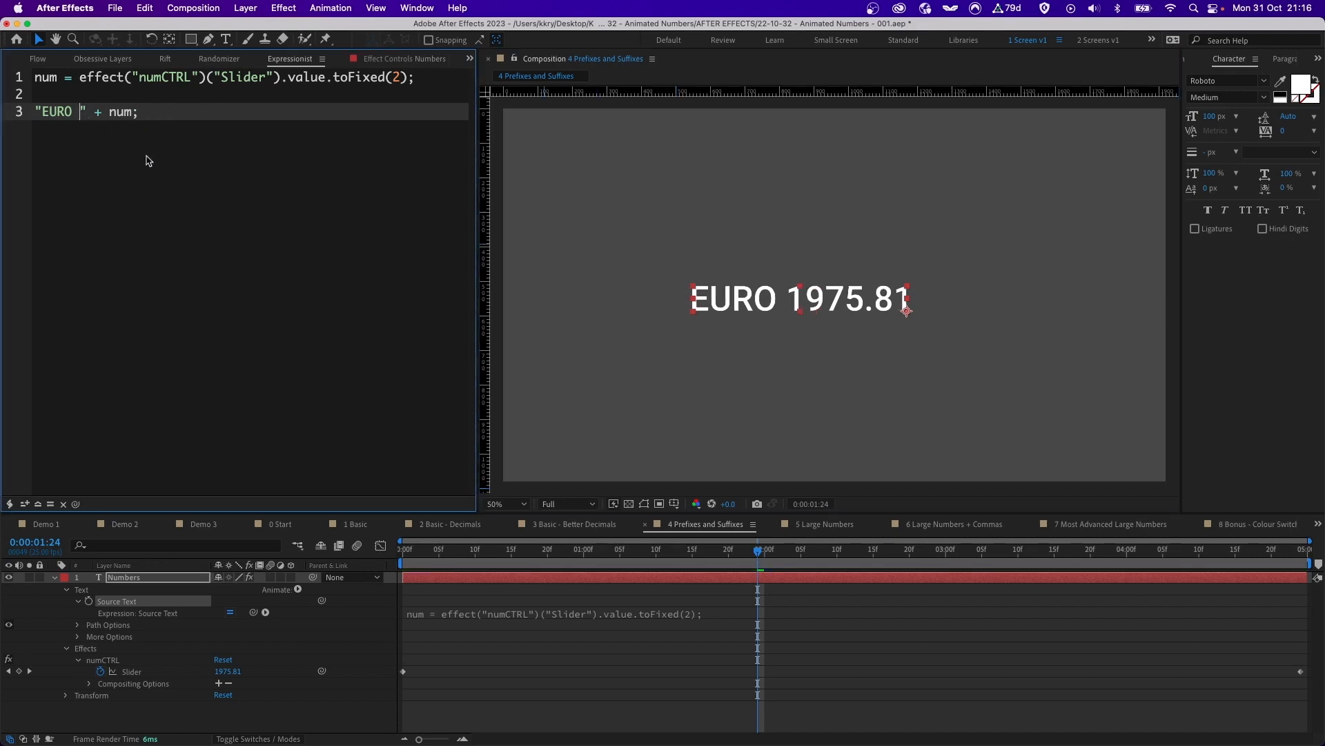
pyautogui.press('Backspace')
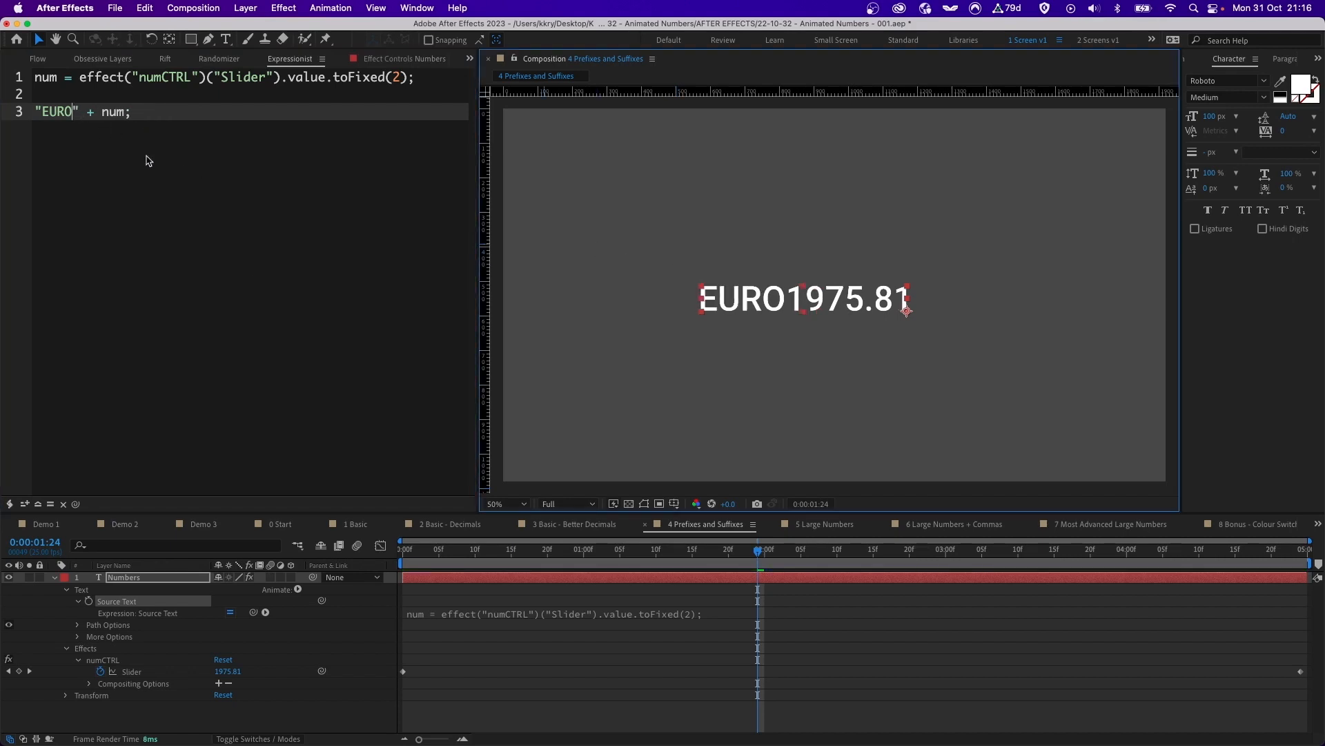
pyautogui.moveTo(791, 309)
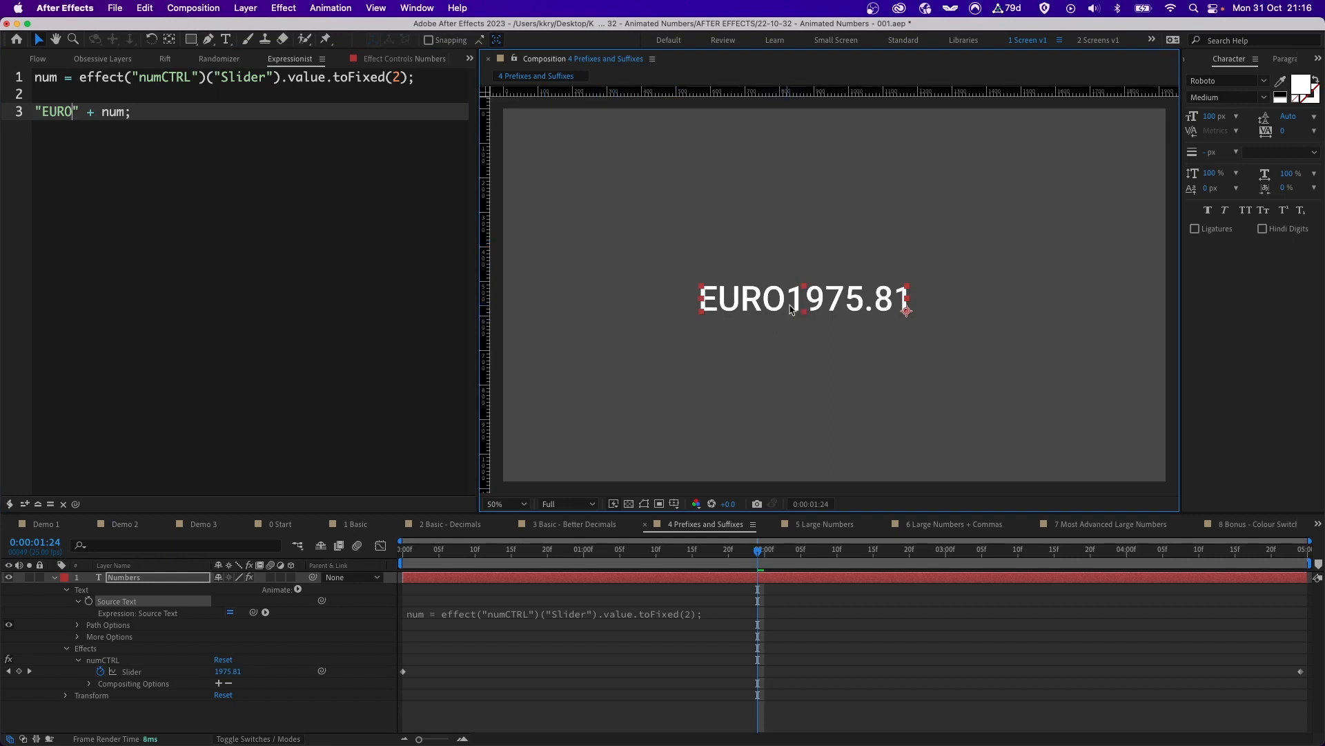
pyautogui.moveTo(284, 155)
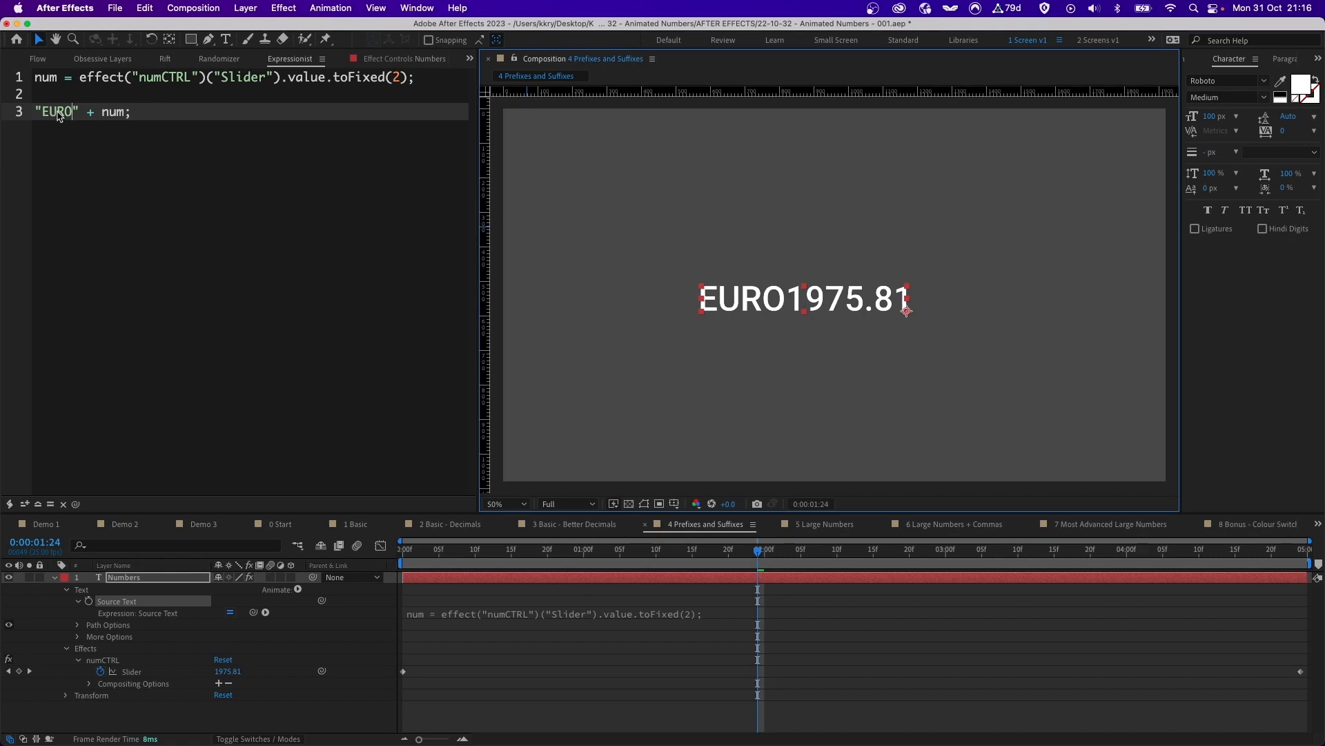
pyautogui.write('TEST')
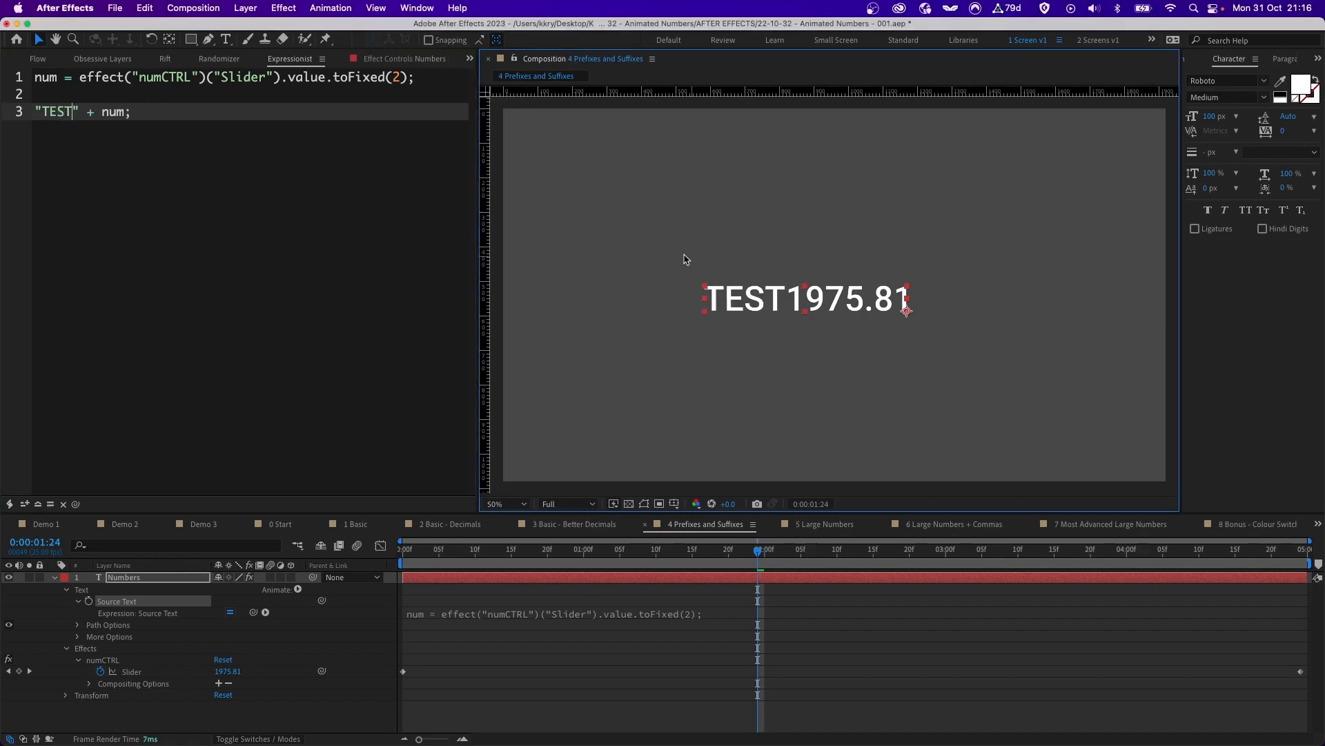
pyautogui.moveTo(875, 414)
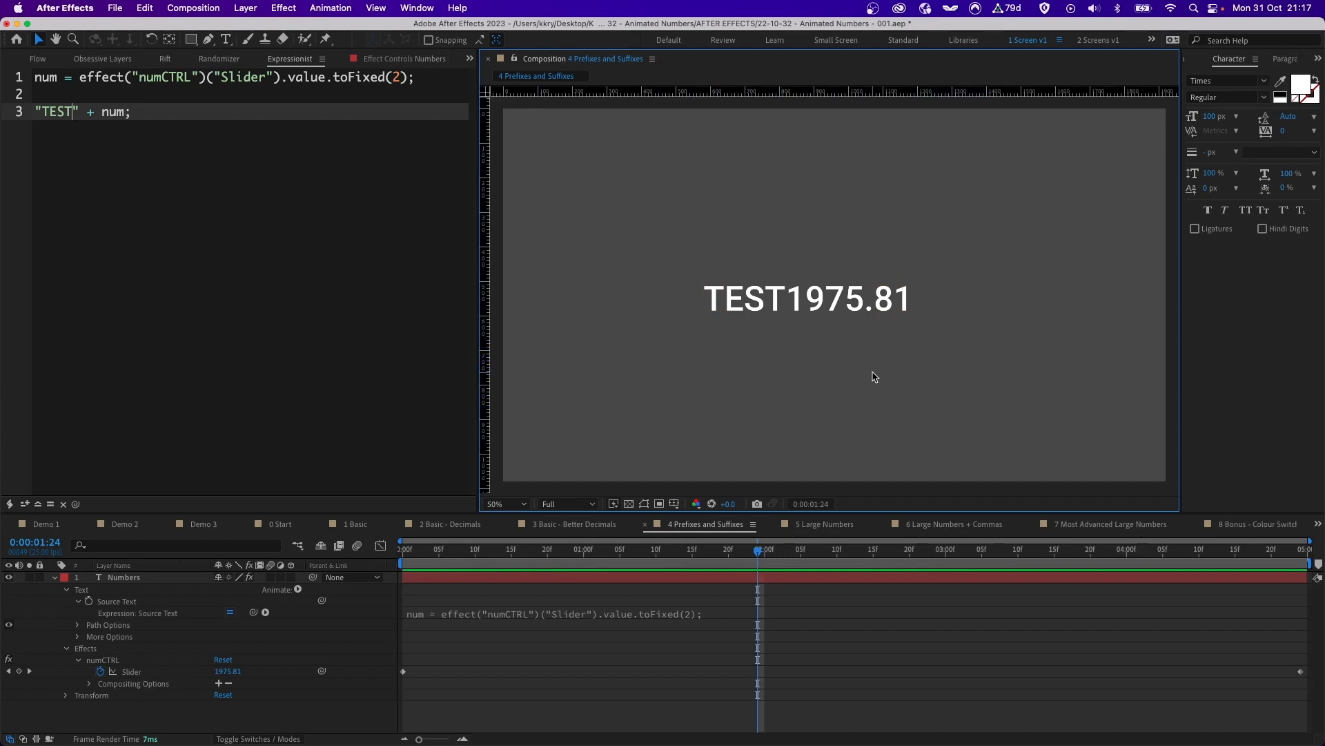
# Switch to the 5 Large Numbers composition.
pyautogui.click(824, 525)
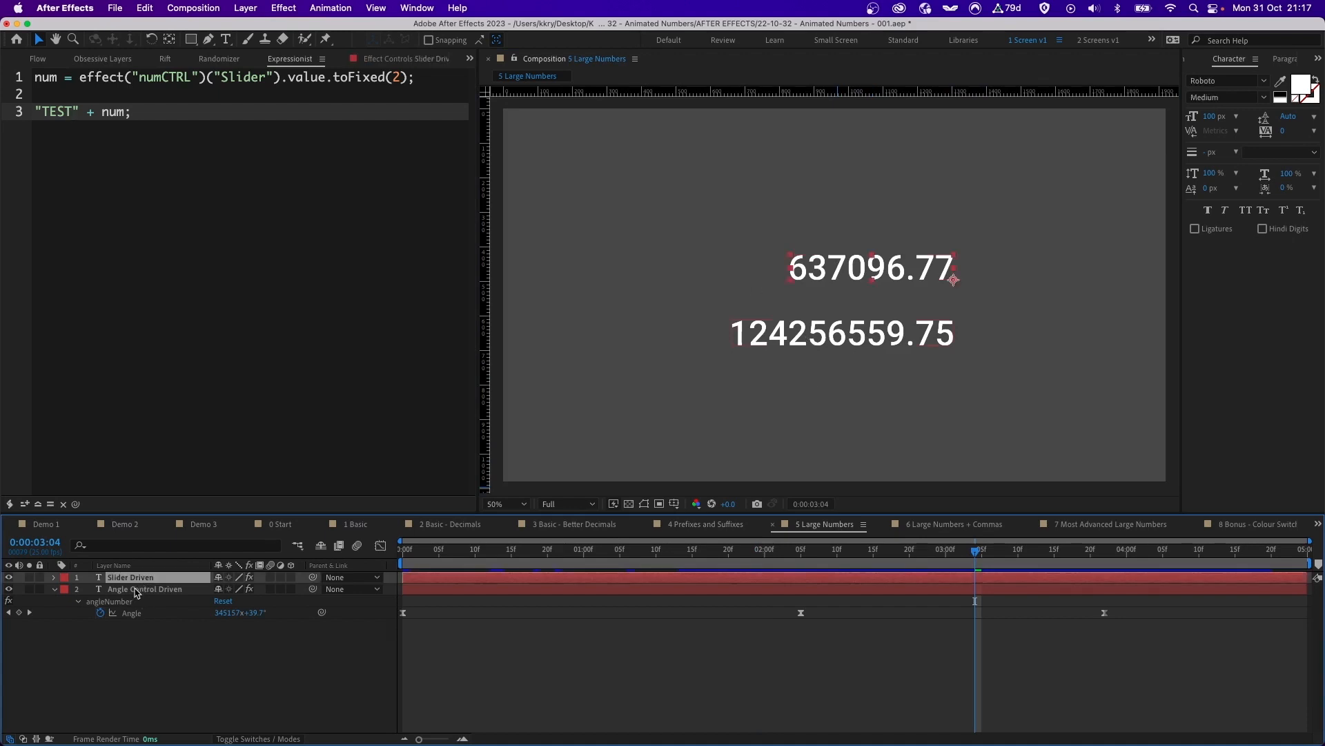
# Select the Angle Control Driven layer and bring up its angleNumber toFixed(2) expression.
pyautogui.click(145, 588)
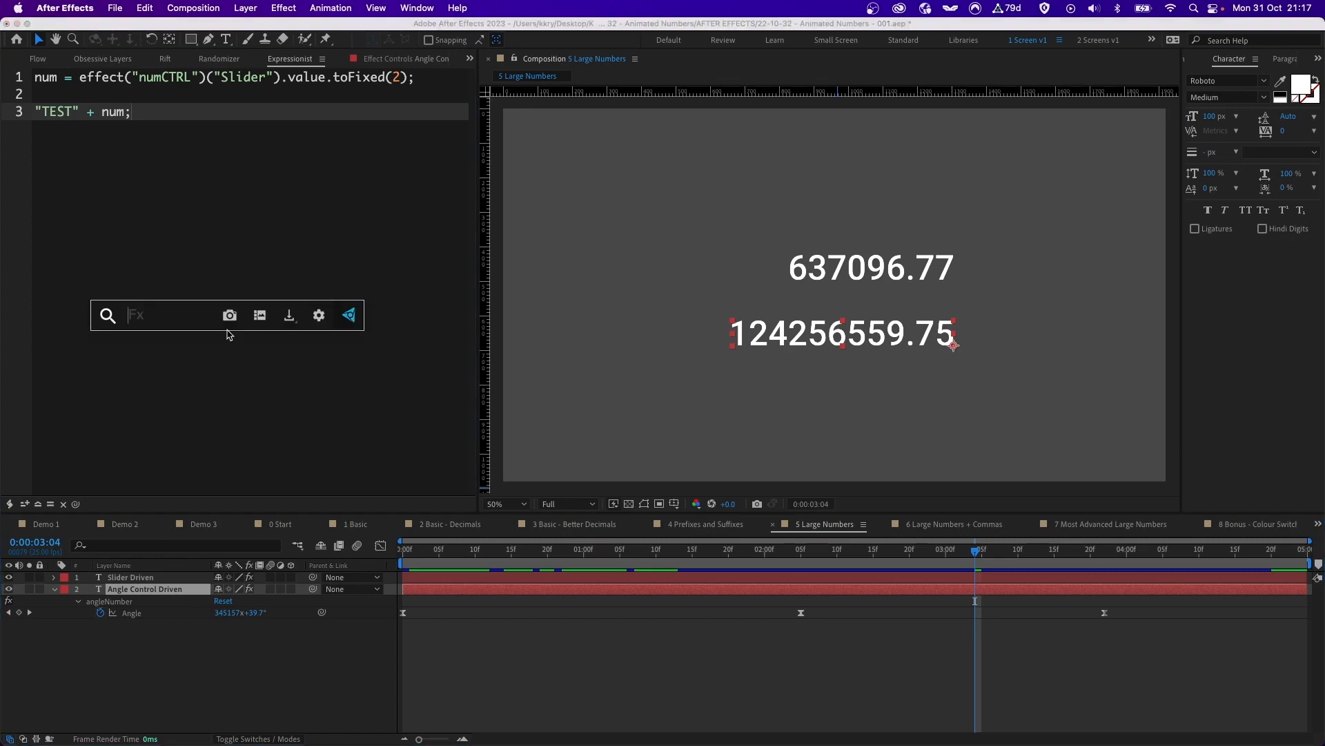
pyautogui.click(229, 335)
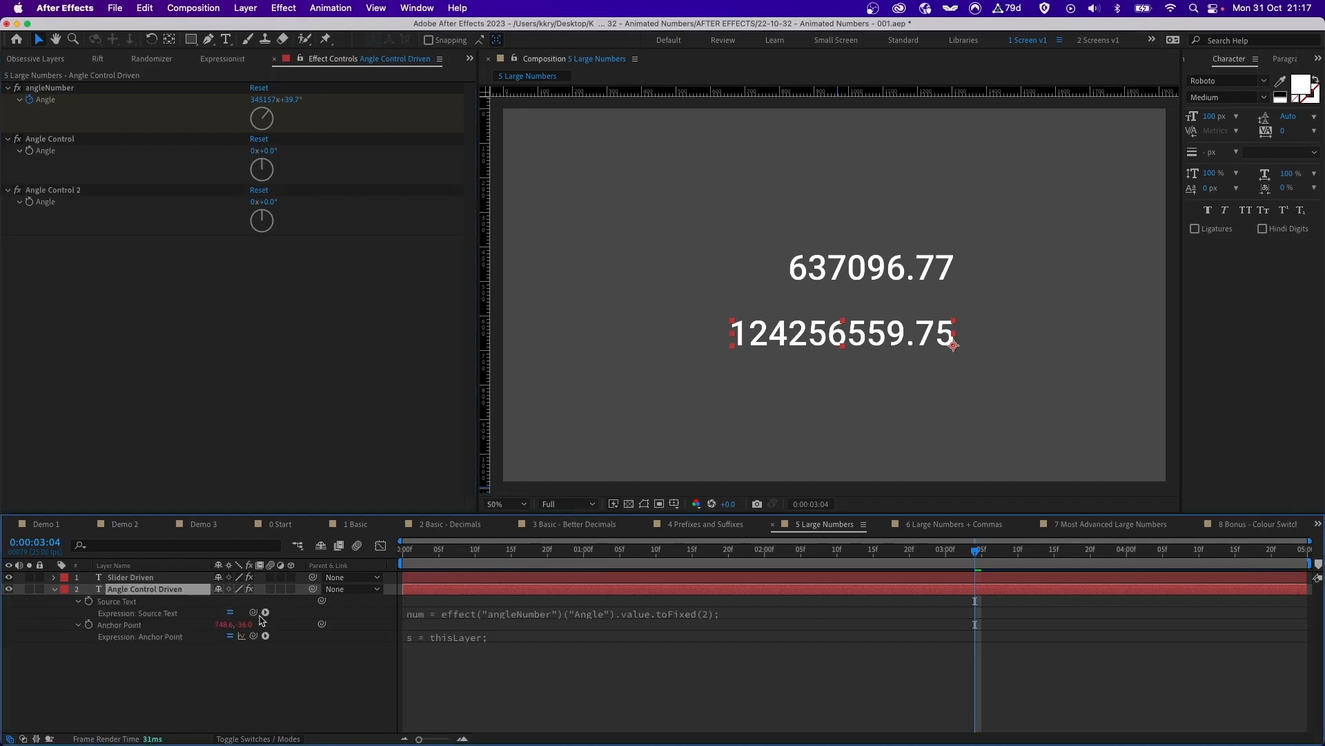
pyautogui.moveTo(254, 613)
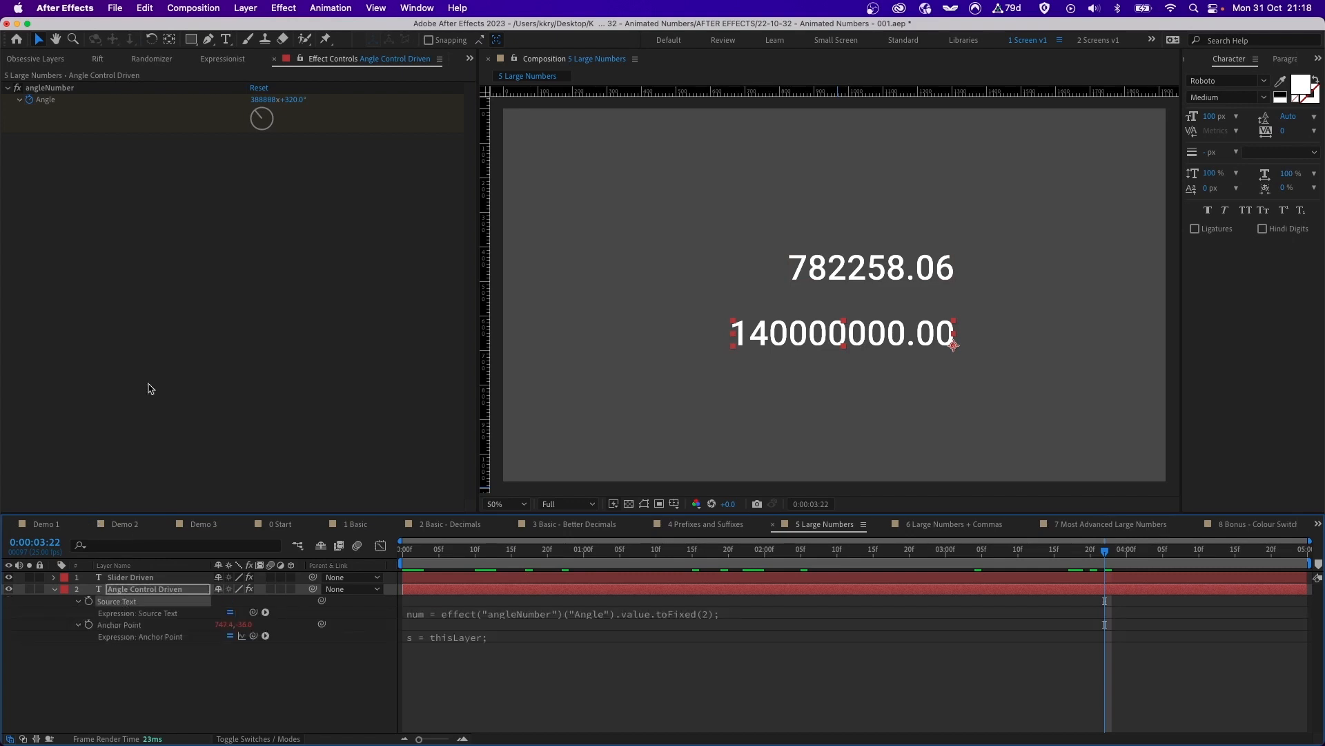
pyautogui.click(221, 58)
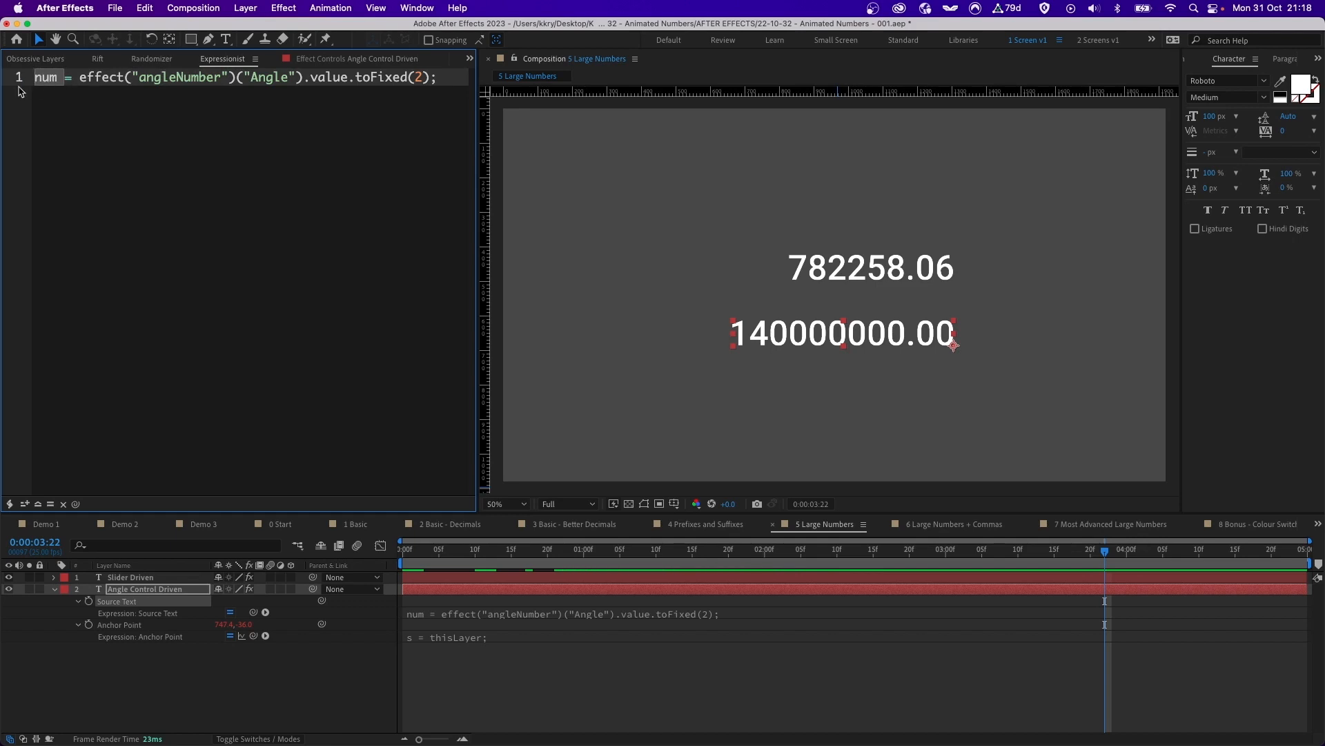
# Change toFixed(2) to toFixed(5) and reveal the angleNumber Angle keyframes.
pyautogui.doubleClick(332, 77)
pyautogui.write('5')
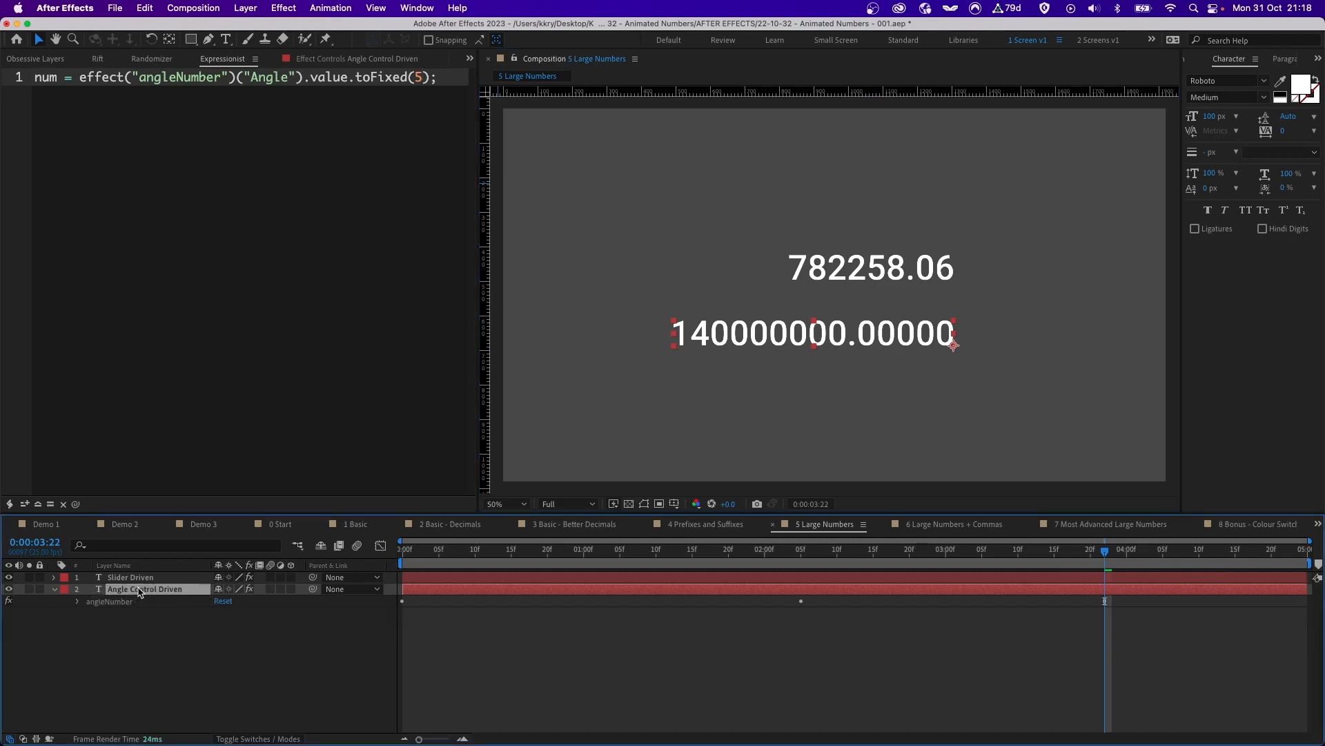
pyautogui.click(76, 602)
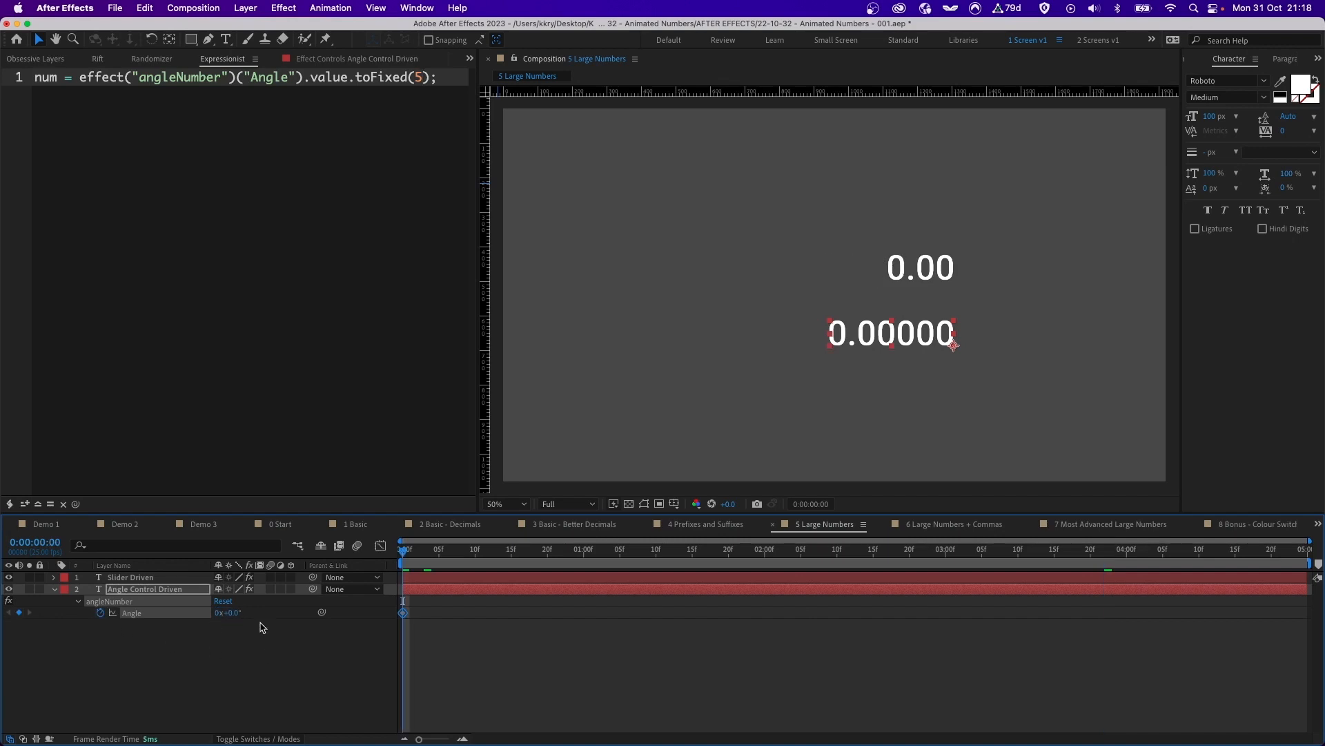
# At 4:00, set the Angle value to 20000 so the number reaches 120000000.00000.
pyautogui.click(830, 549)
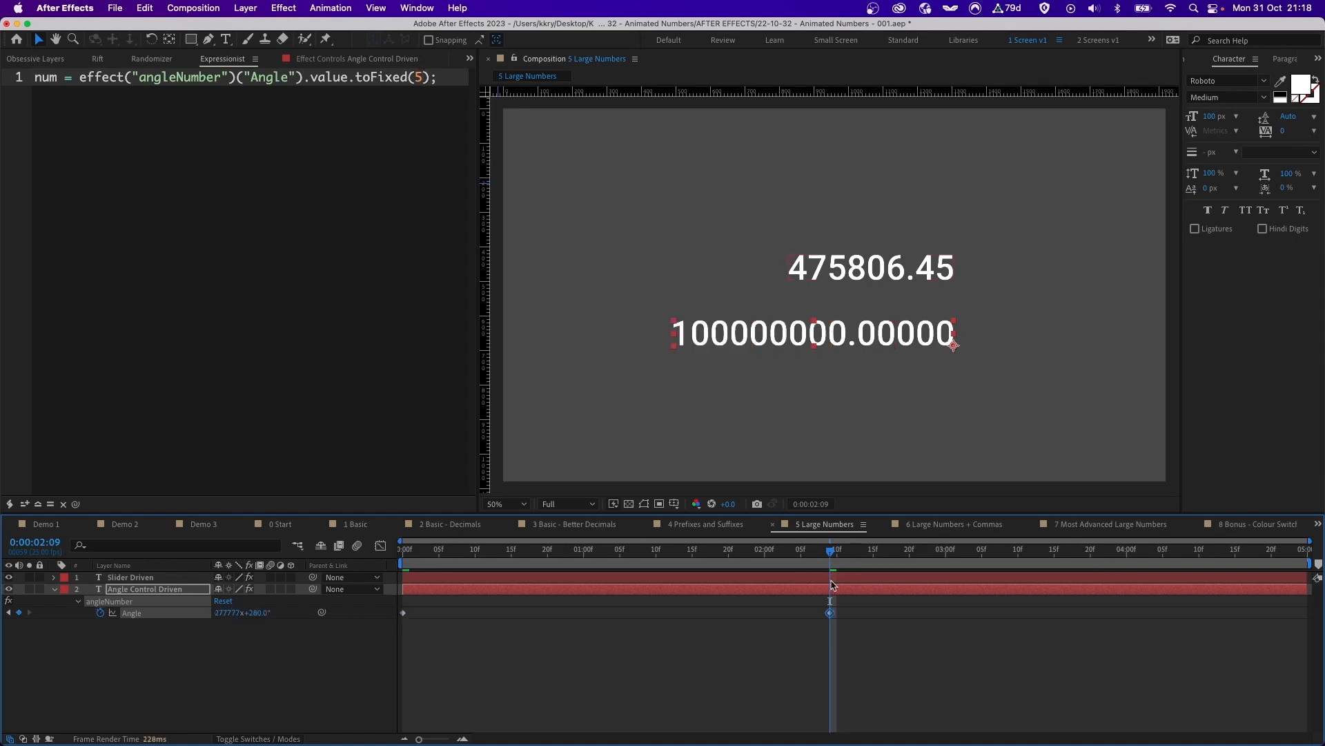
pyautogui.moveTo(1044, 556)
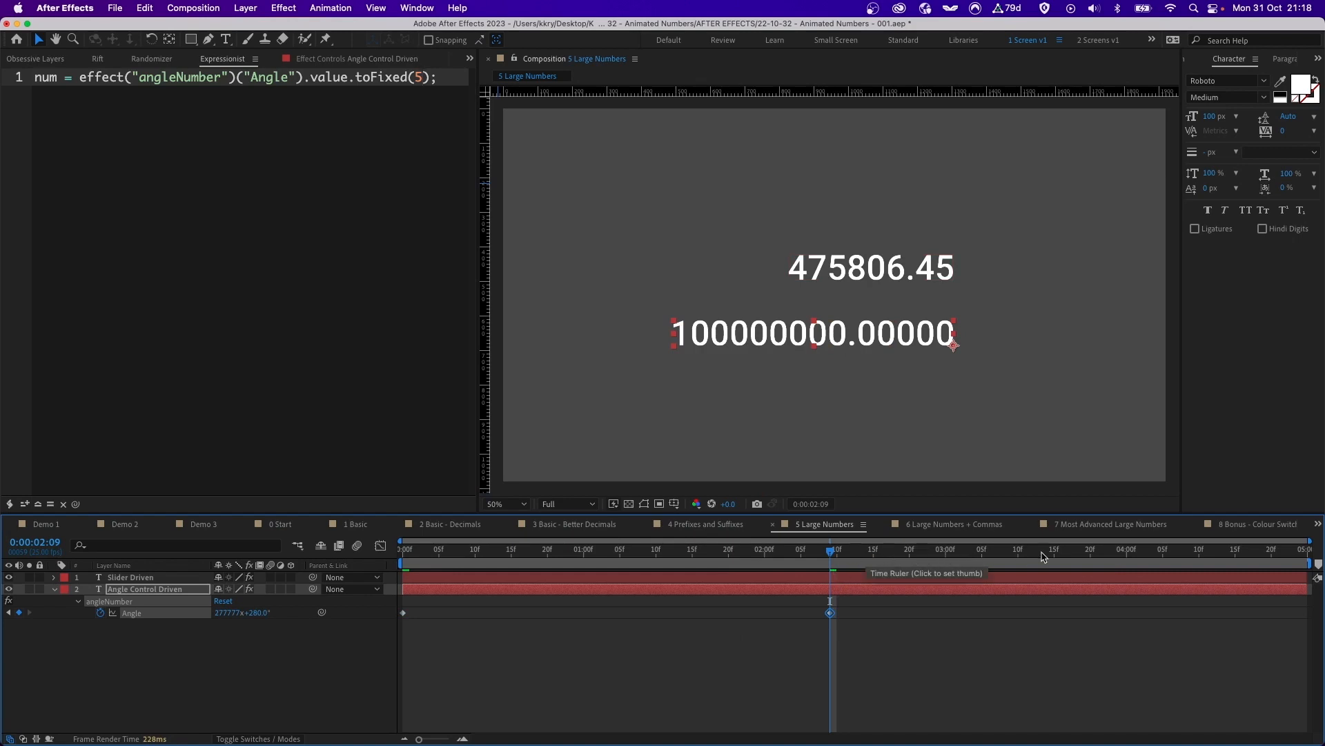
pyautogui.click(1127, 555)
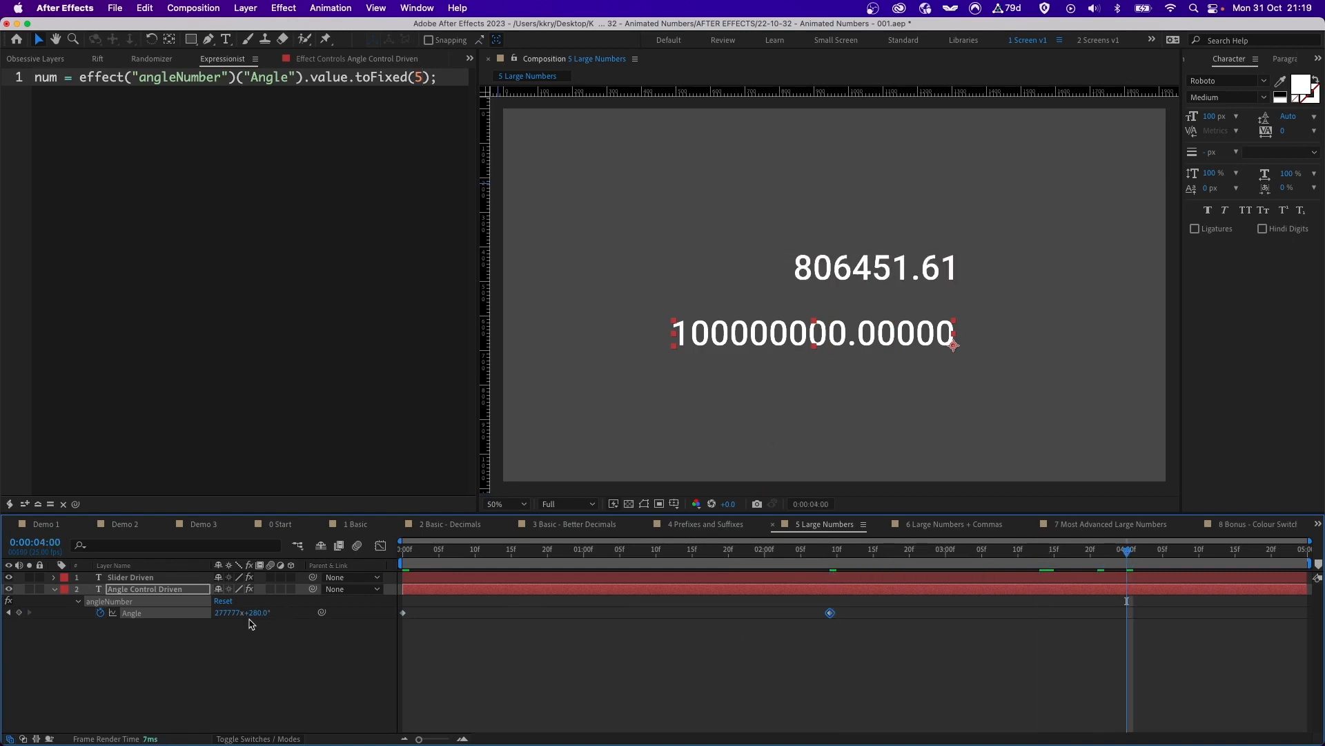
pyautogui.doubleClick(227, 613)
pyautogui.write('0')
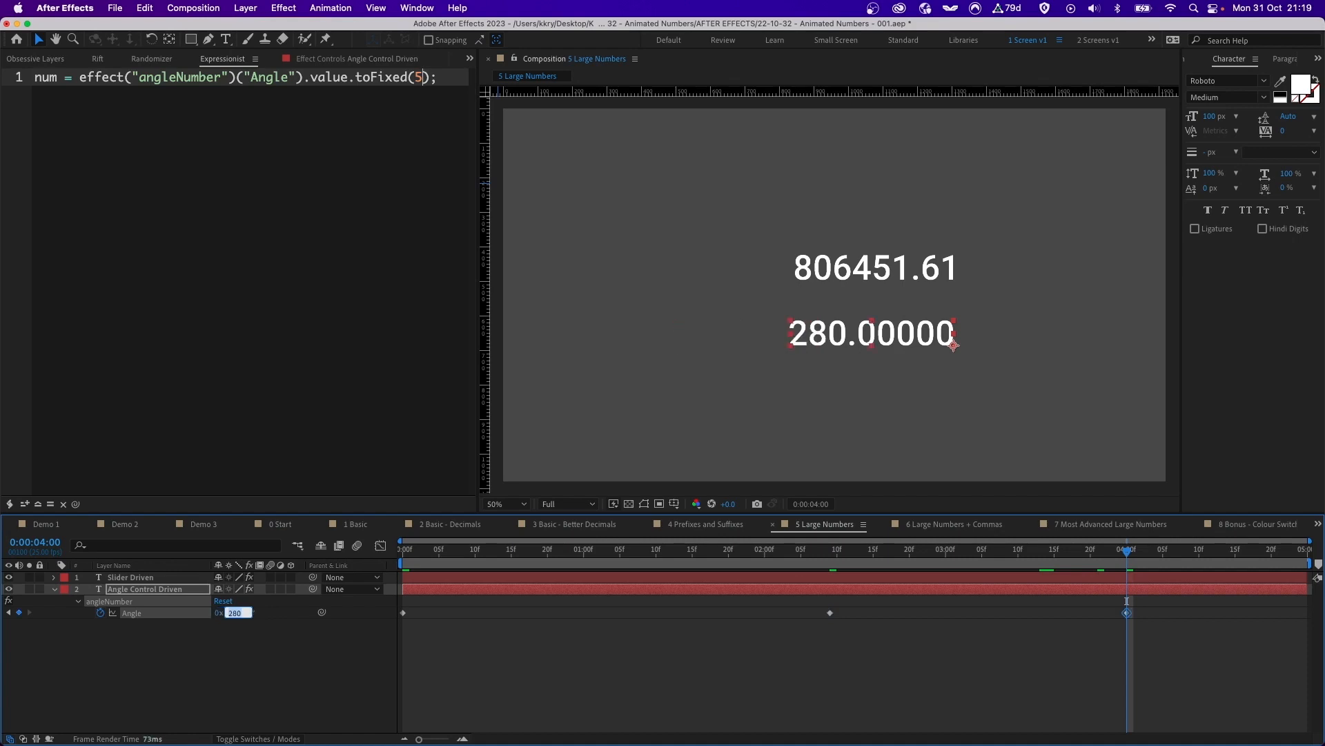
pyautogui.write('20000')
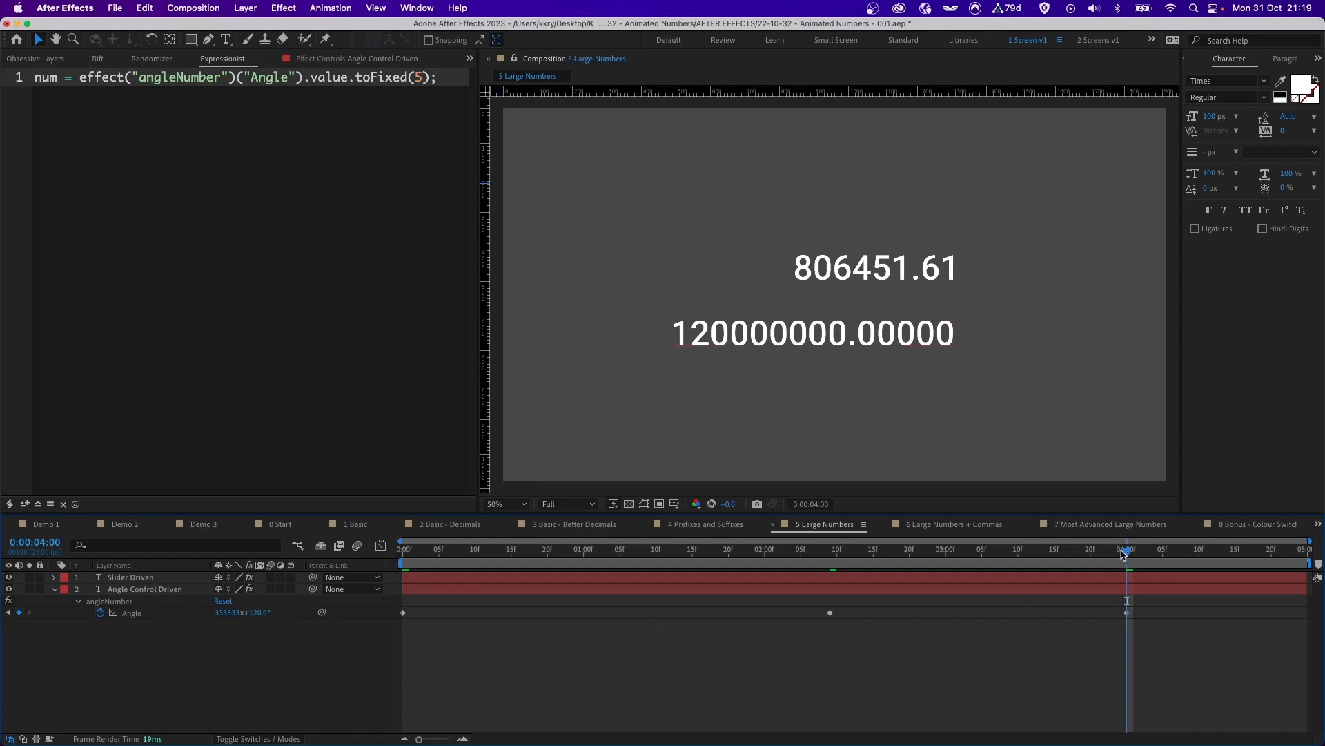
pyautogui.click(662, 549)
pyautogui.write('"')
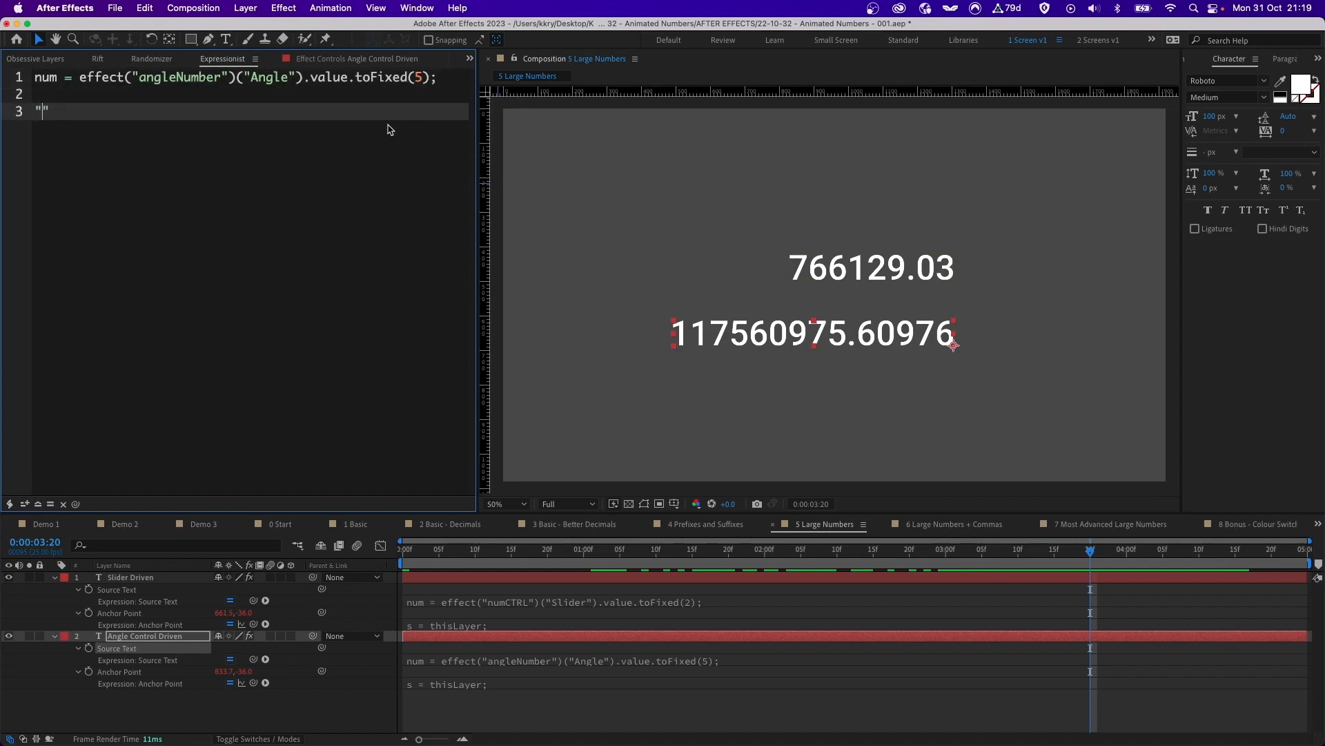
# Prefix the number with "$ " on expression line 3 and preview it.
pyautogui.write('$')
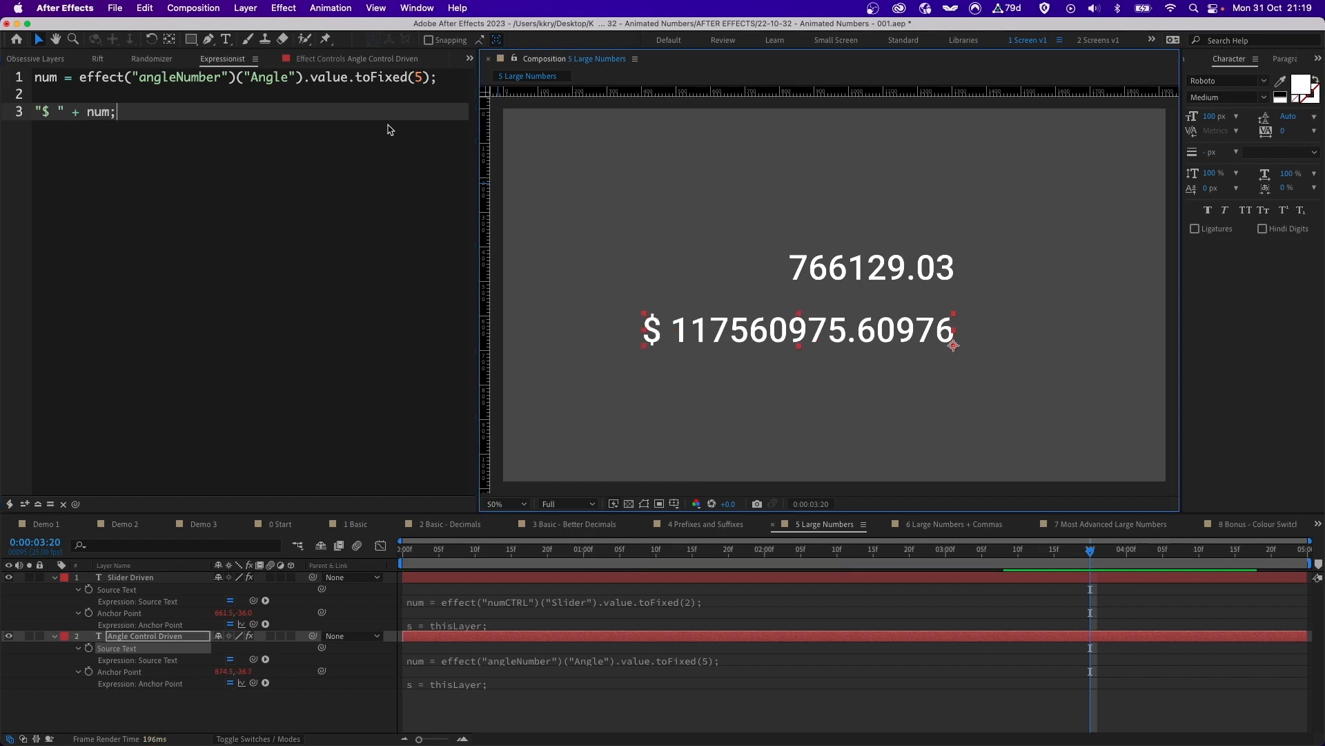
pyautogui.click(828, 550)
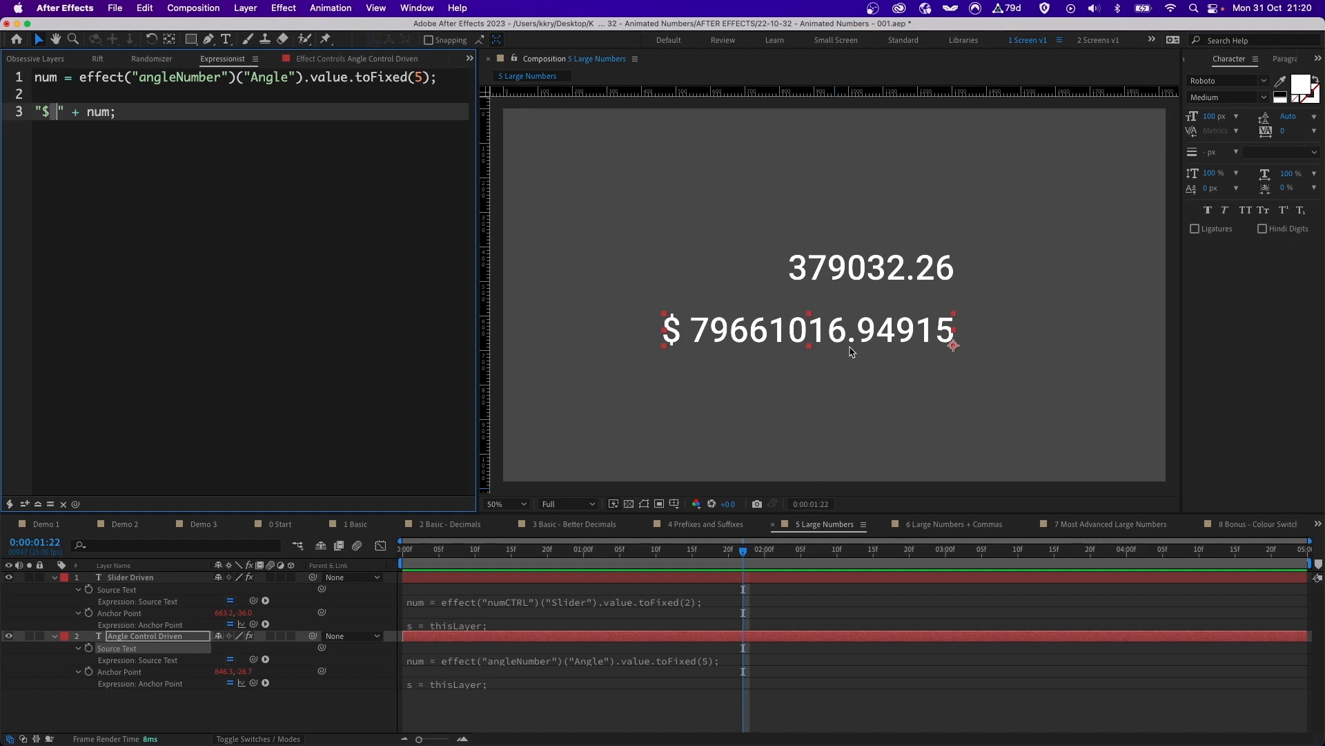
pyautogui.moveTo(792, 340)
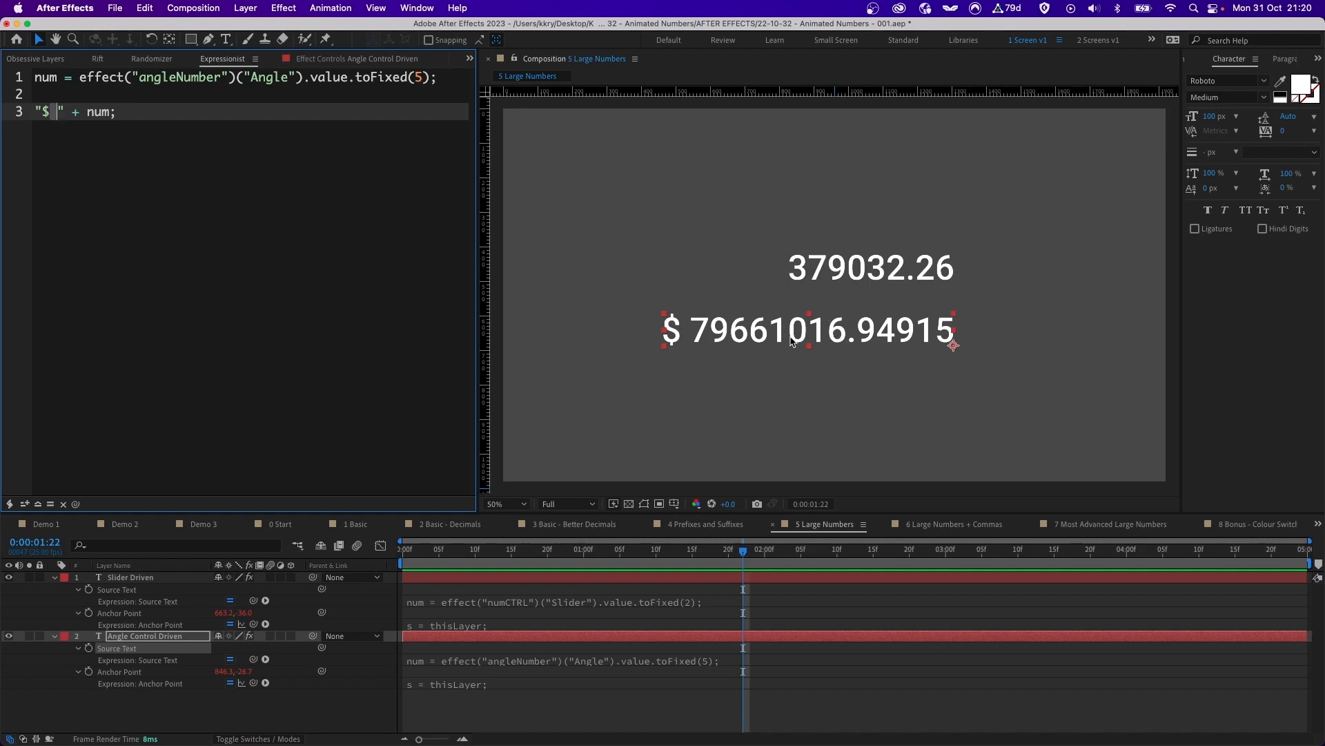
pyautogui.moveTo(729, 347)
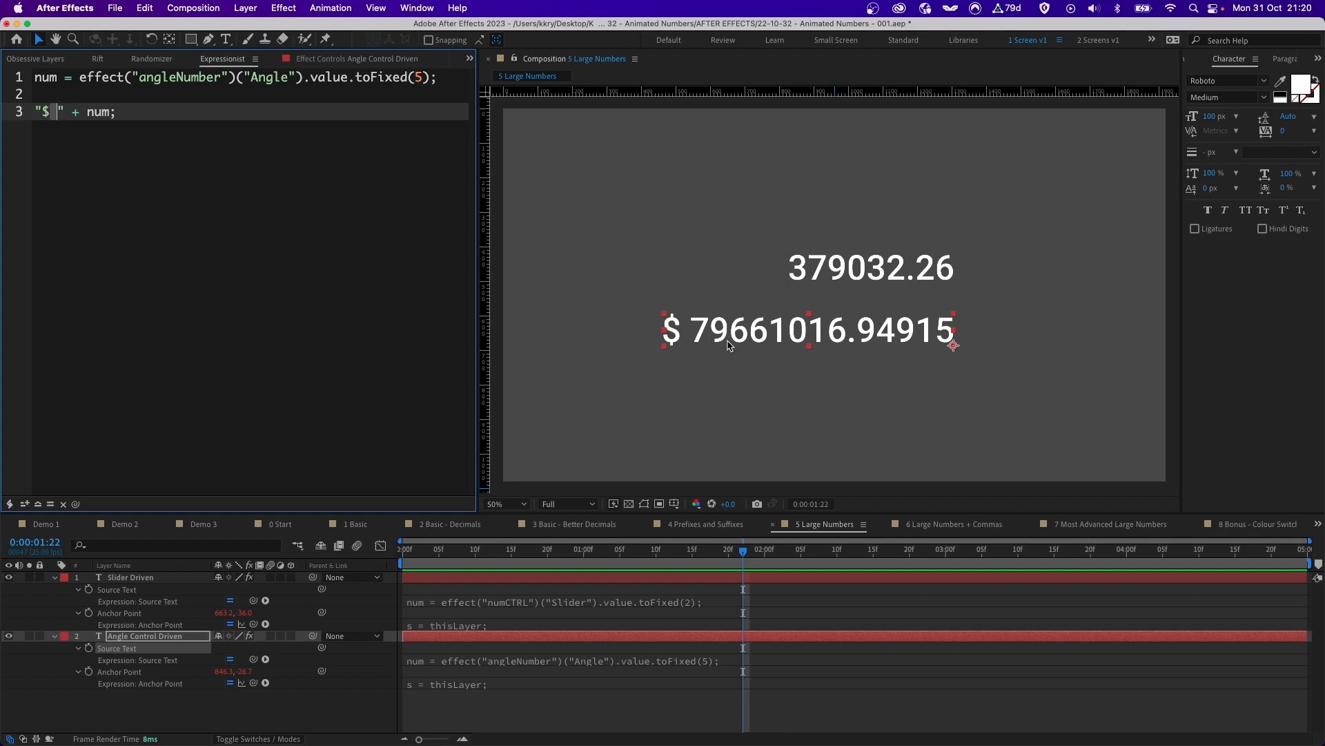
pyautogui.click(956, 524)
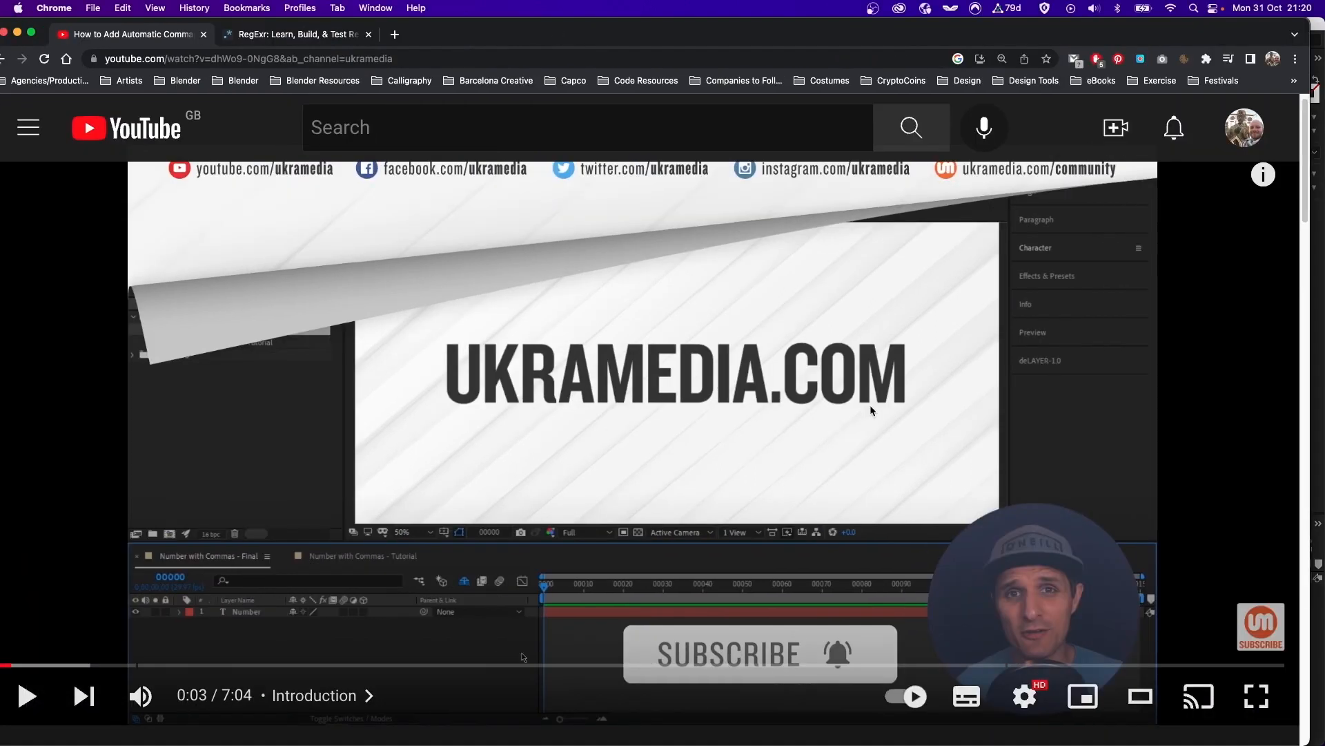
pyautogui.moveTo(573, 339)
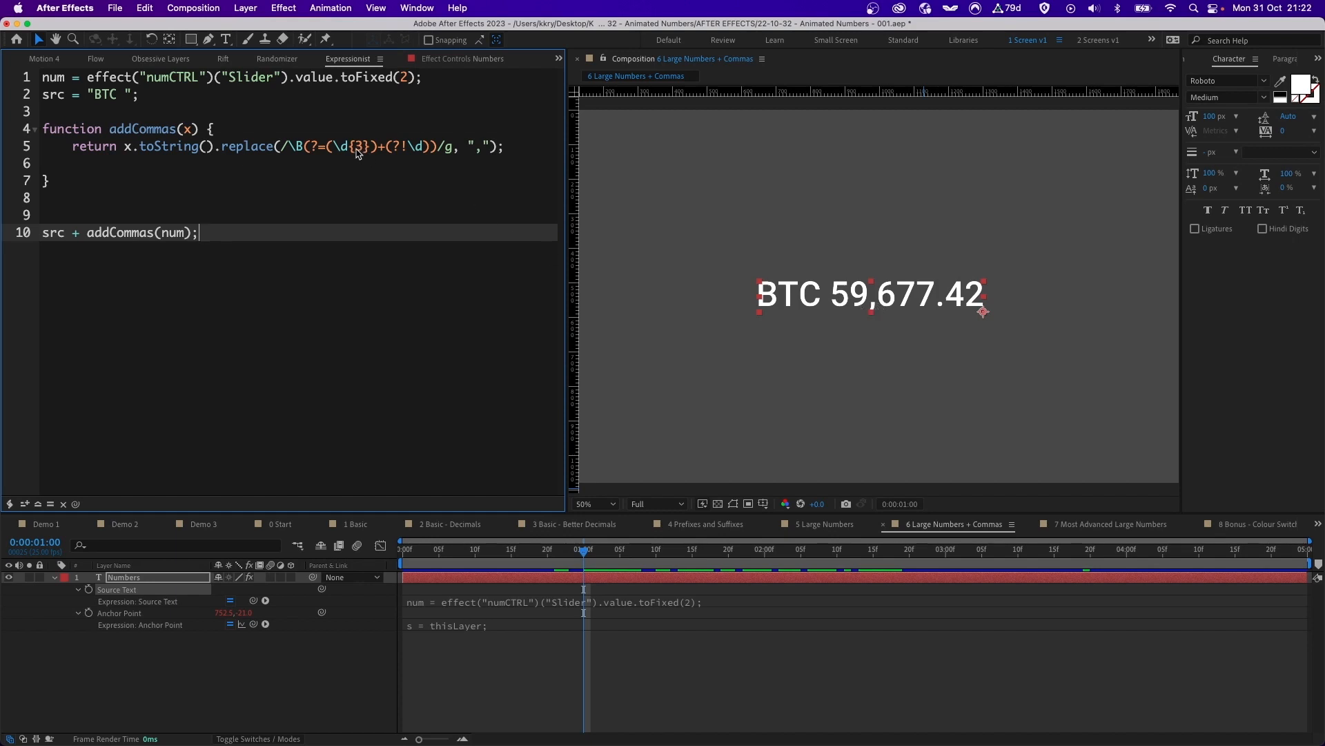
# Change the addCommas regex to \d{4} so the counter reads BTC 5,9677.42.
pyautogui.write('4')
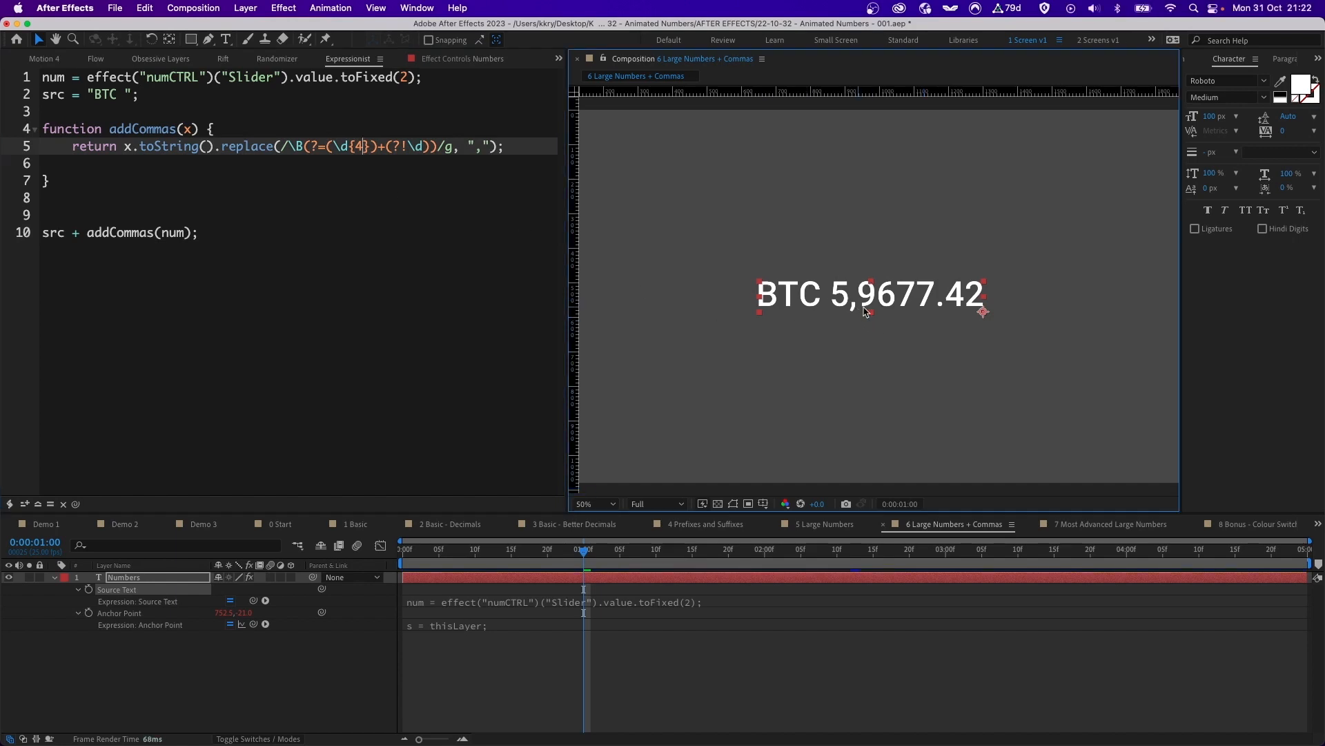
pyautogui.moveTo(857, 310)
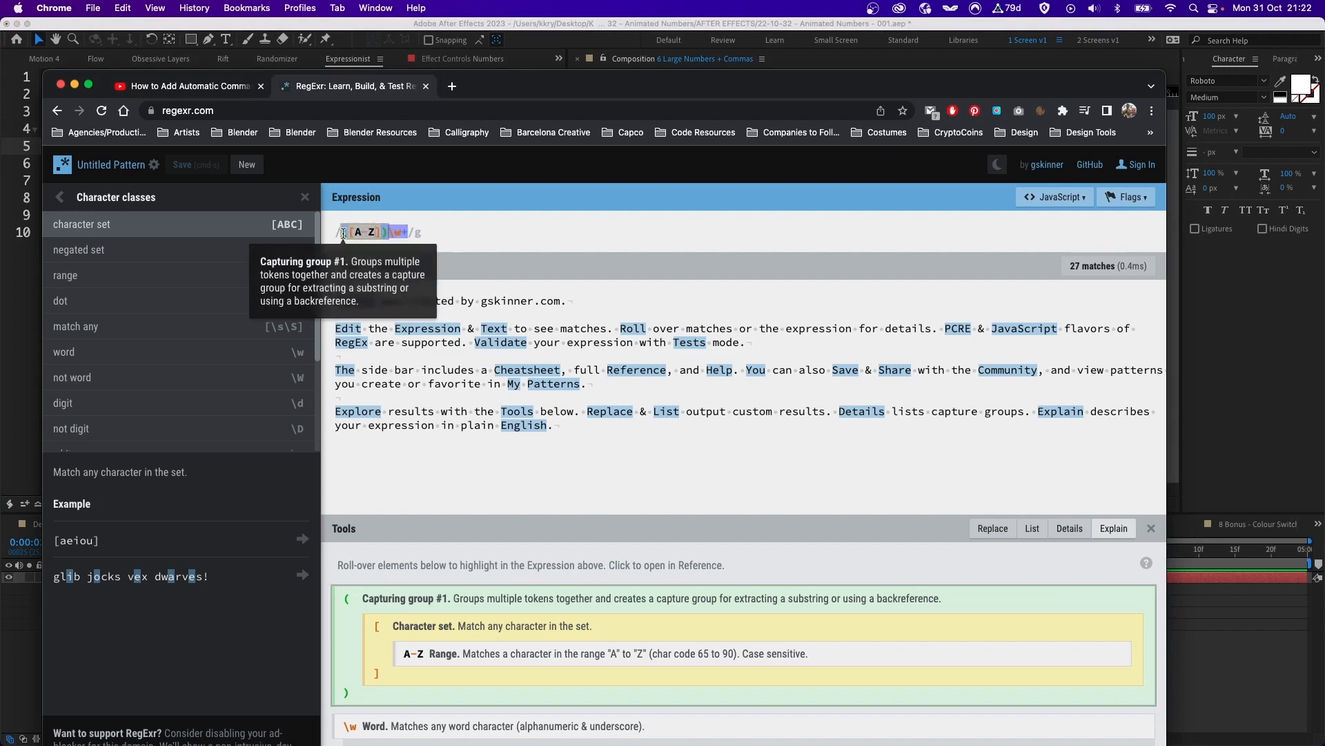
pyautogui.moveTo(361, 232)
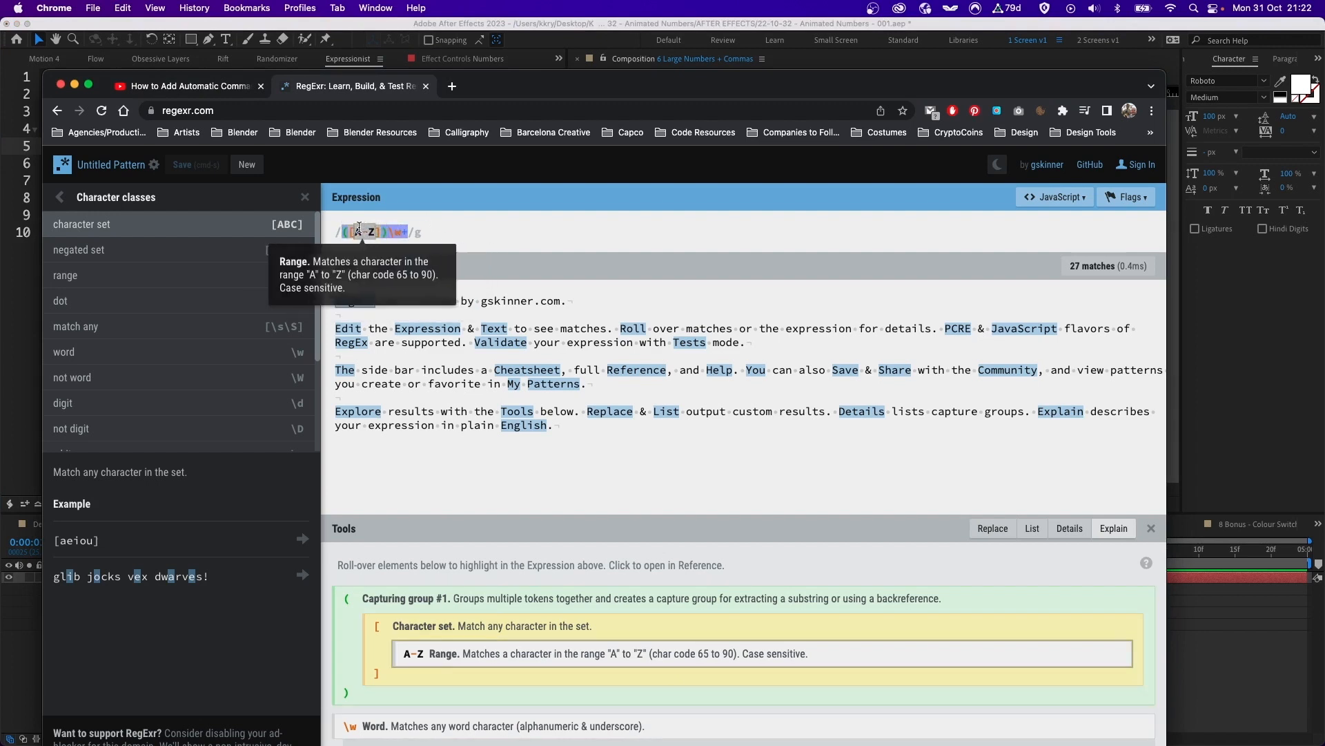
pyautogui.moveTo(19, 314)
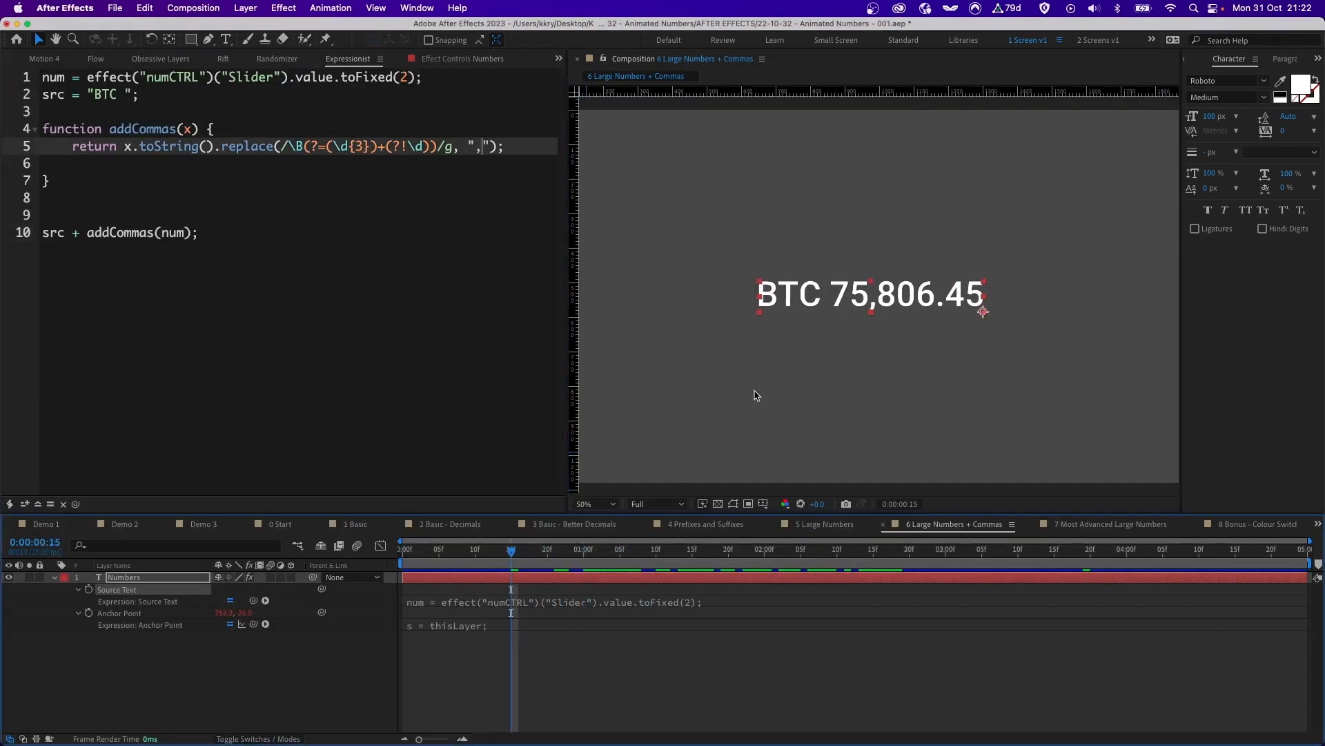
pyautogui.moveTo(930, 310)
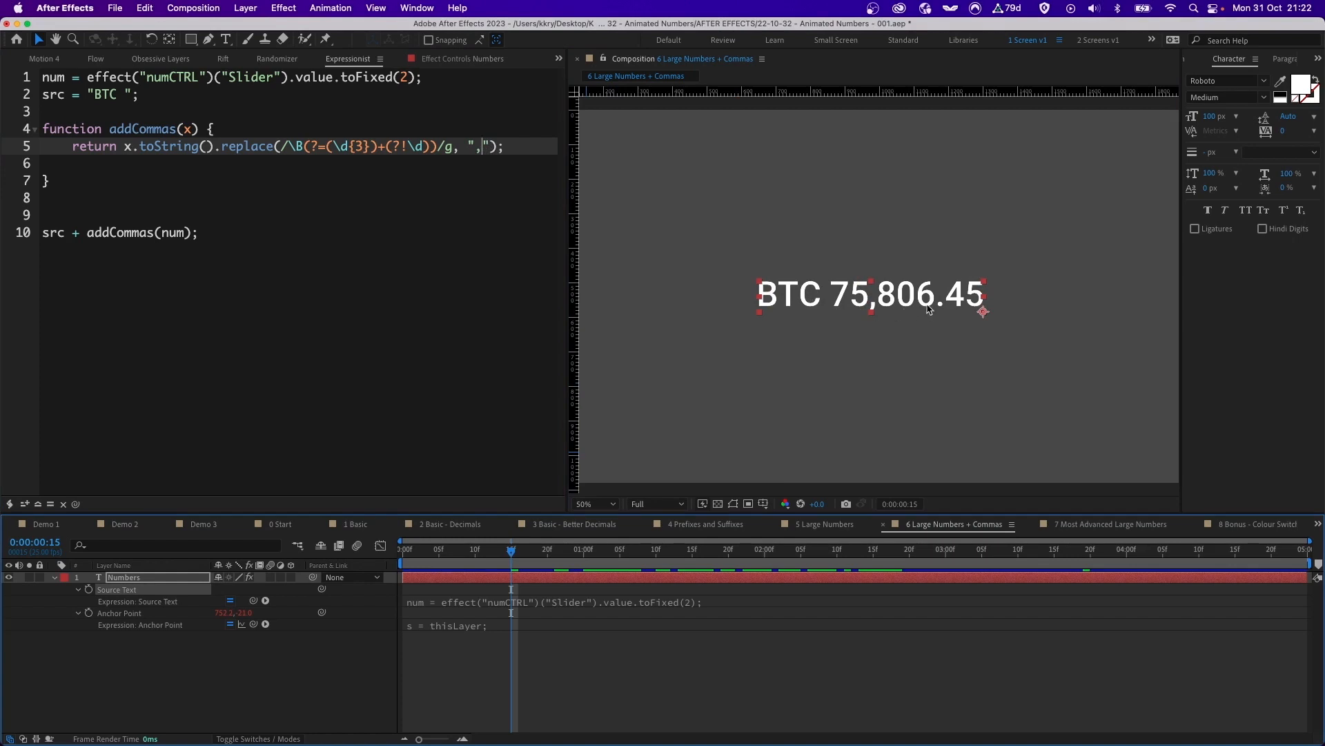
pyautogui.moveTo(874, 306)
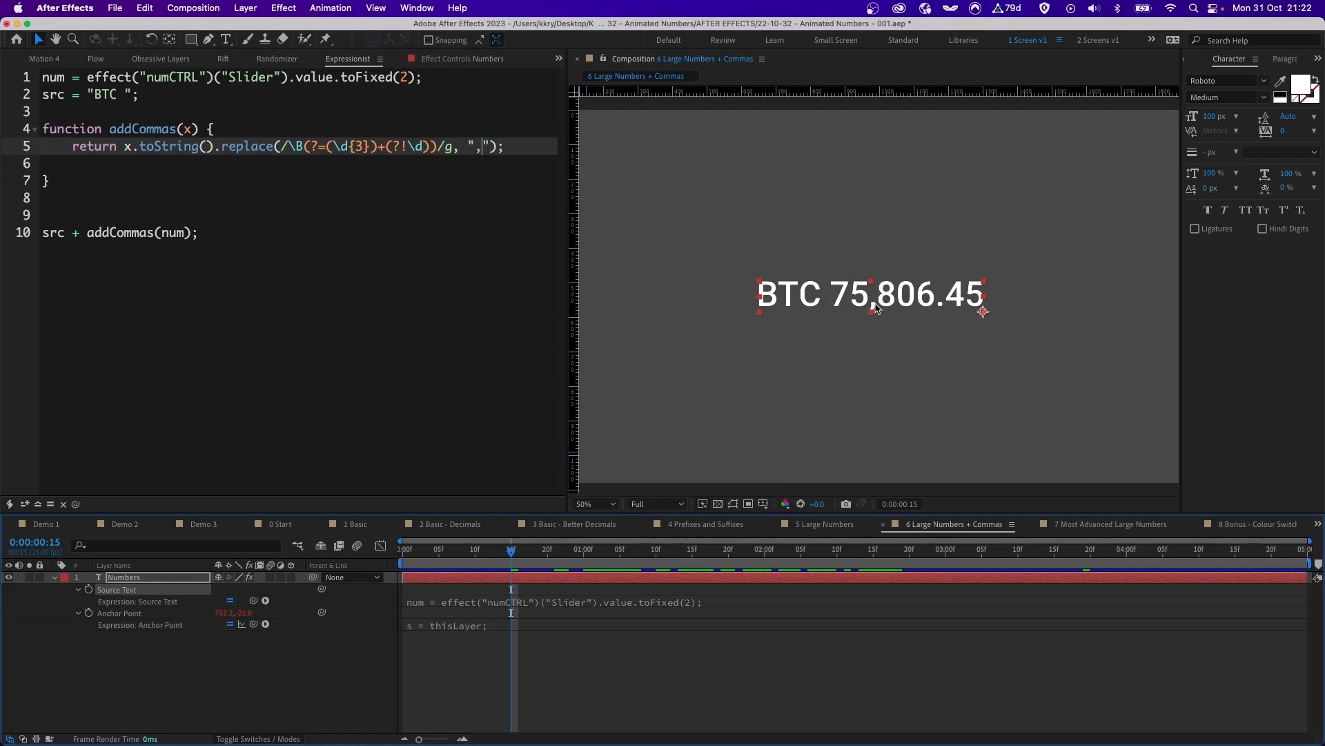
pyautogui.moveTo(867, 334)
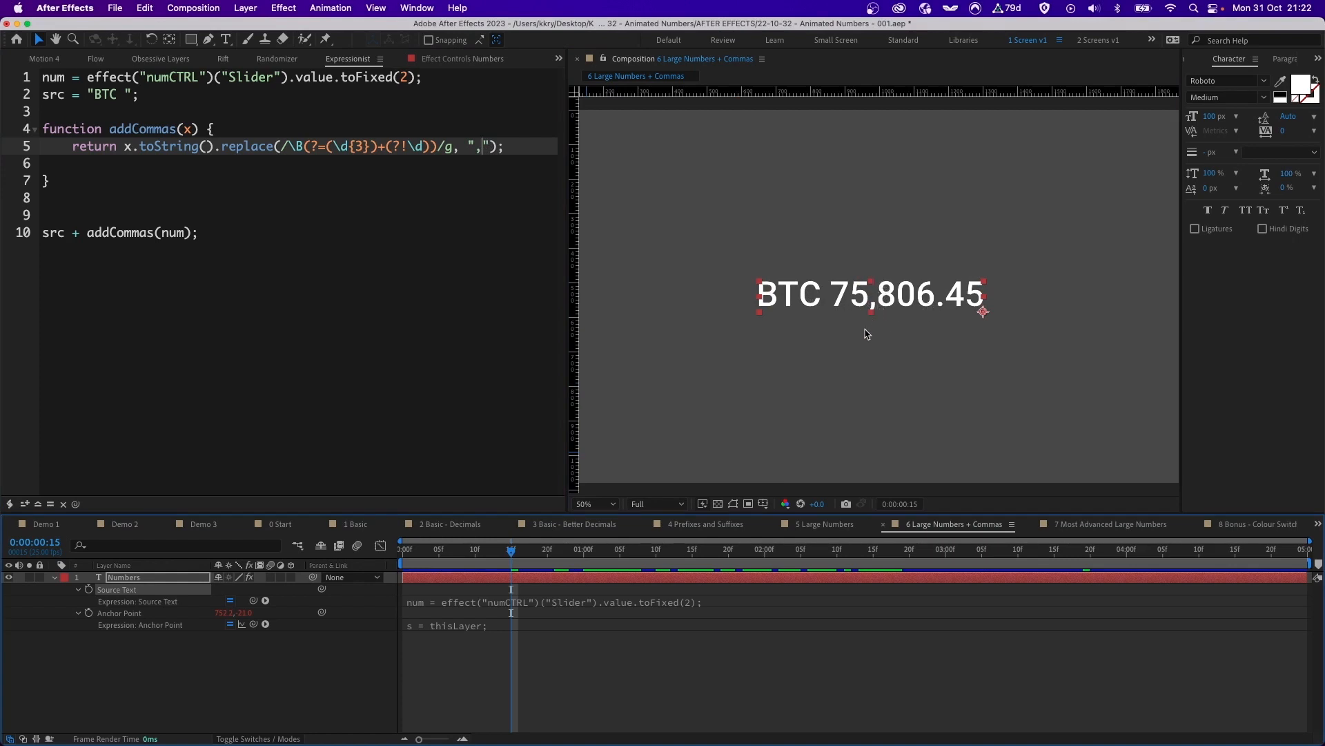
pyautogui.moveTo(955, 312)
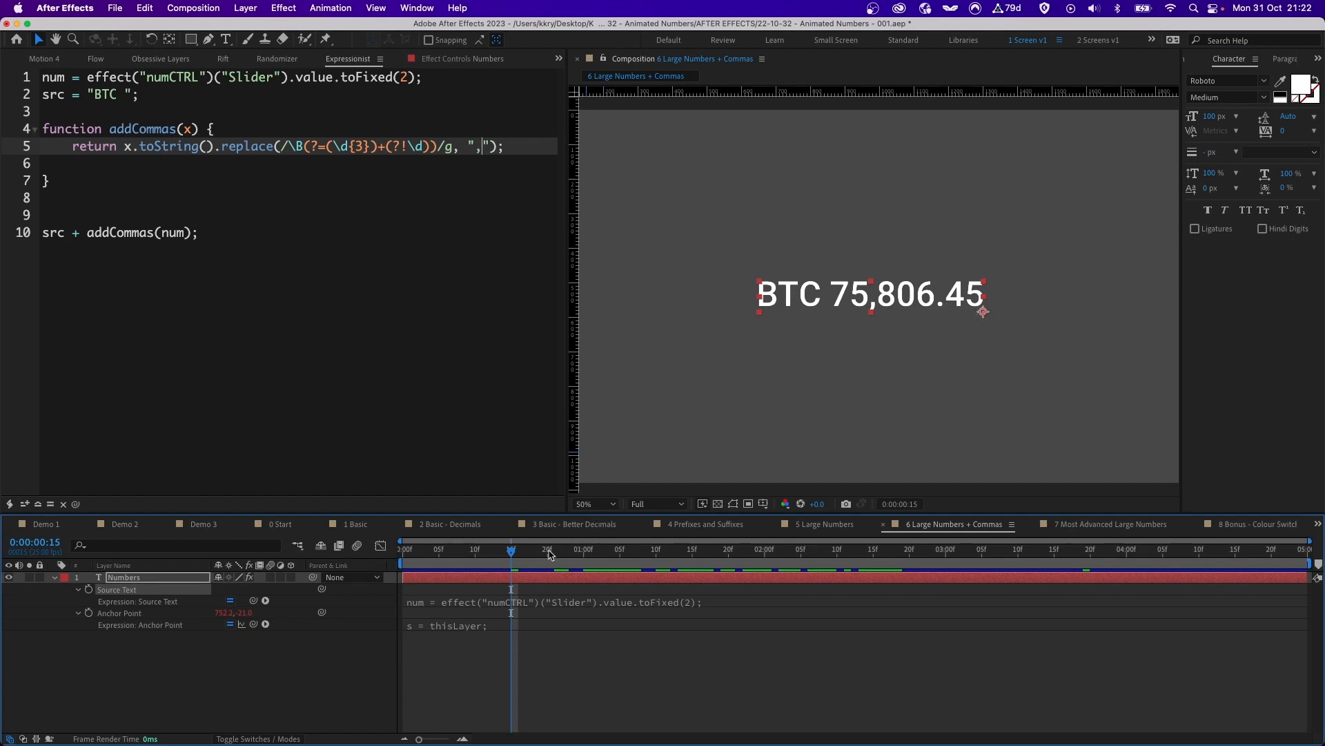
# Move the playhead to 0:00:03:21 where the grouped counter reads BTC -54,838.71.
pyautogui.click(1096, 564)
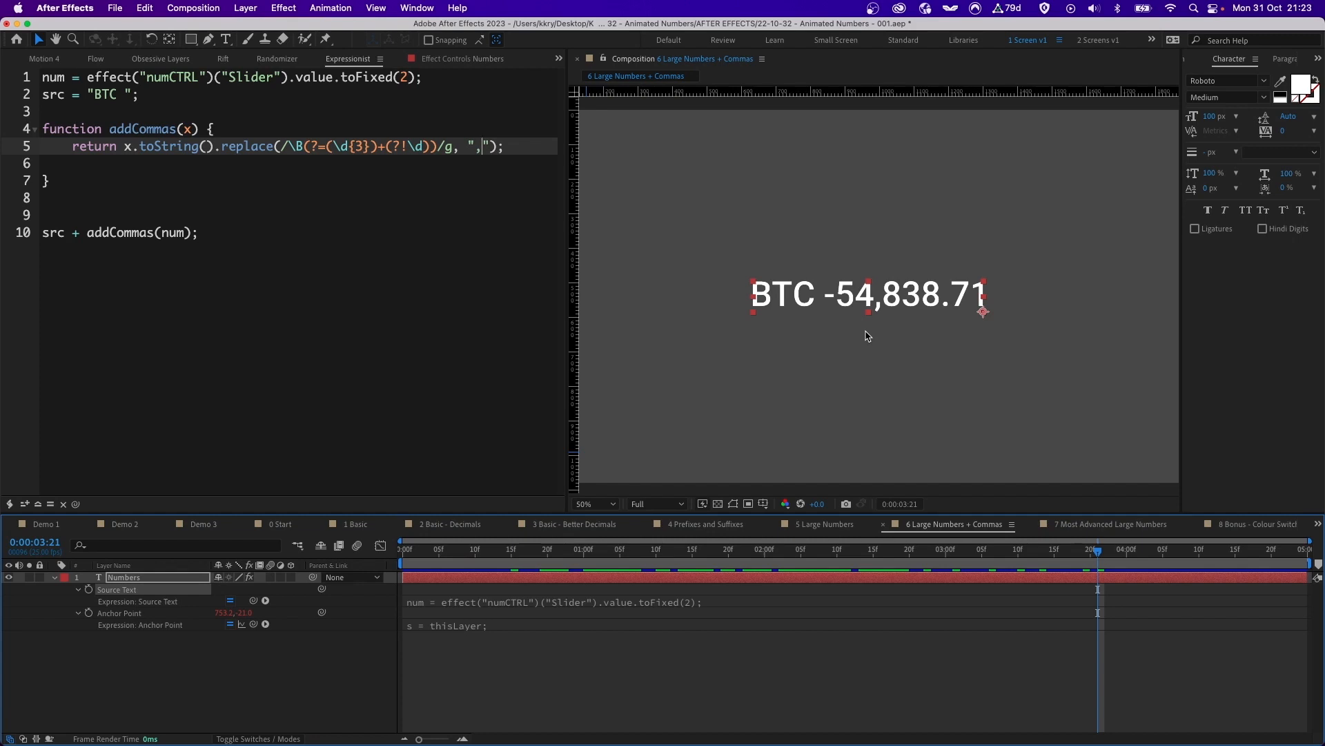
pyautogui.moveTo(745, 309)
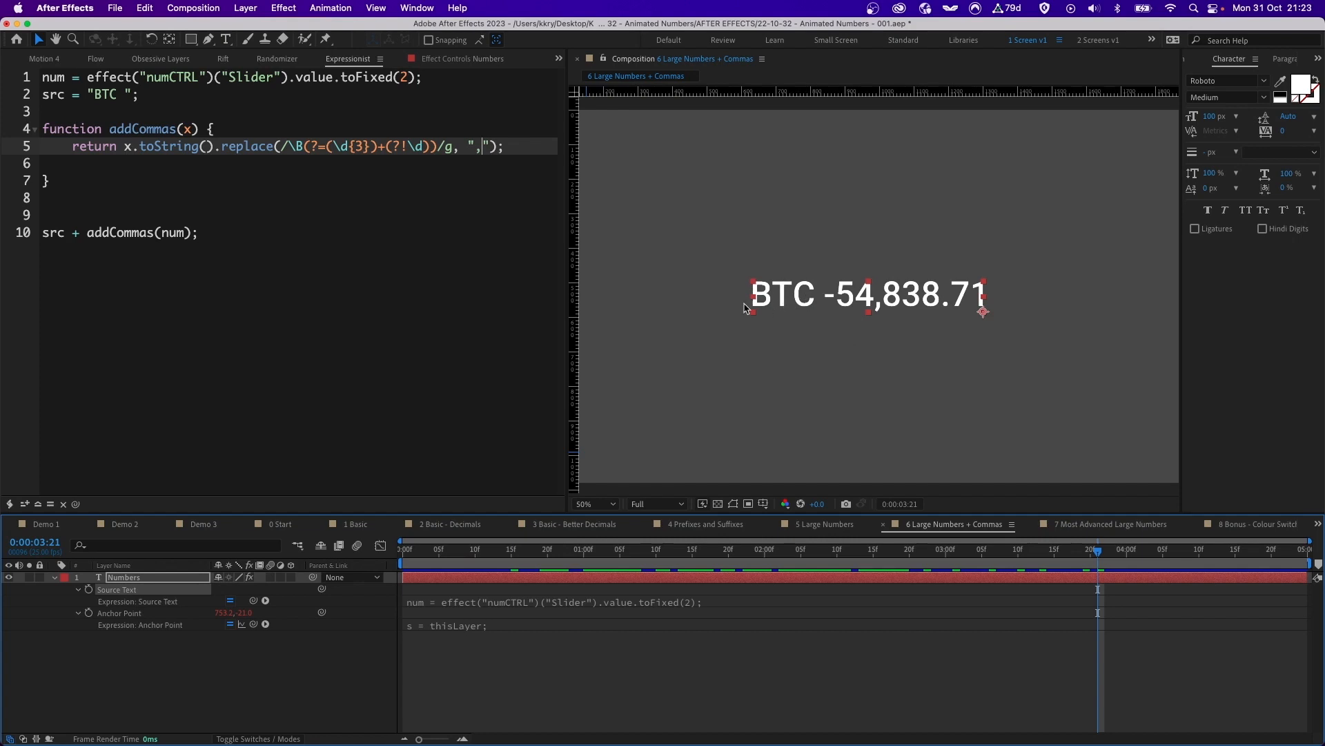
pyautogui.moveTo(840, 360)
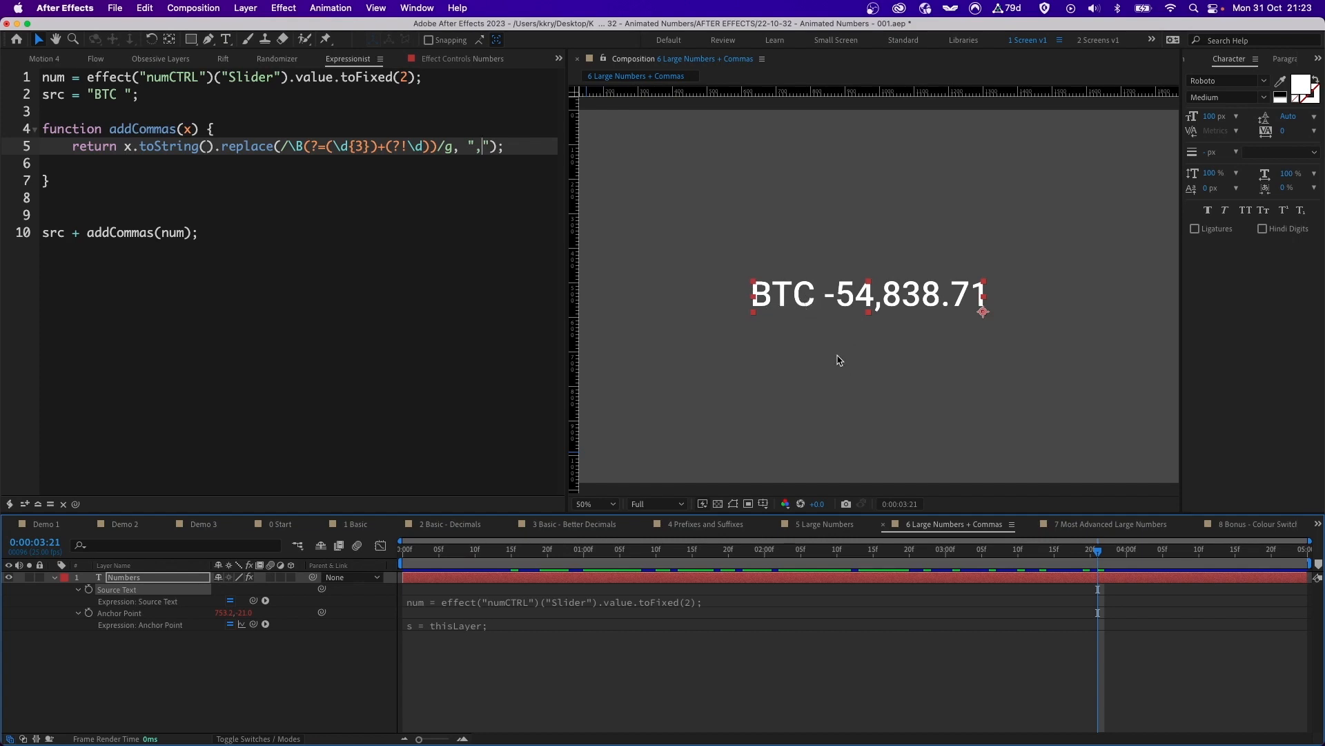
pyautogui.moveTo(868, 353)
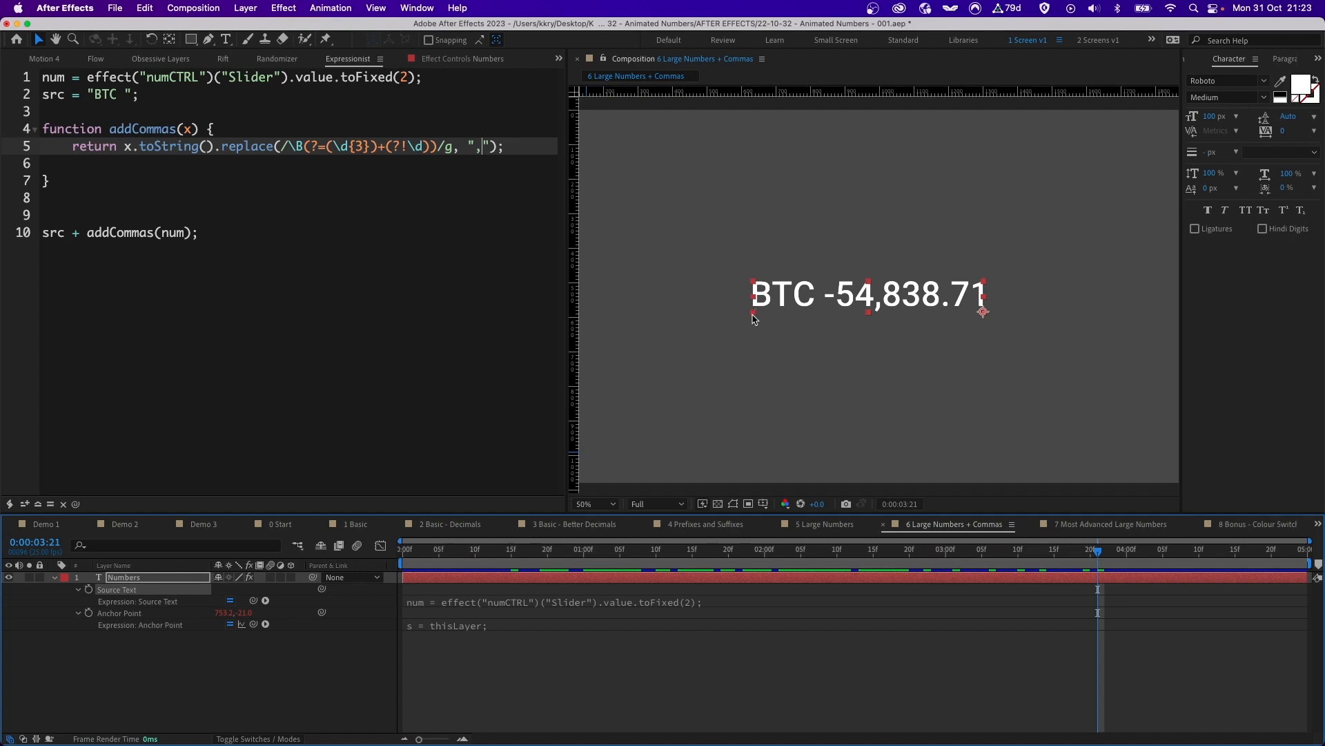
pyautogui.moveTo(836, 298)
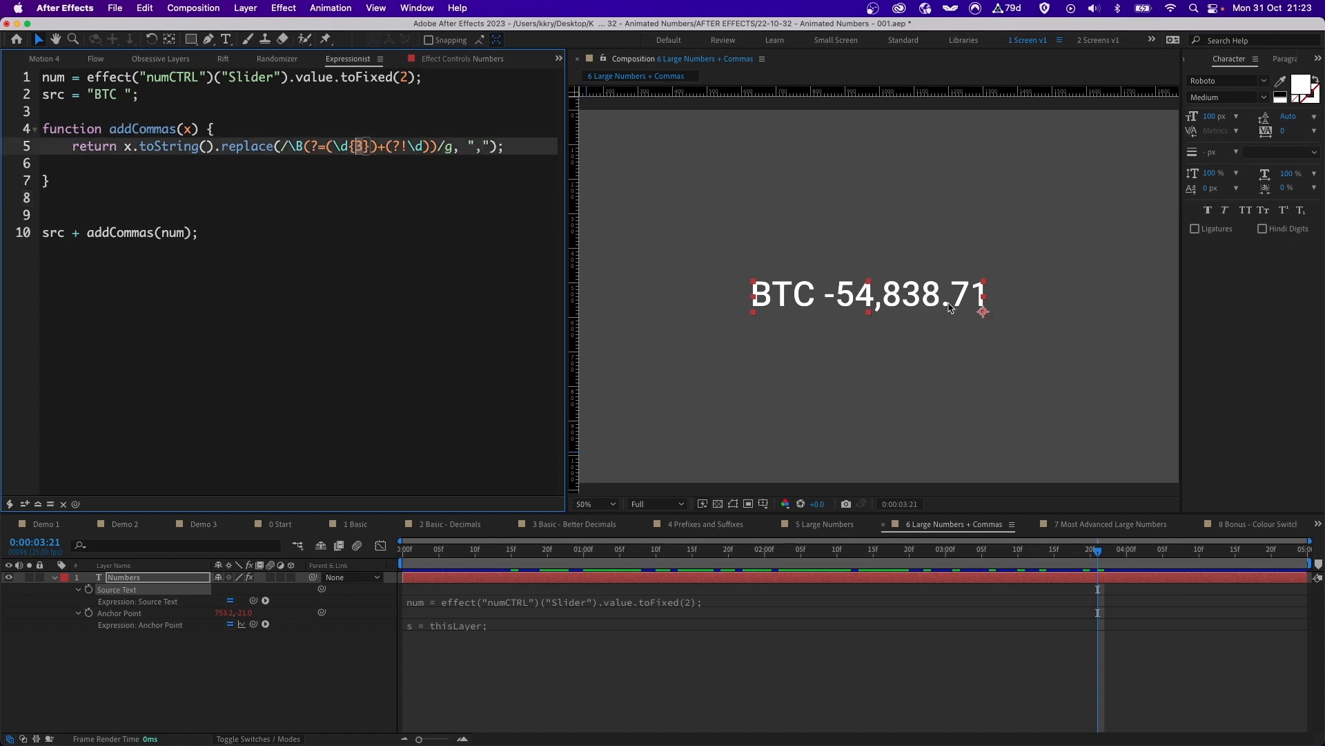
pyautogui.moveTo(986, 497)
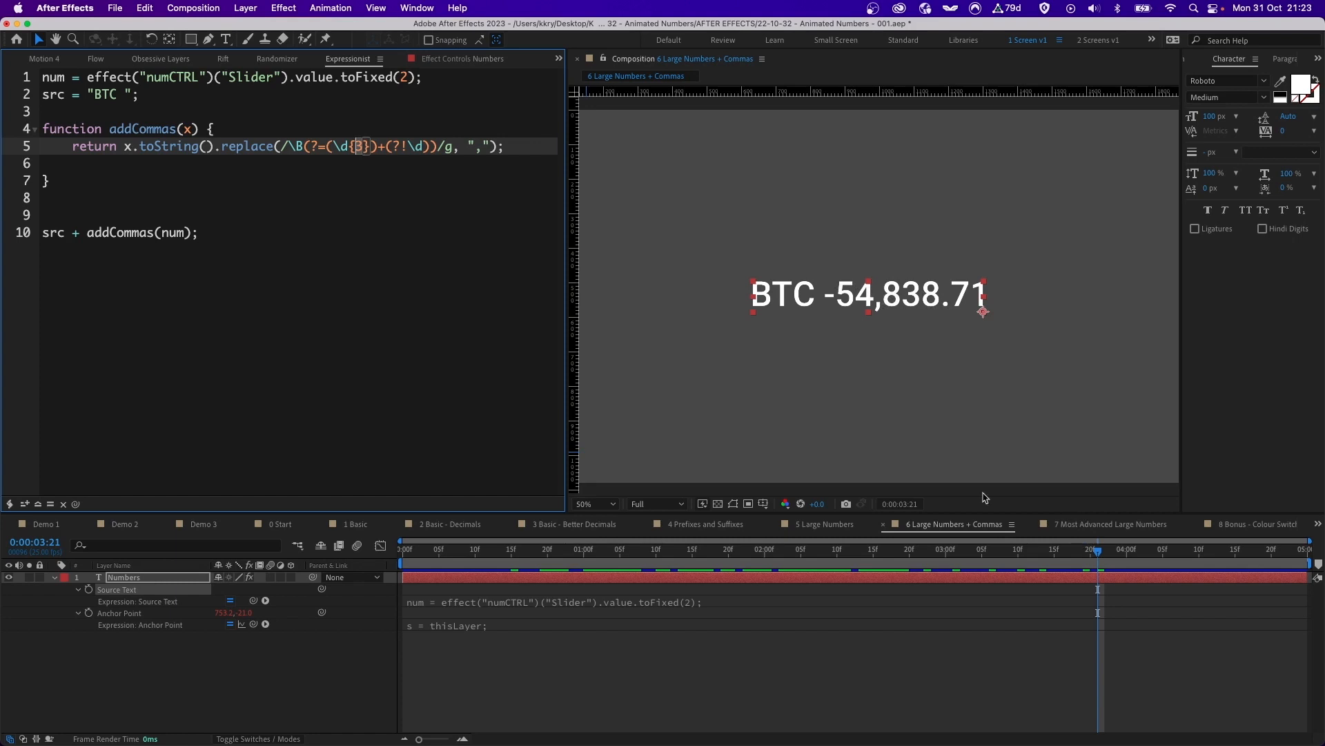
# Switch to the 7 Most Advanced Large Numbers comp and view a negative value as - BTC 69,230.77, zoomed in.
pyautogui.click(1110, 523)
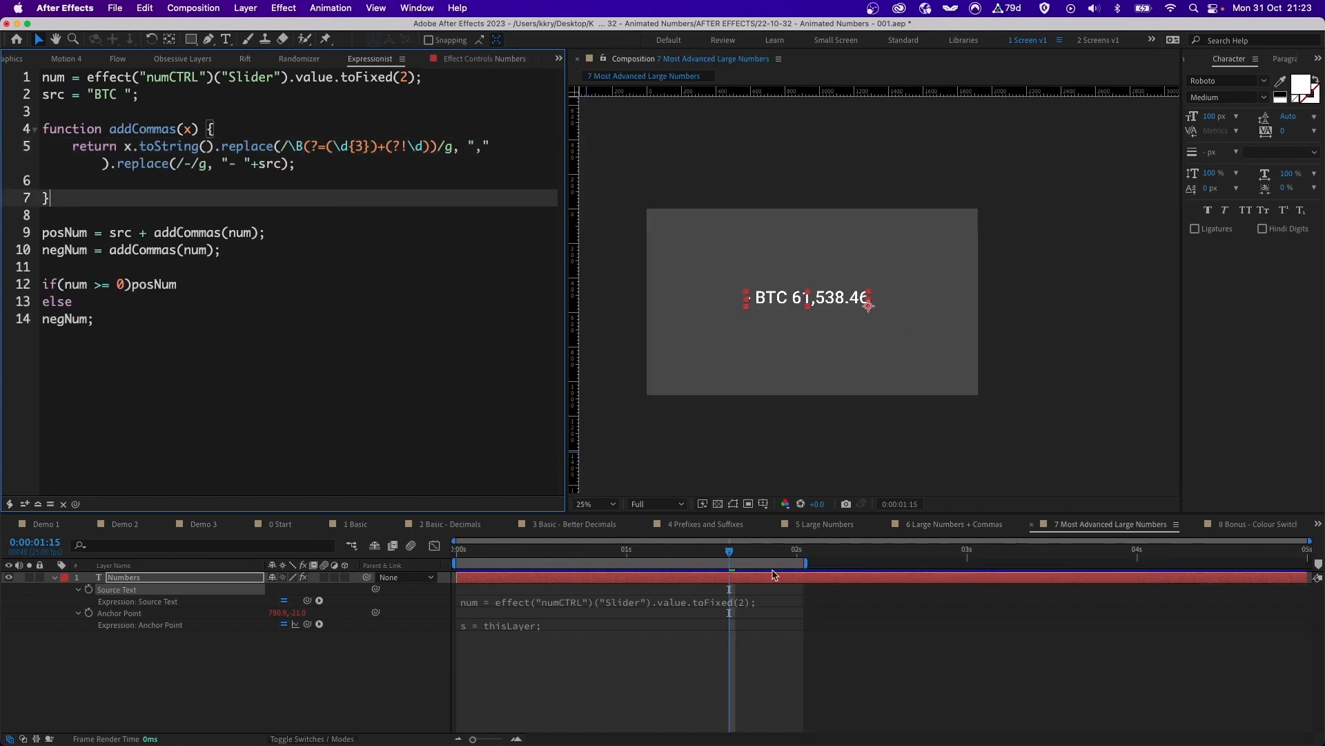
pyautogui.moveTo(448, 152)
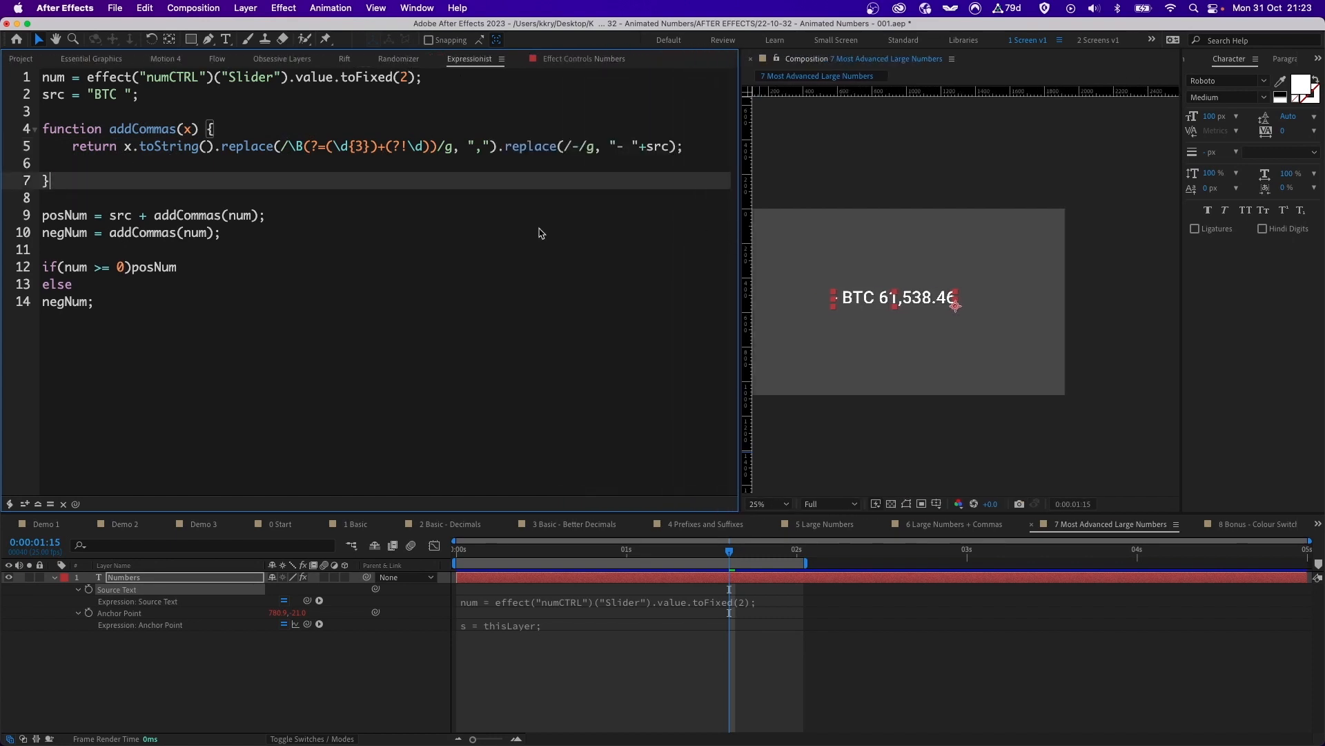
pyautogui.moveTo(347, 205)
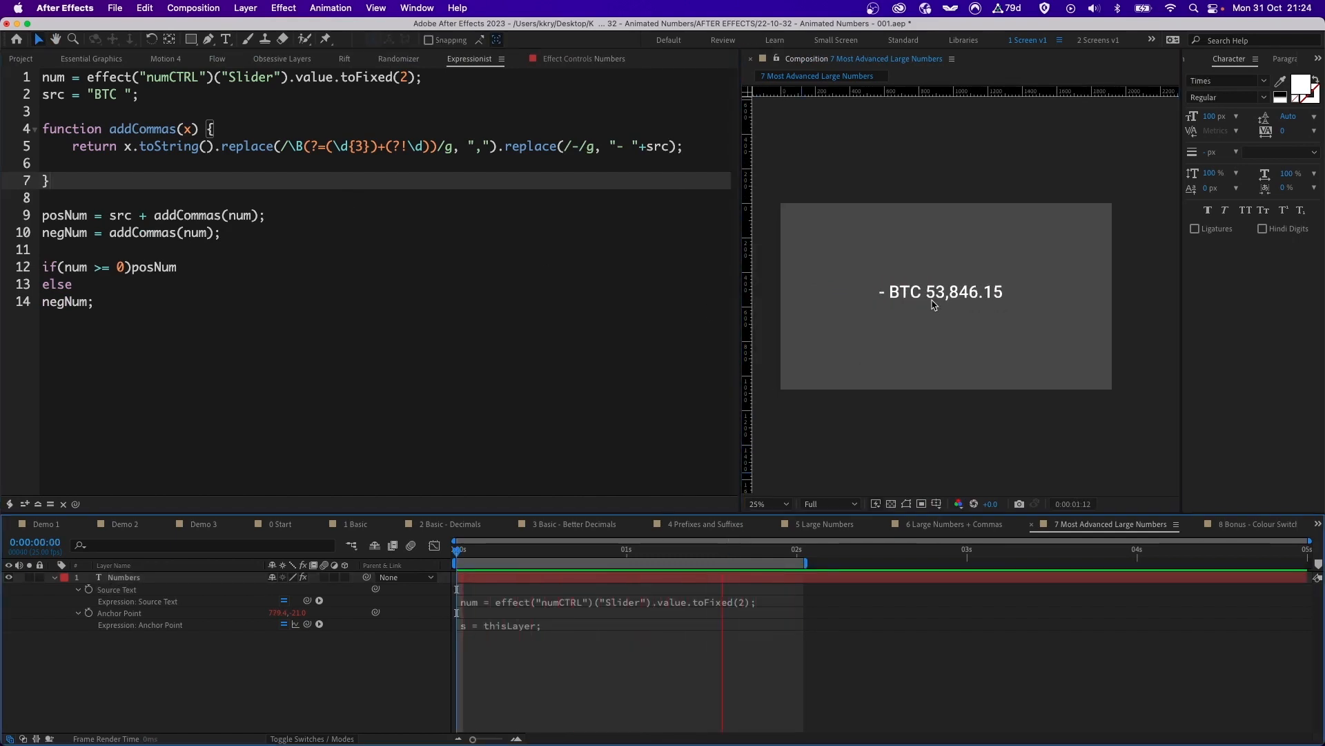
pyautogui.click(741, 560)
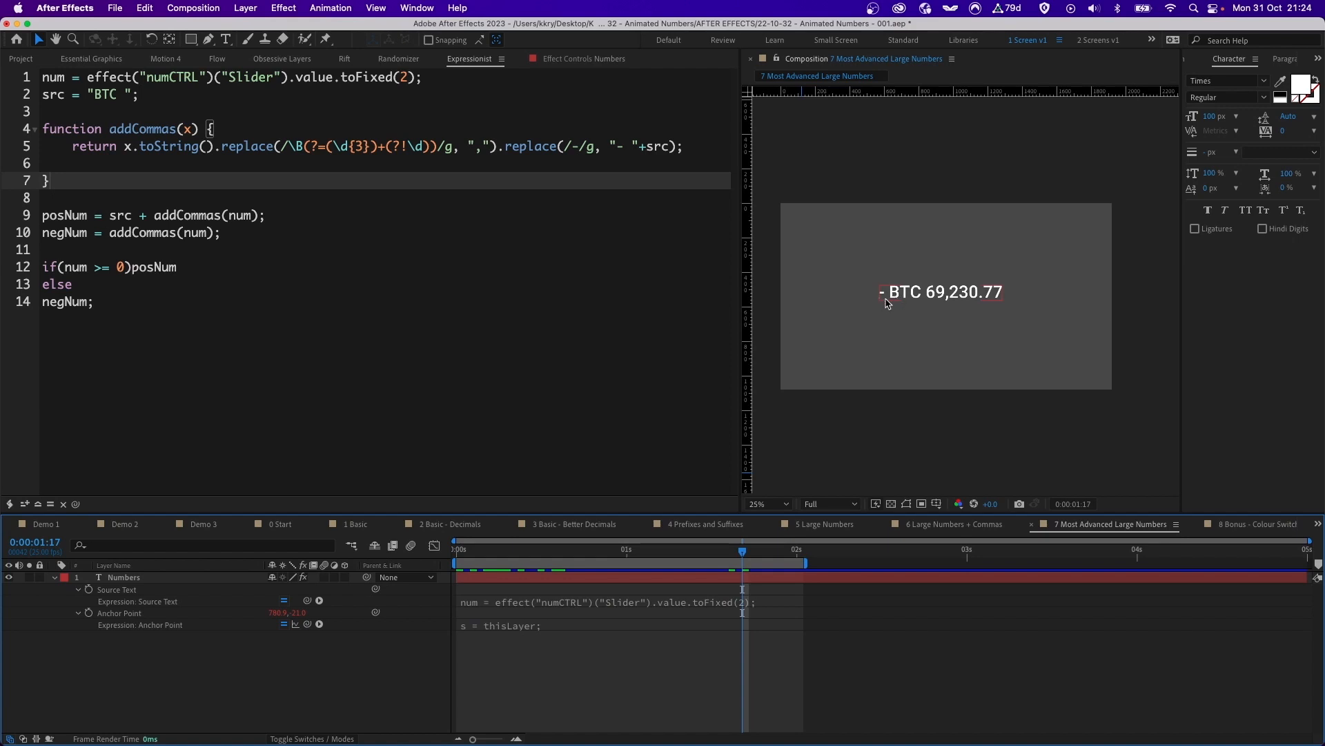
pyautogui.moveTo(936, 293)
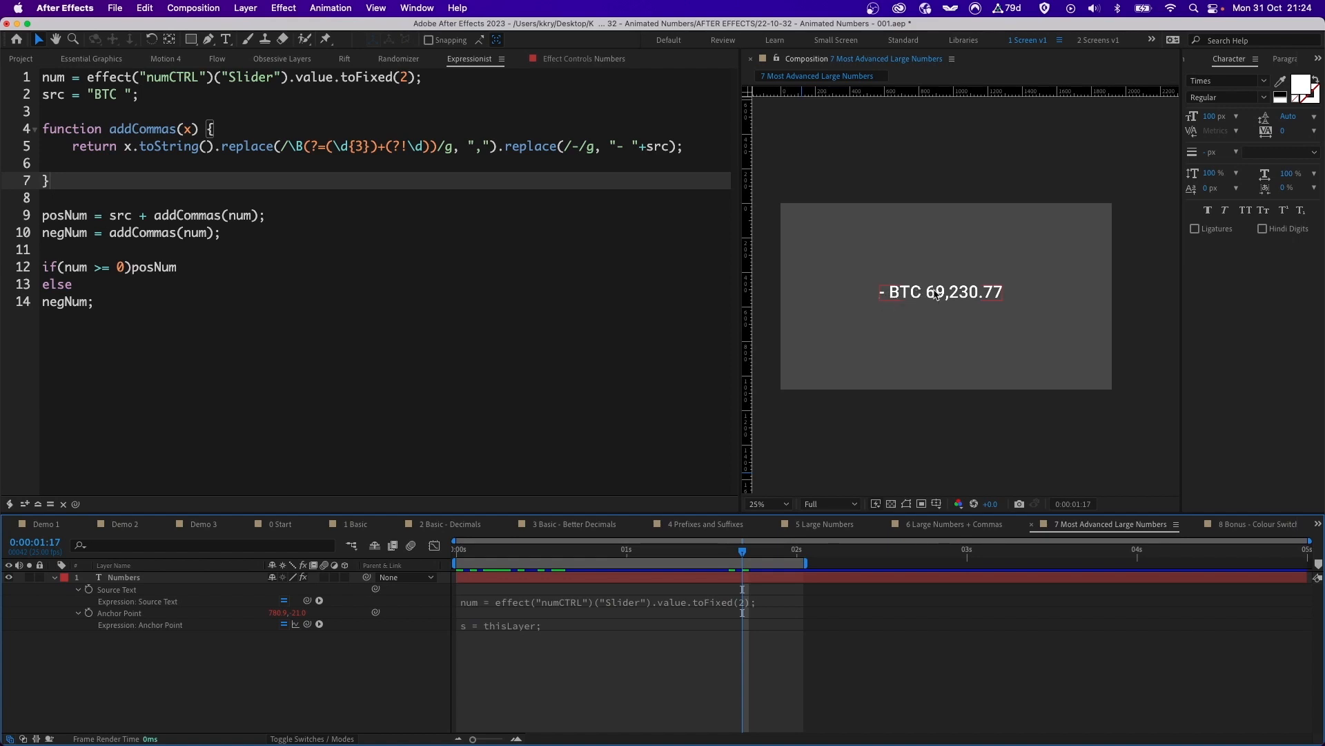
pyautogui.click(767, 502)
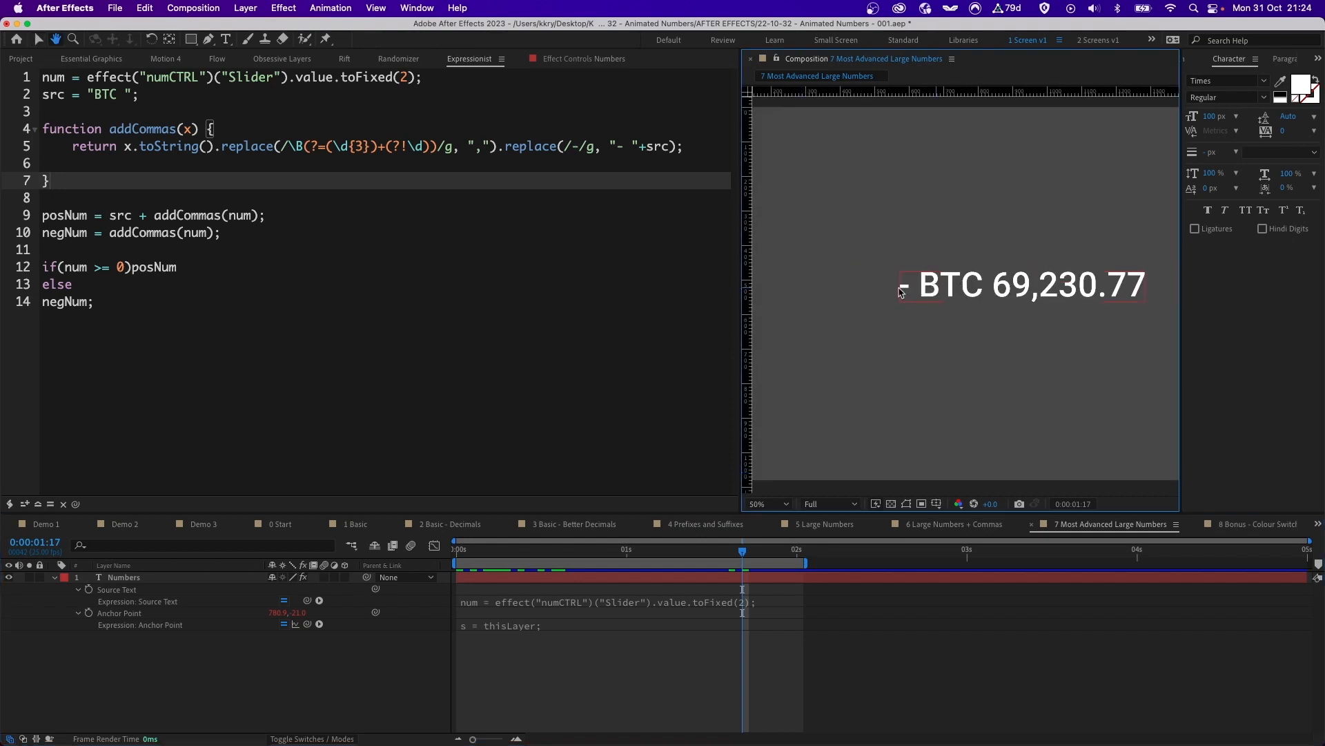
pyautogui.click(768, 502)
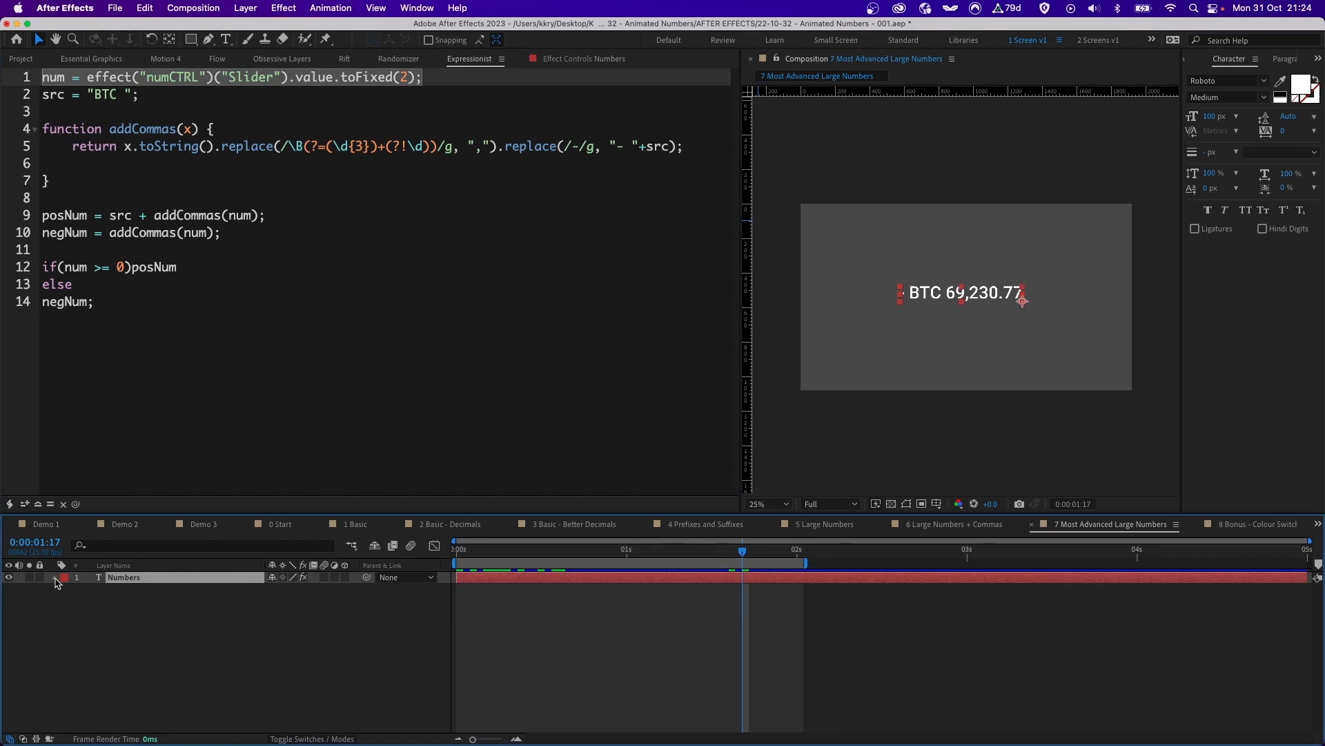
# Reveal the Numbers layer's numCTRL slider and set the src prefix to "$ " for $ 20,833.33.
pyautogui.click(54, 577)
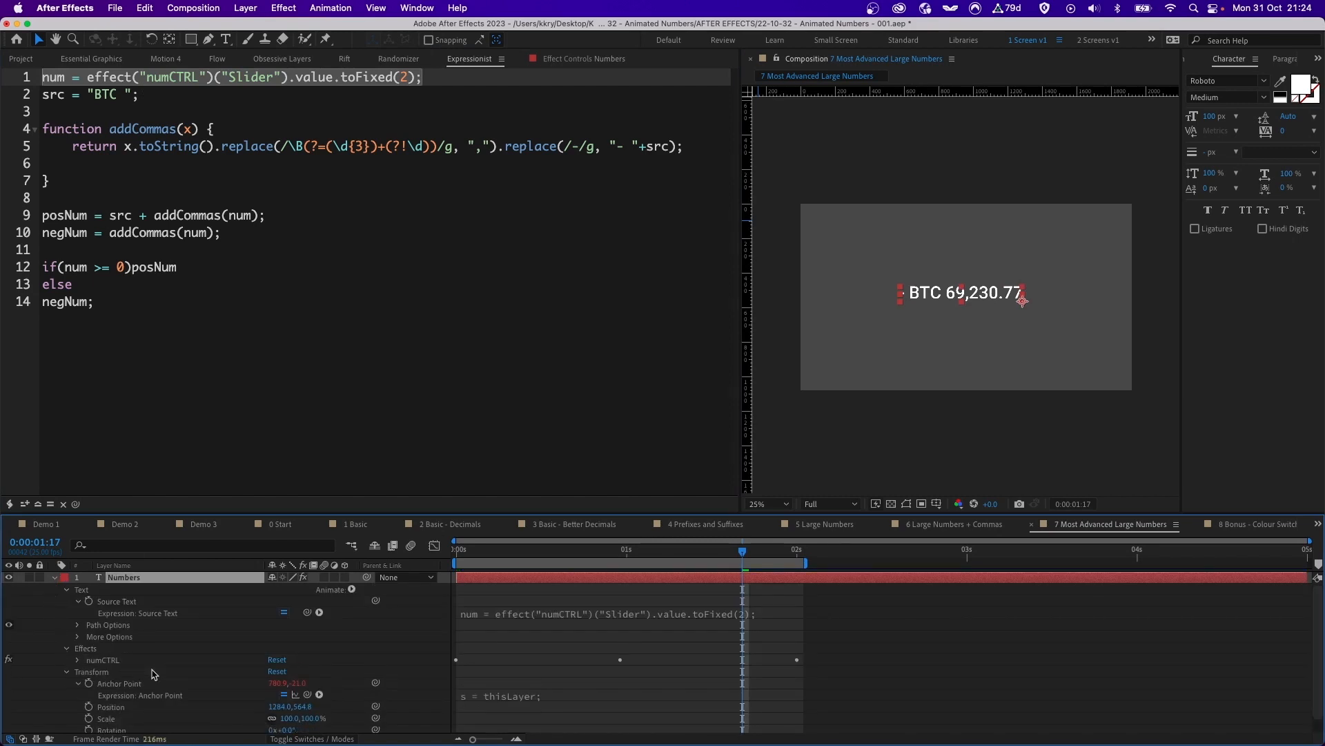
pyautogui.click(66, 659)
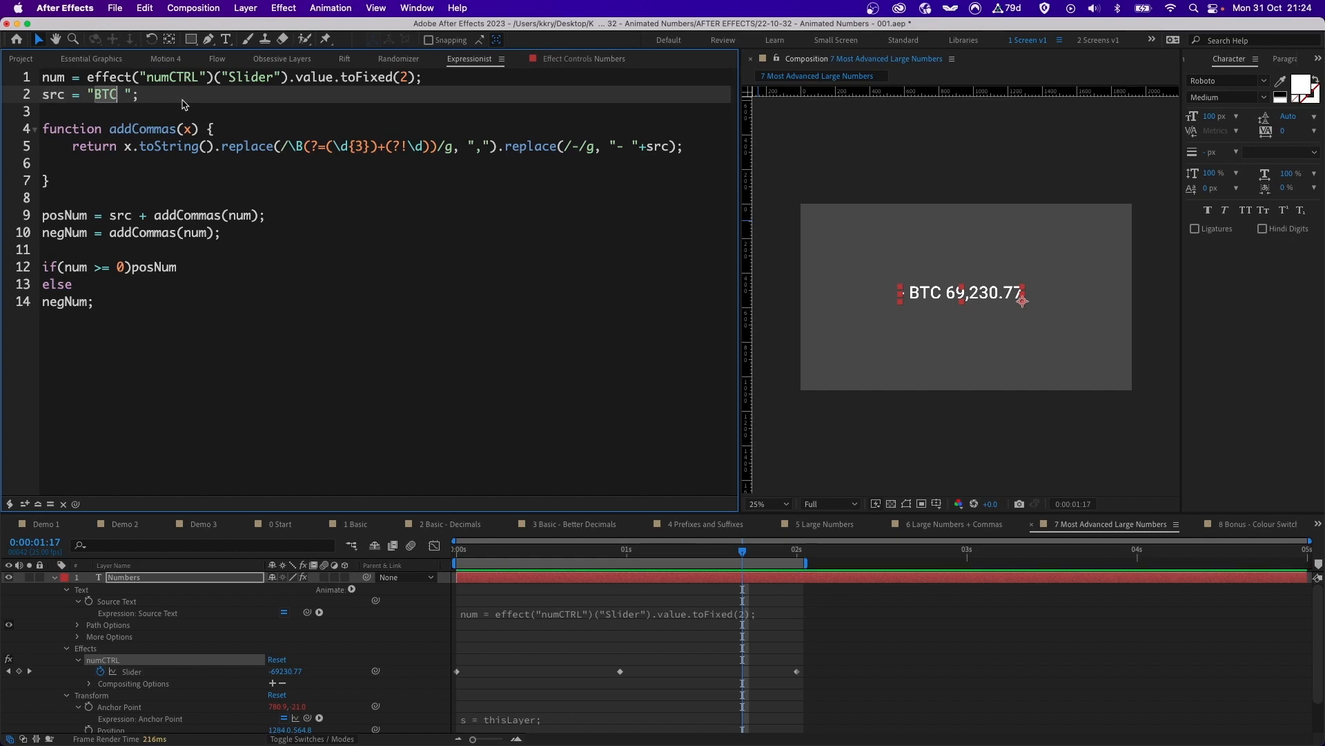
pyautogui.write('$')
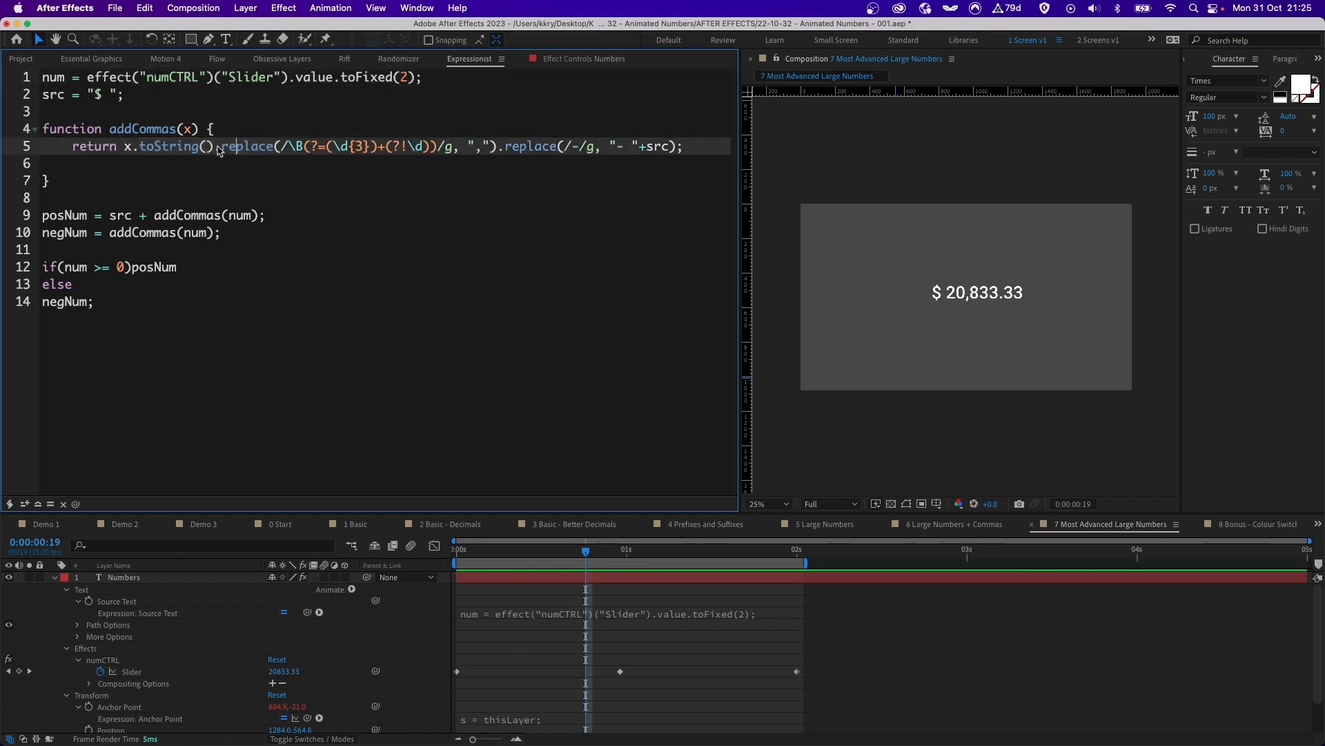
# Select the replace call in the addCommas expression to examine the minus-sign prefix.
pyautogui.doubleClick(246, 146)
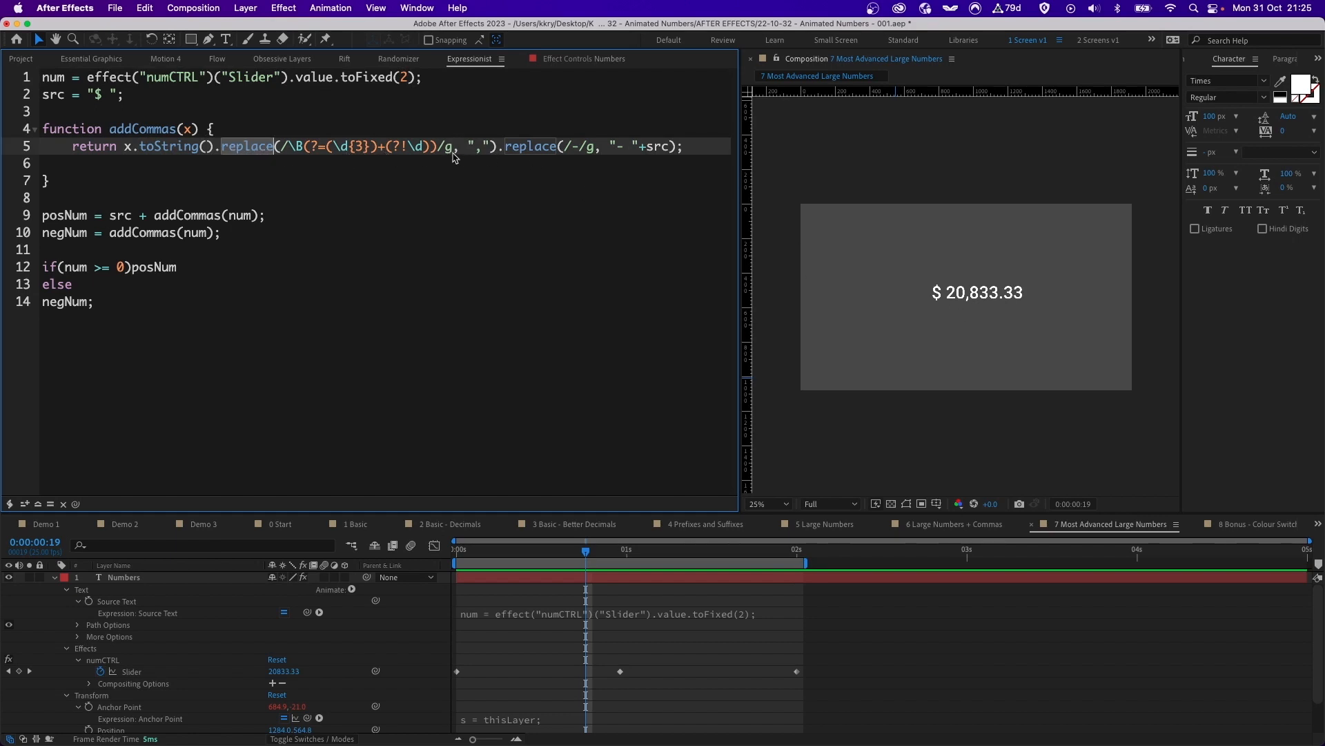
pyautogui.moveTo(359, 154)
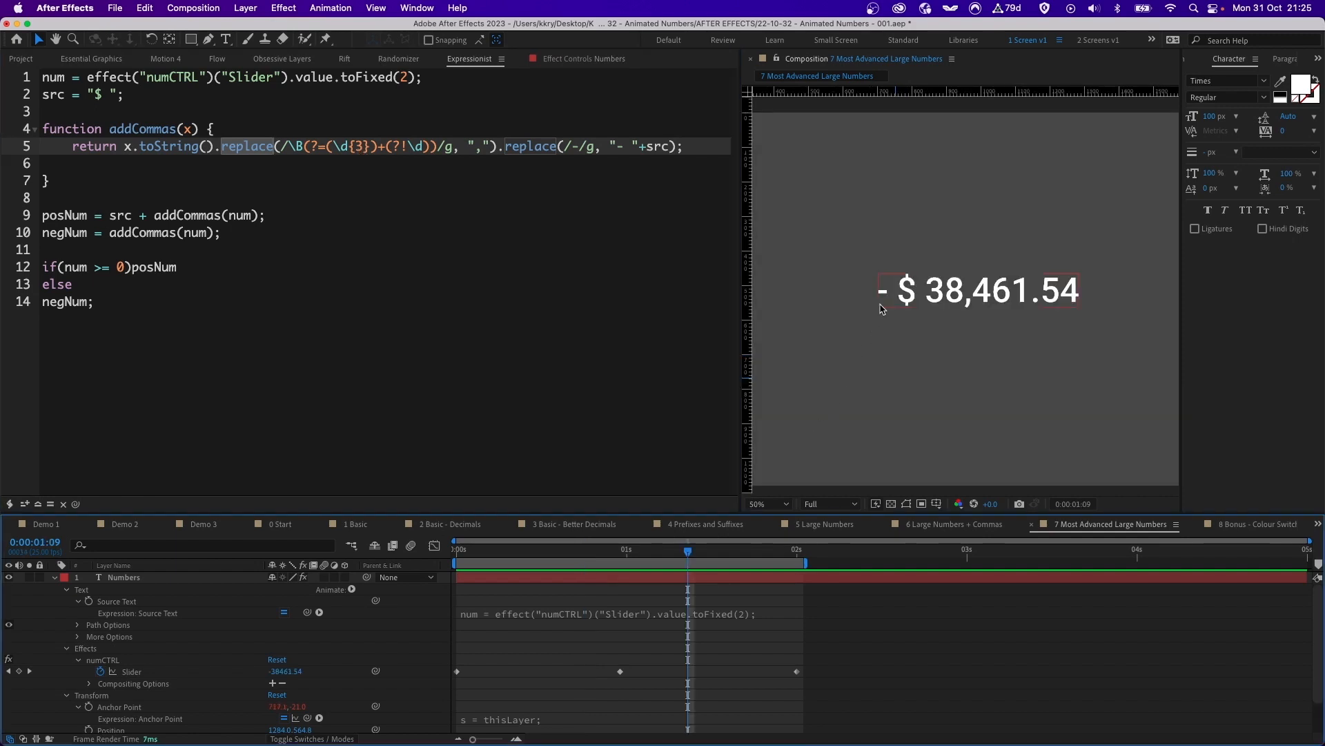
pyautogui.moveTo(885, 298)
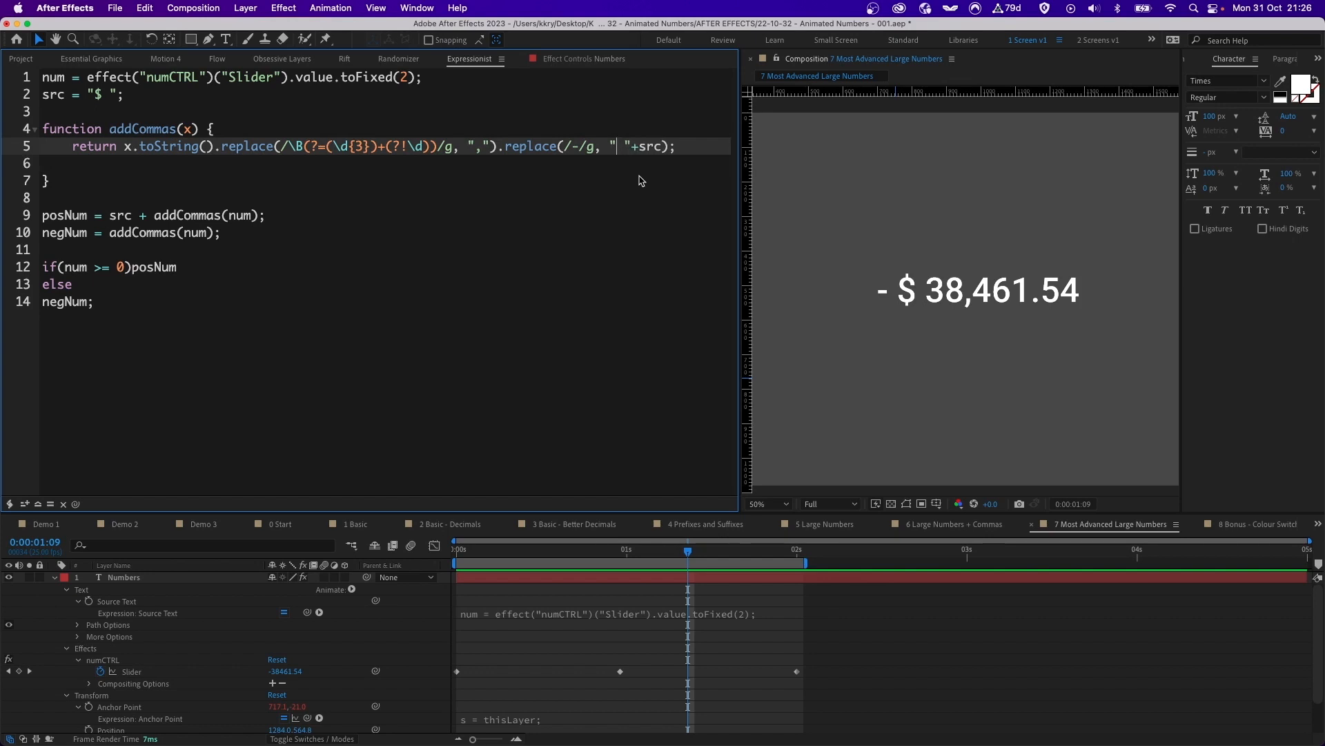
# Test "MINUS " as the negative prefix, then restore "- " so the text reads - $ 26,923.08.
pyautogui.write('MINUS')
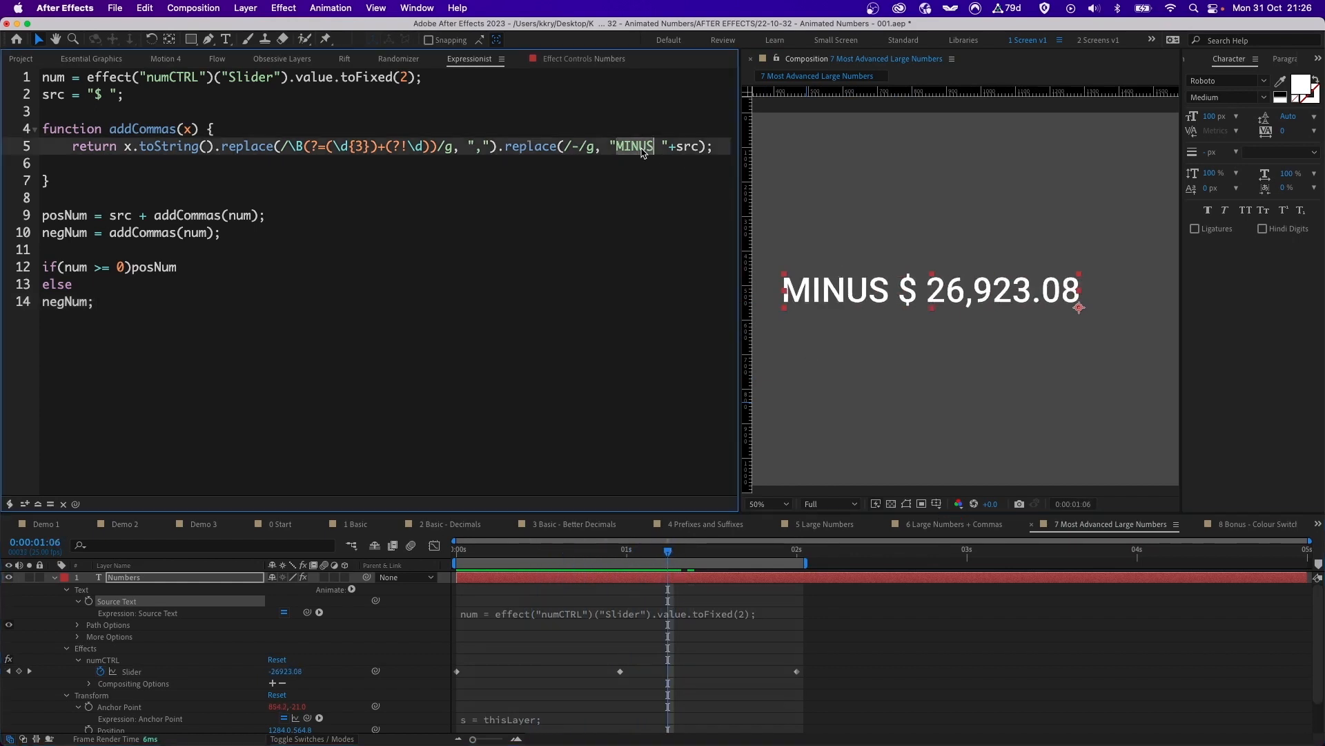
pyautogui.write('-')
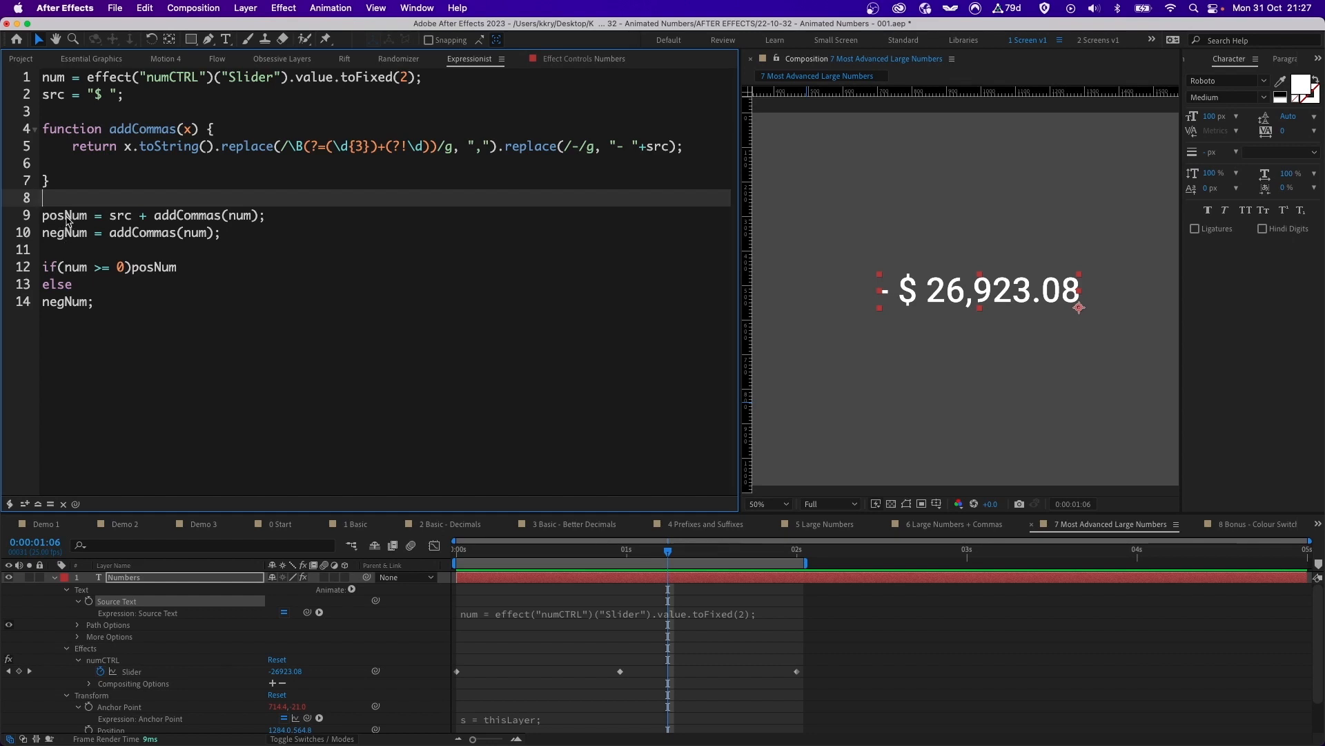
pyautogui.doubleClick(63, 233)
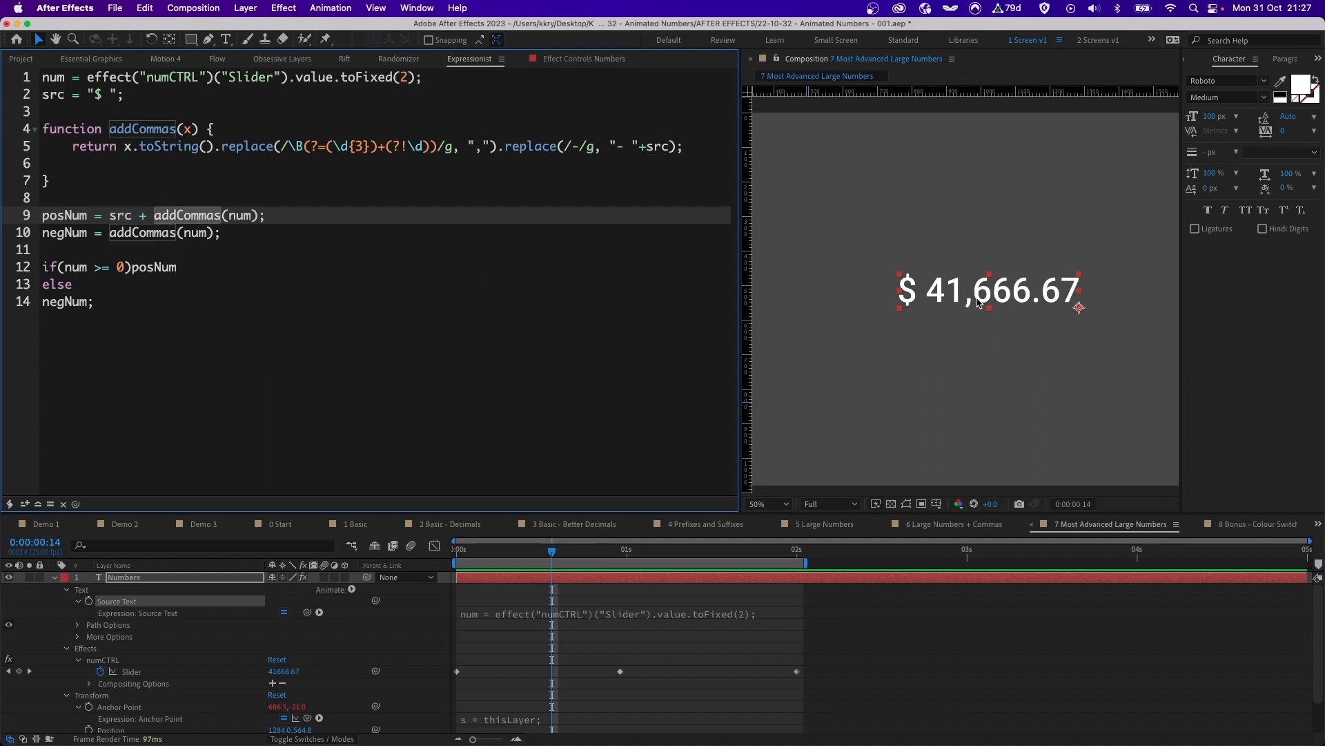
pyautogui.moveTo(994, 290)
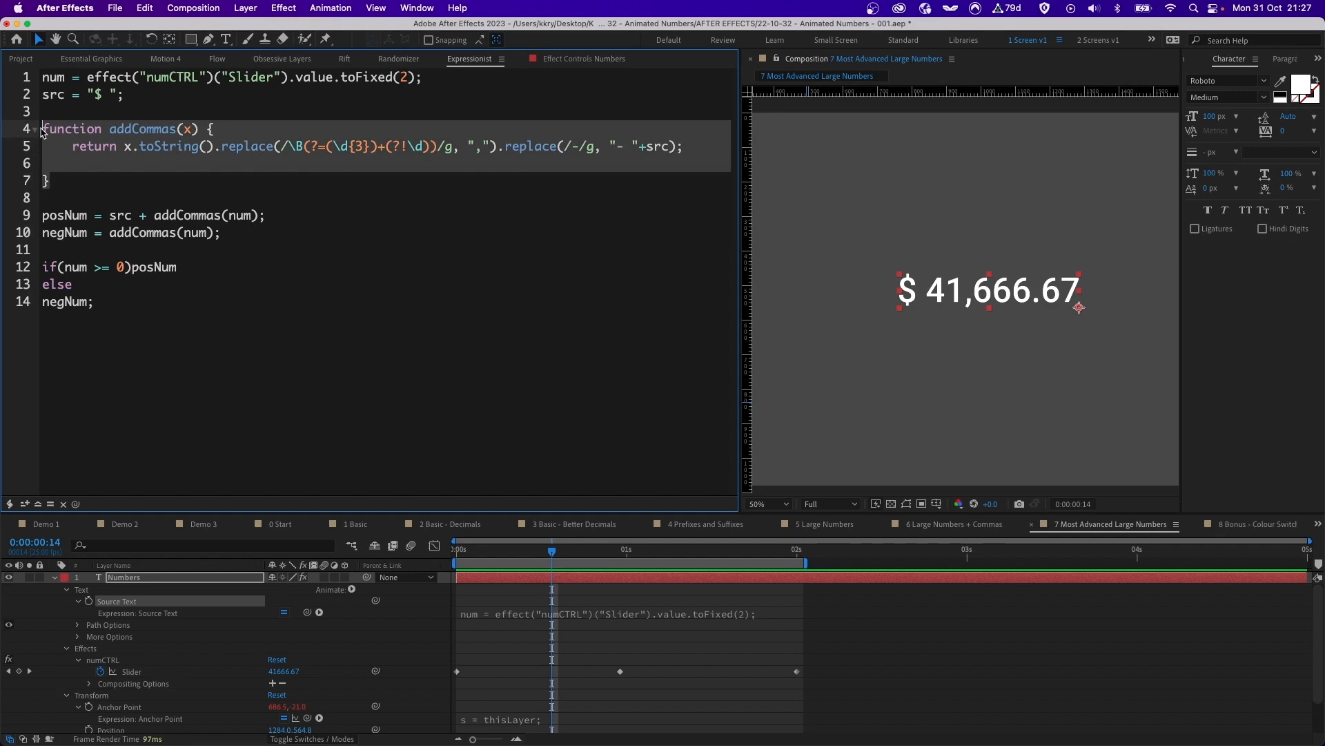
pyautogui.moveTo(695, 559)
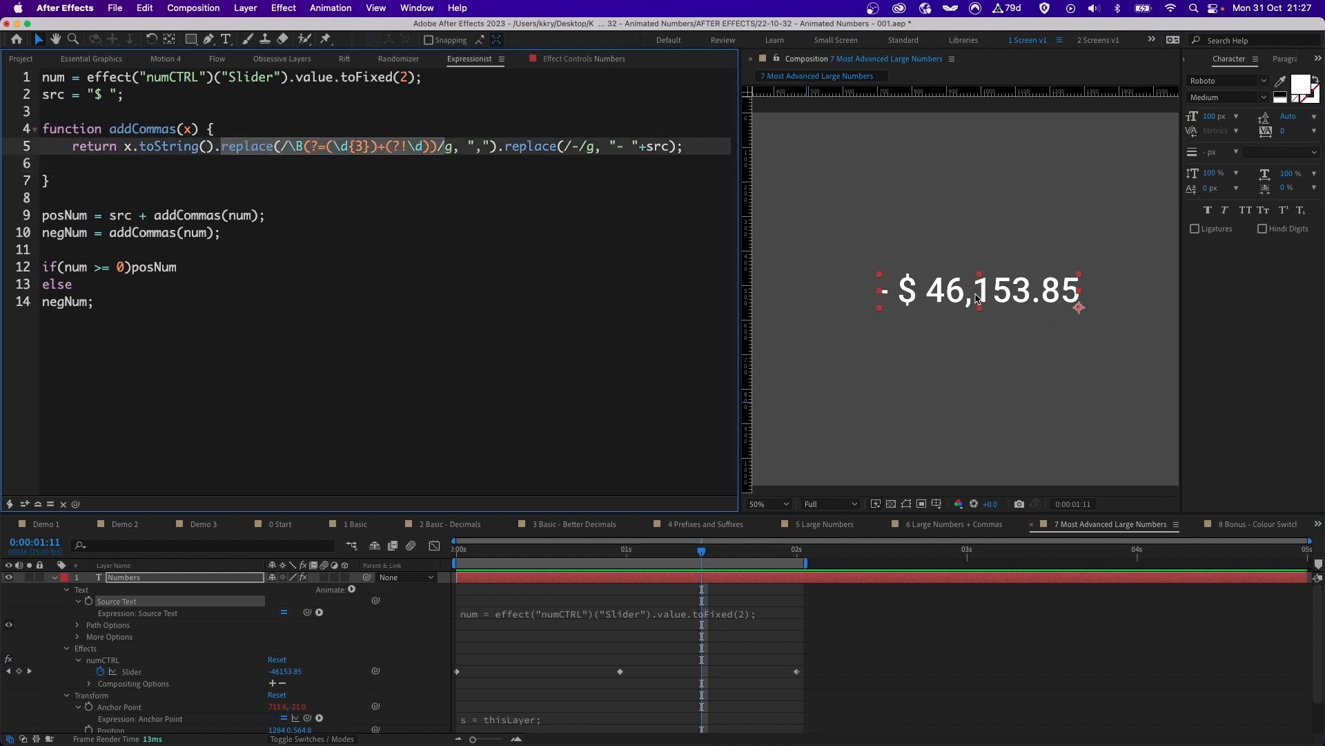
pyautogui.moveTo(974, 306)
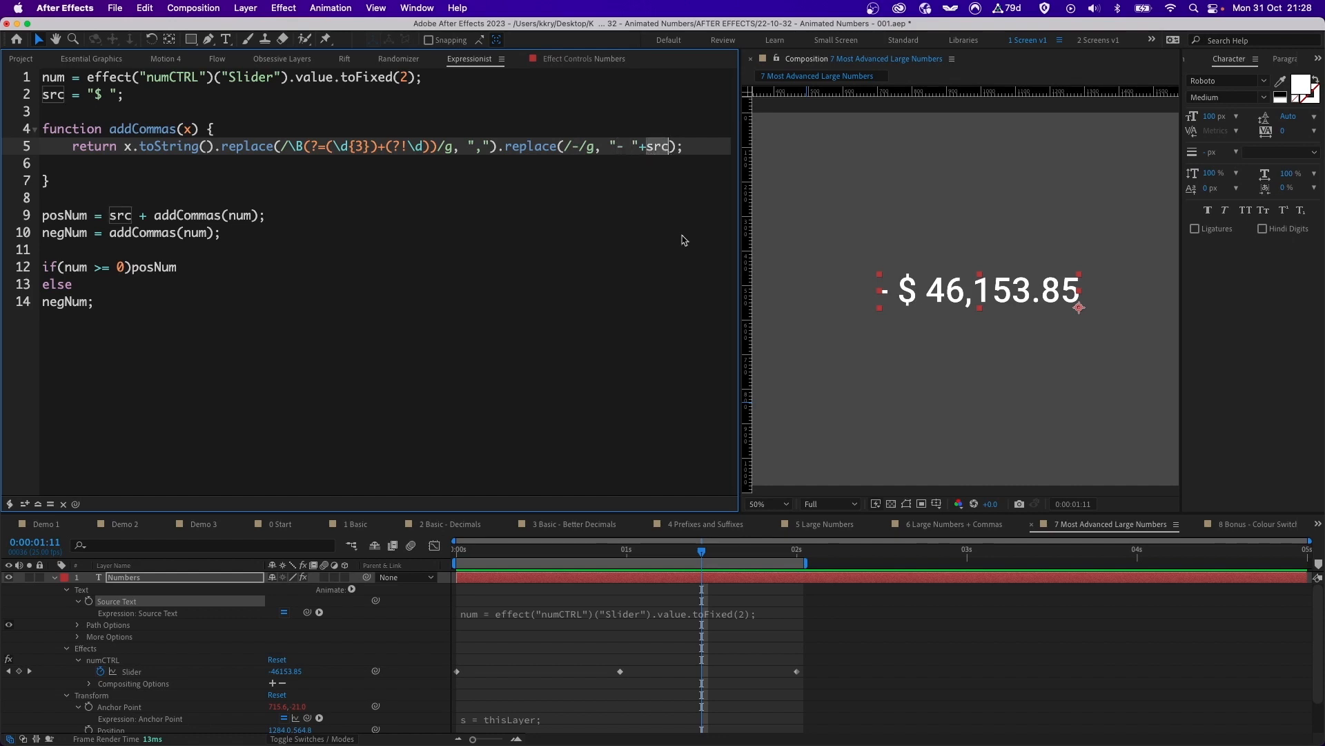
pyautogui.moveTo(127, 250)
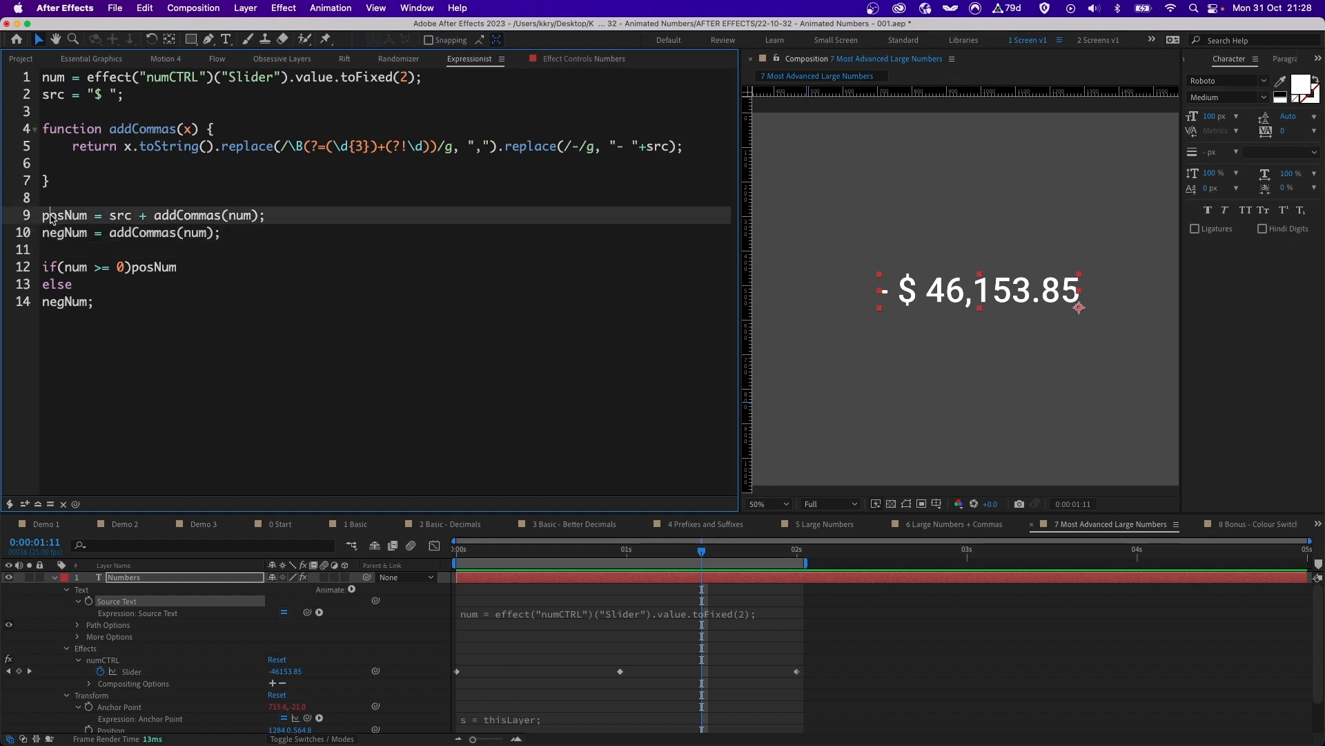
pyautogui.moveTo(53, 268)
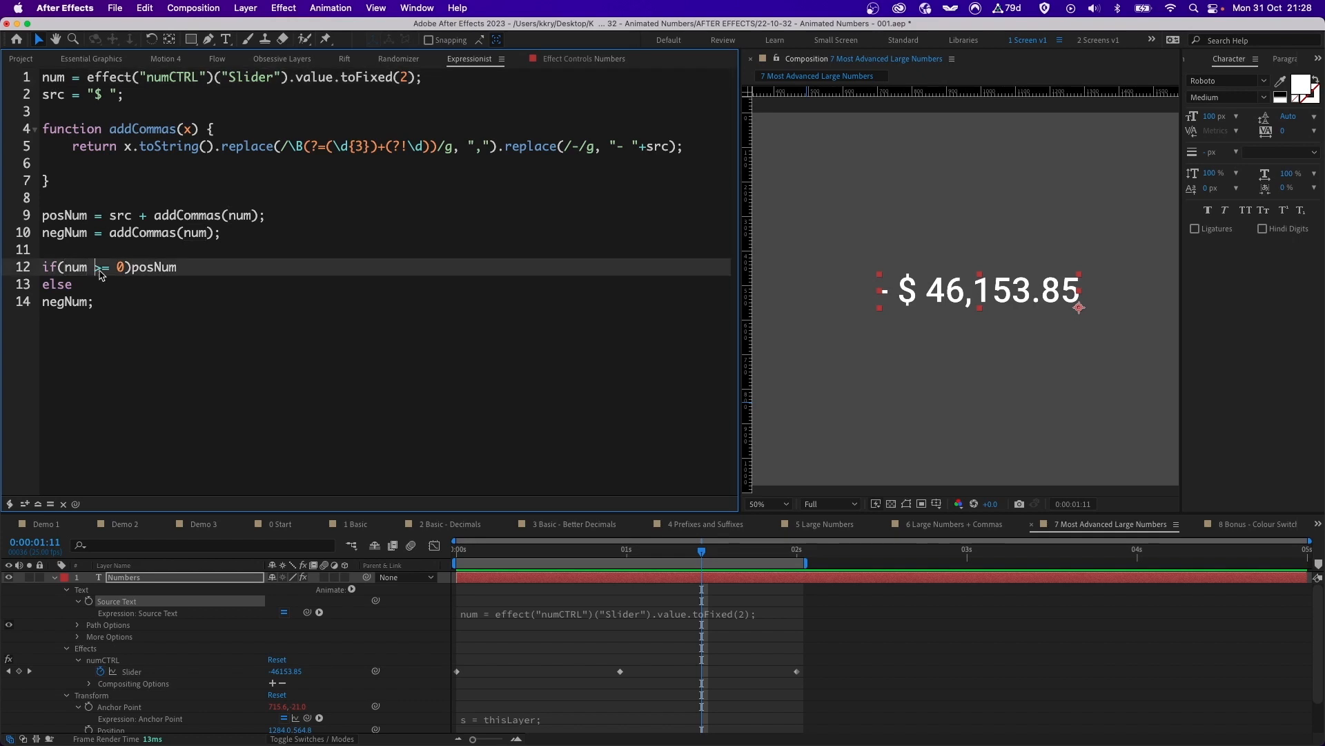
pyautogui.moveTo(162, 271)
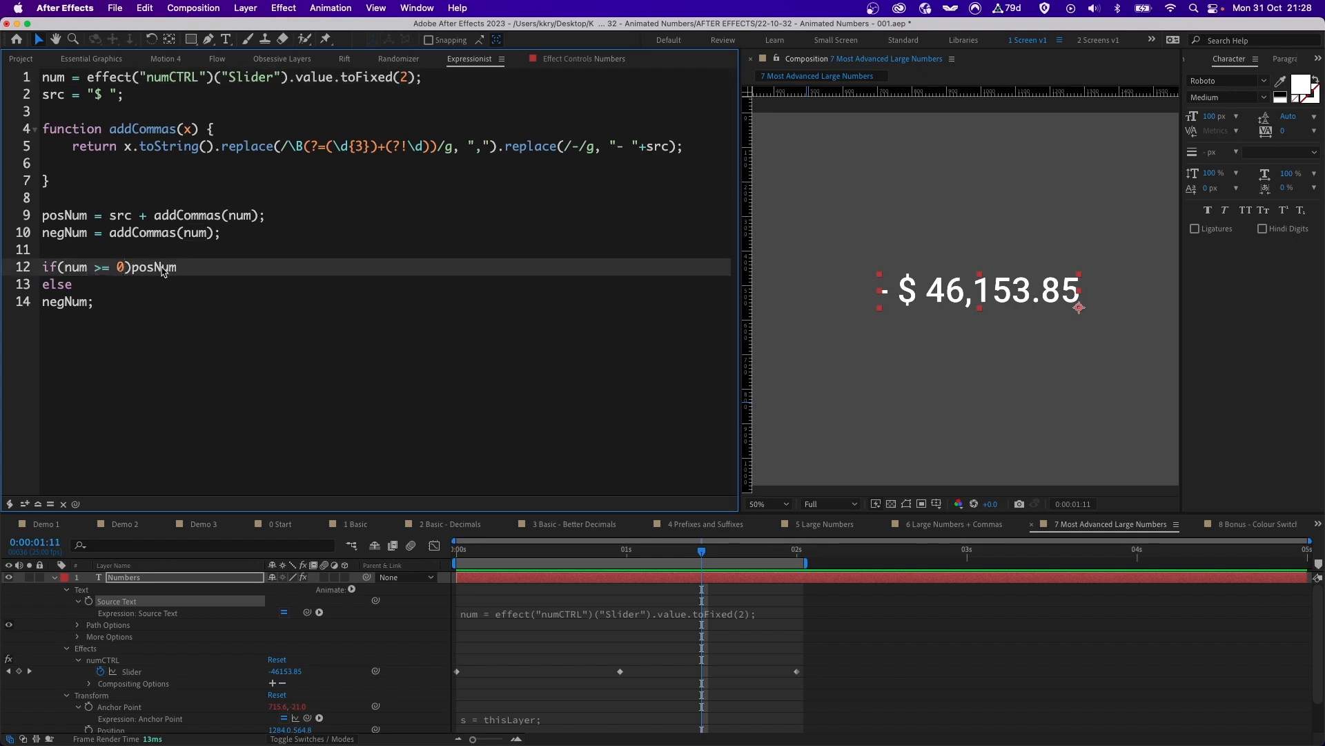
# Point out the posNum sign-check result, then switch to the 8 Bonus - Colour Switch comp showing 4558.82.
pyautogui.click(600, 549)
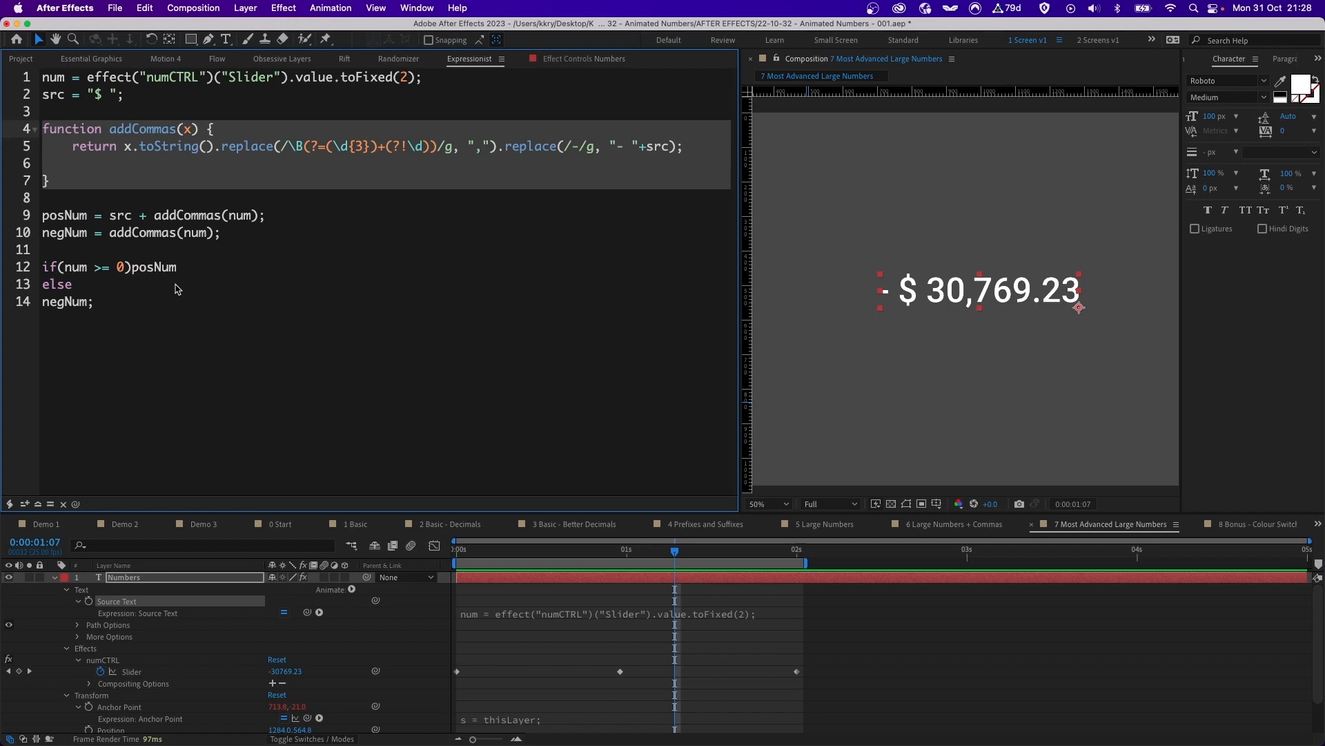
pyautogui.moveTo(373, 314)
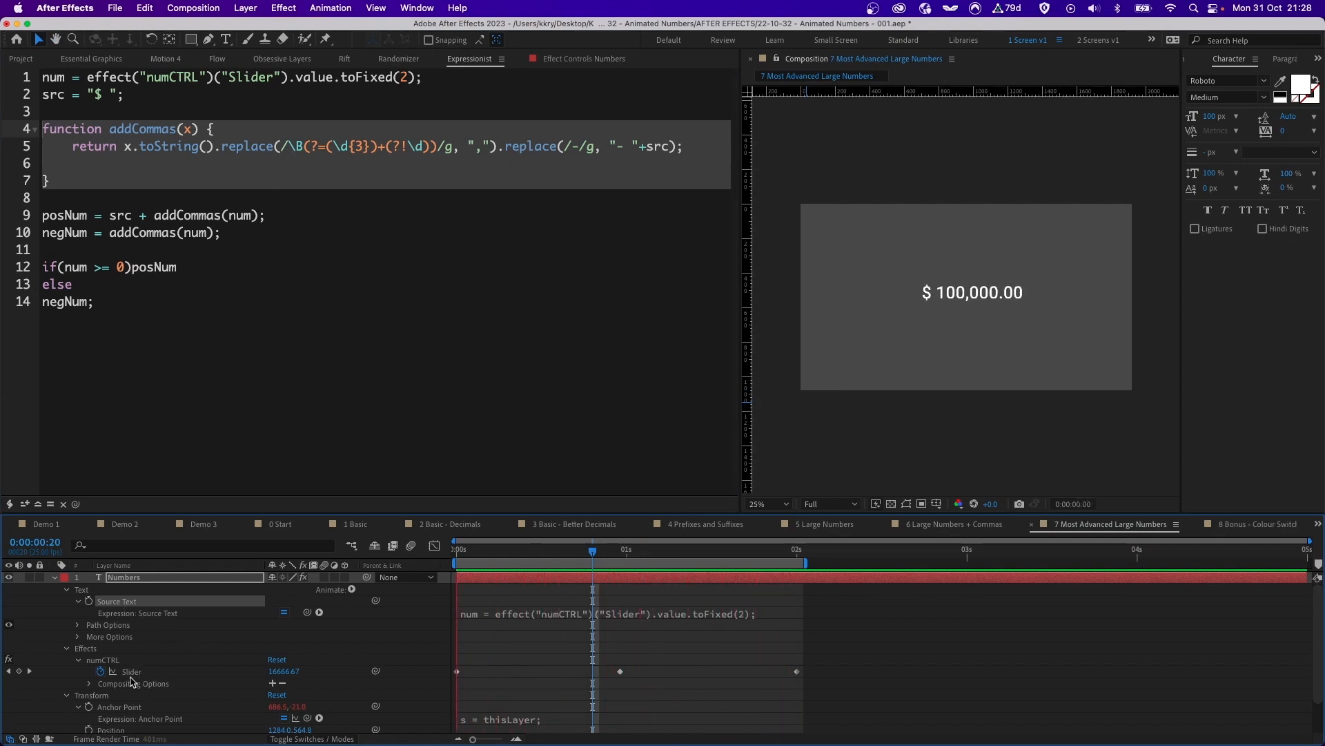
pyautogui.click(1247, 525)
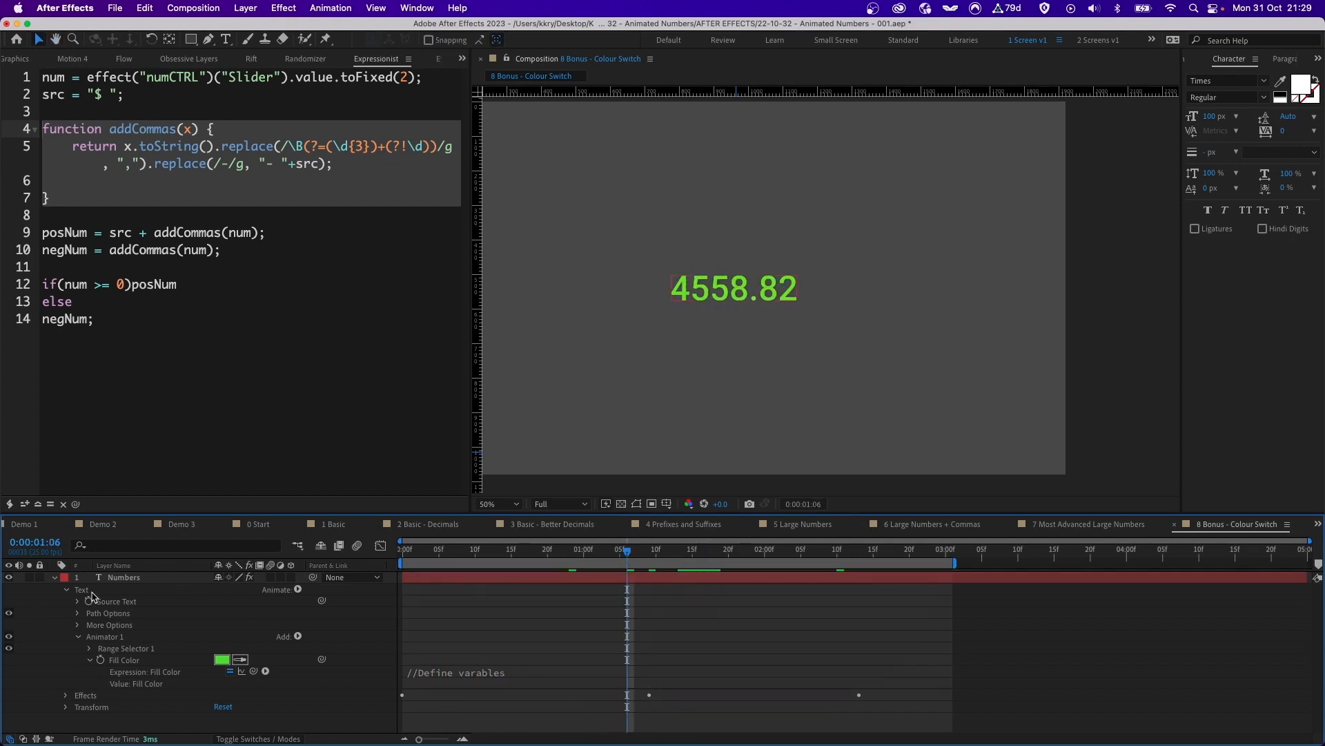
# Add a Fill Color > RGB text animator whose expression picks col1 or col2 by numCTRL's sign.
pyautogui.click(297, 635)
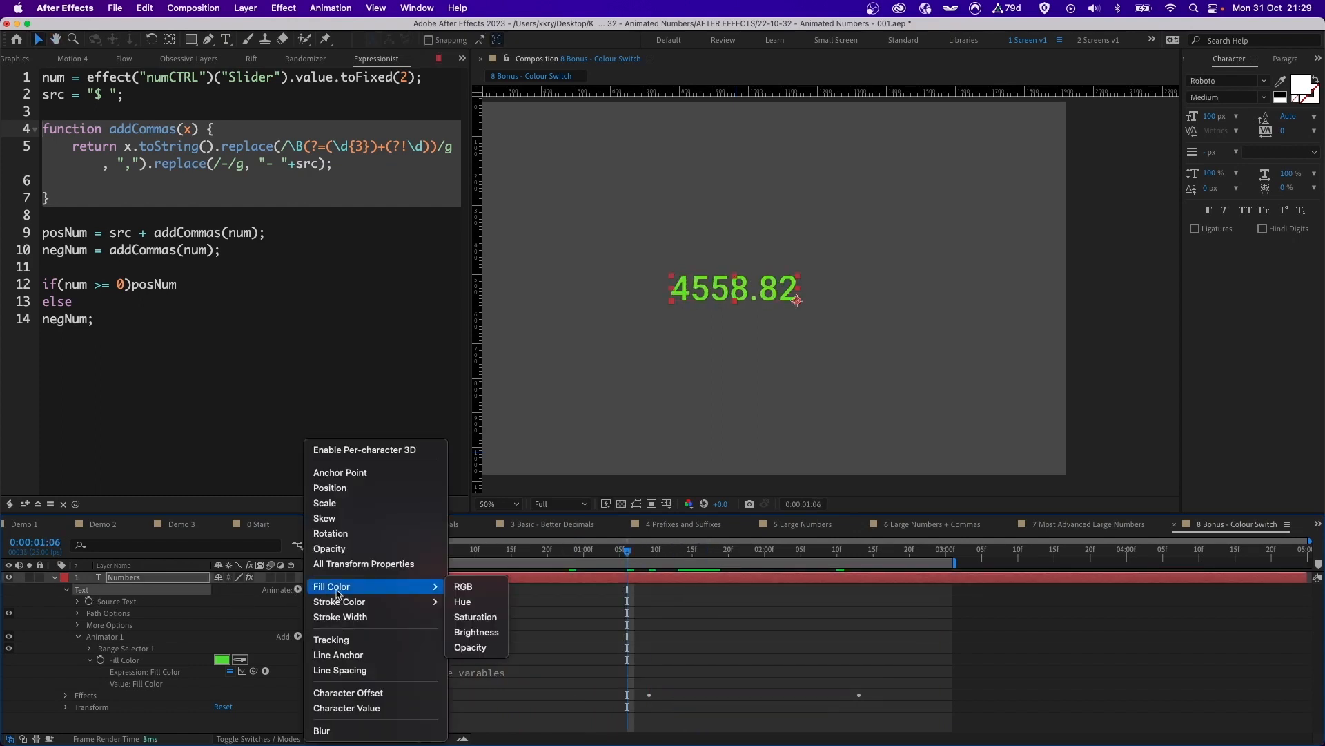
pyautogui.moveTo(464, 585)
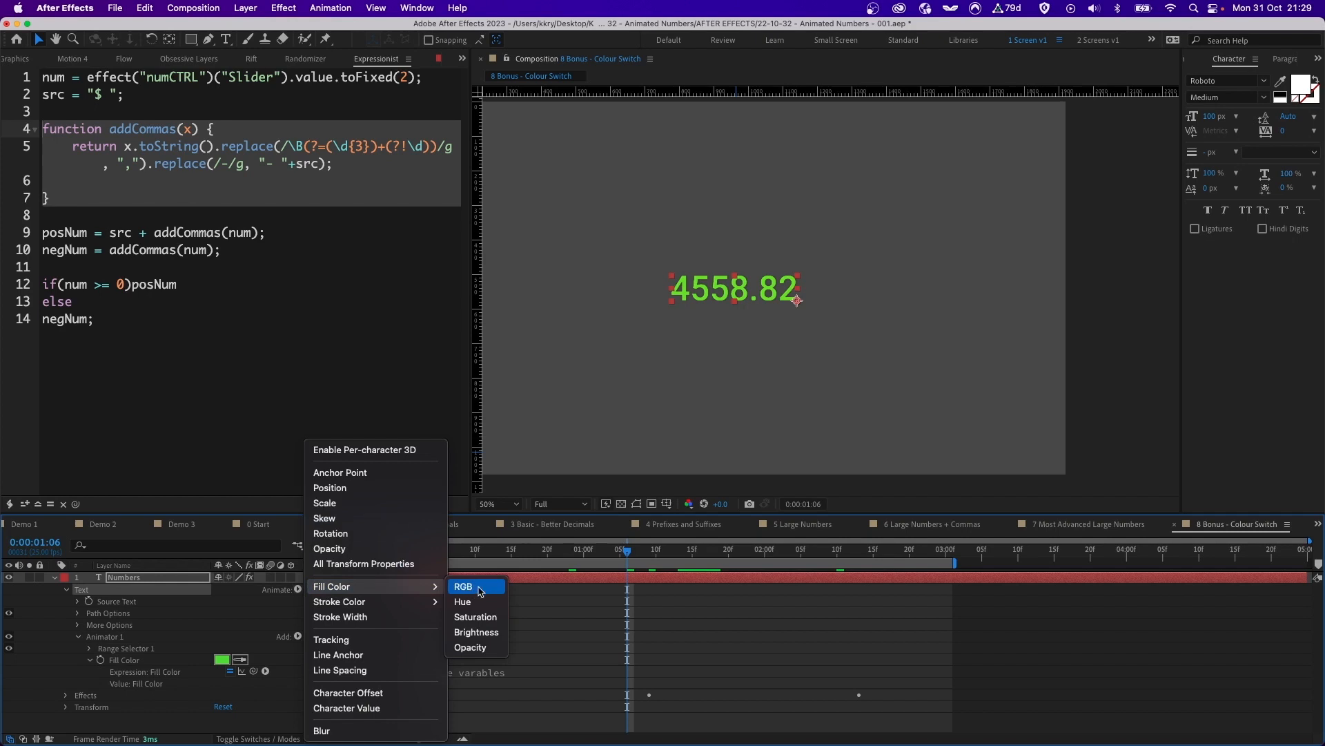
pyautogui.click(464, 585)
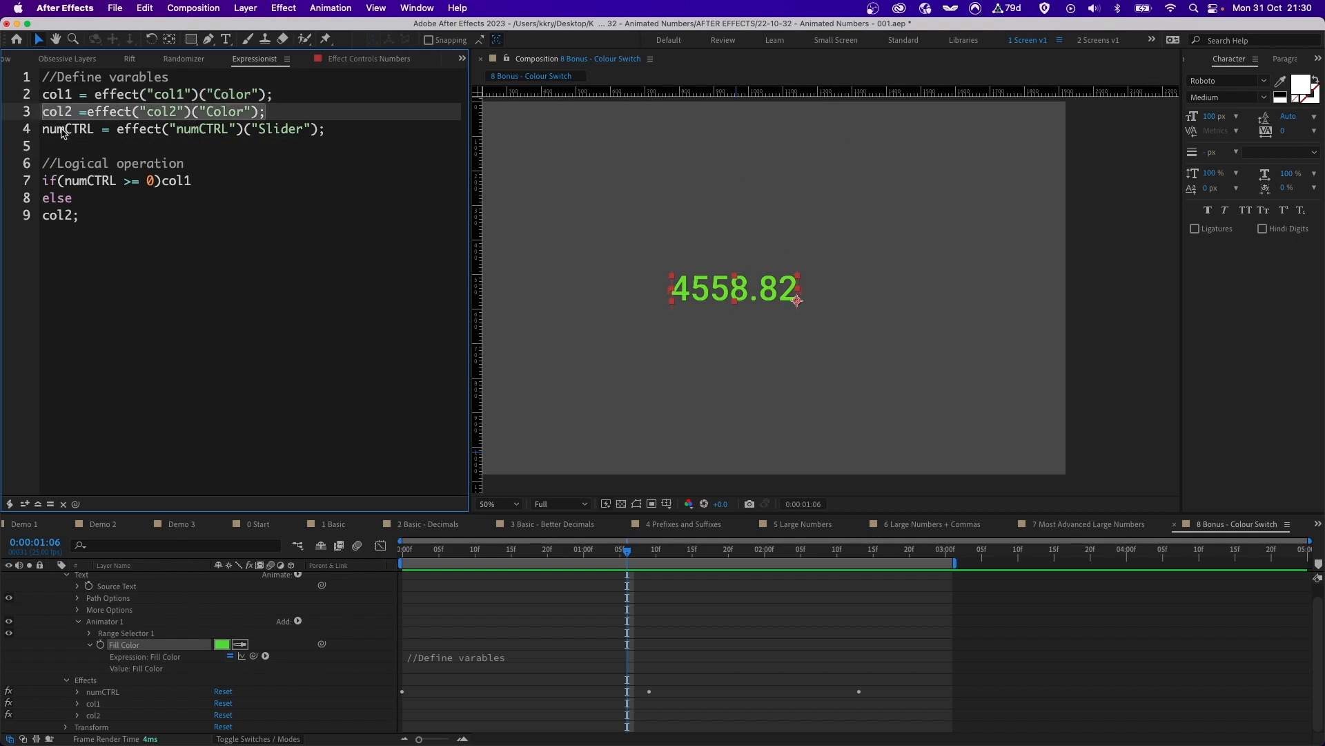
pyautogui.moveTo(624, 593)
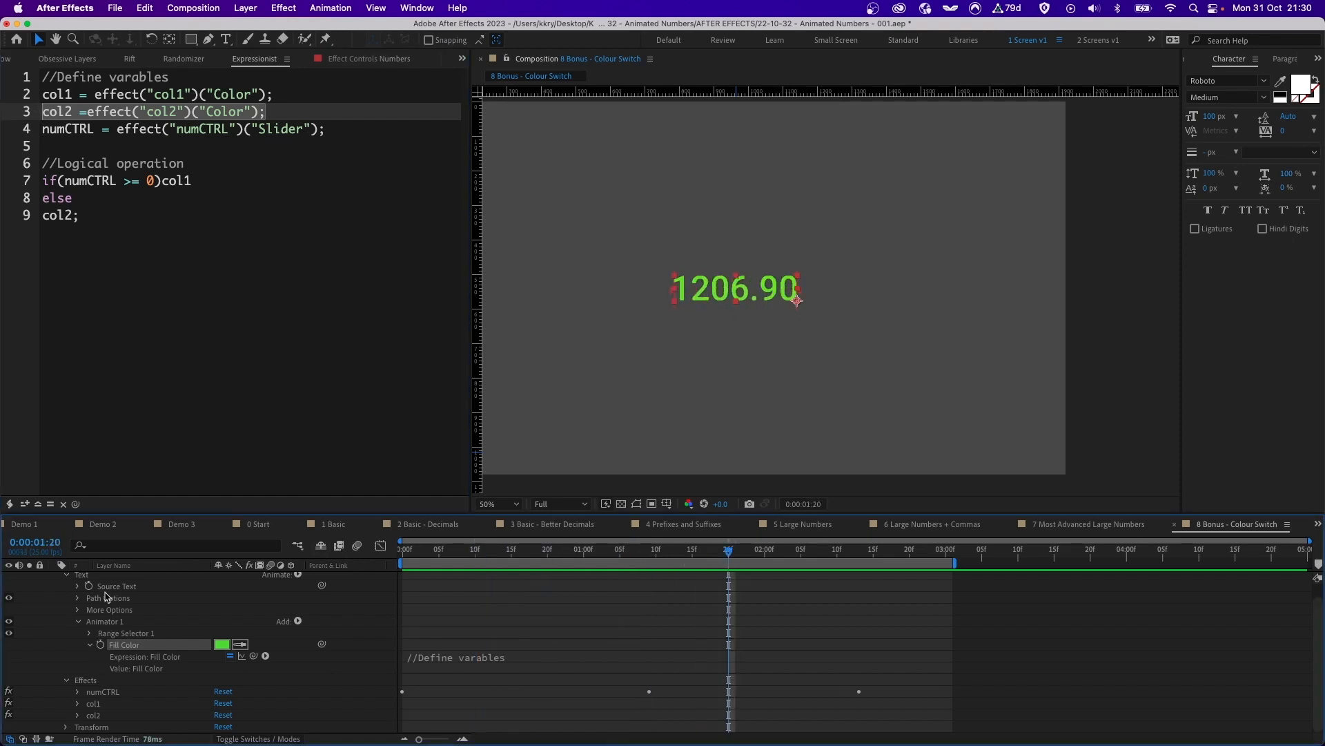
pyautogui.click(372, 58)
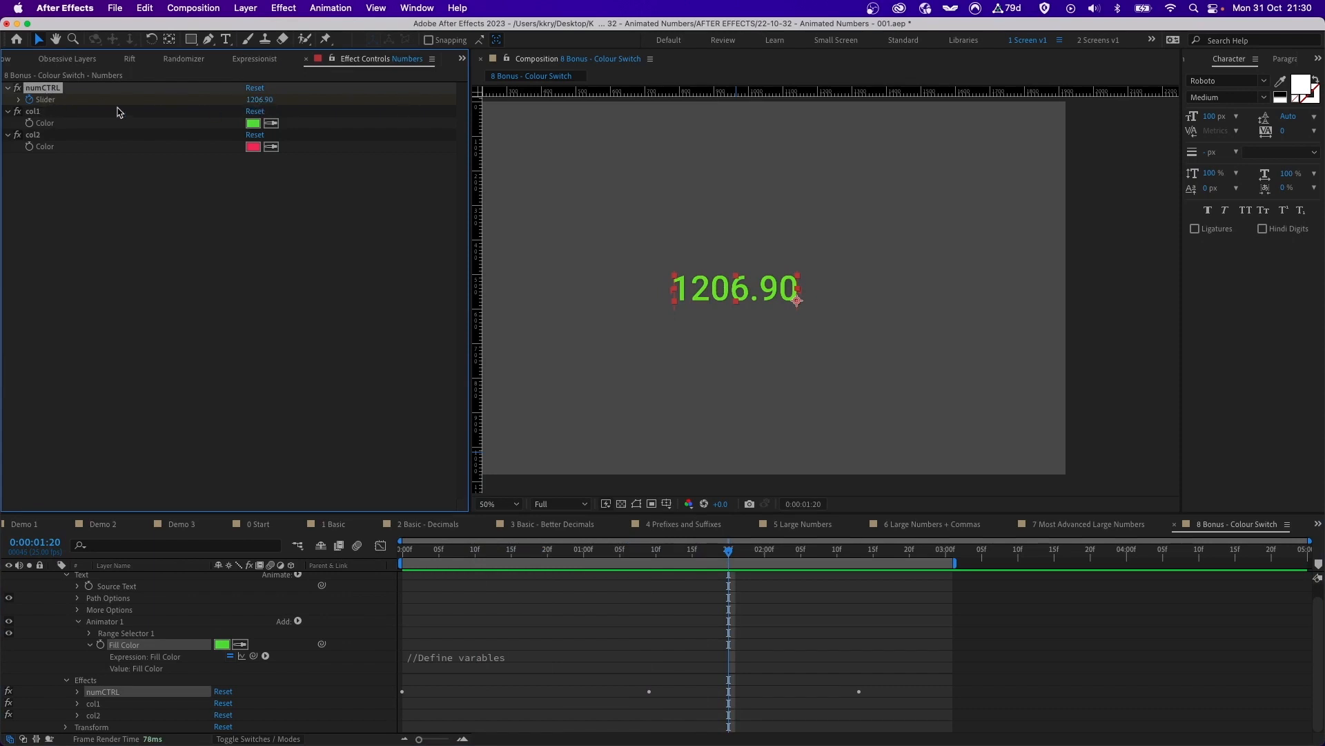
pyautogui.click(31, 135)
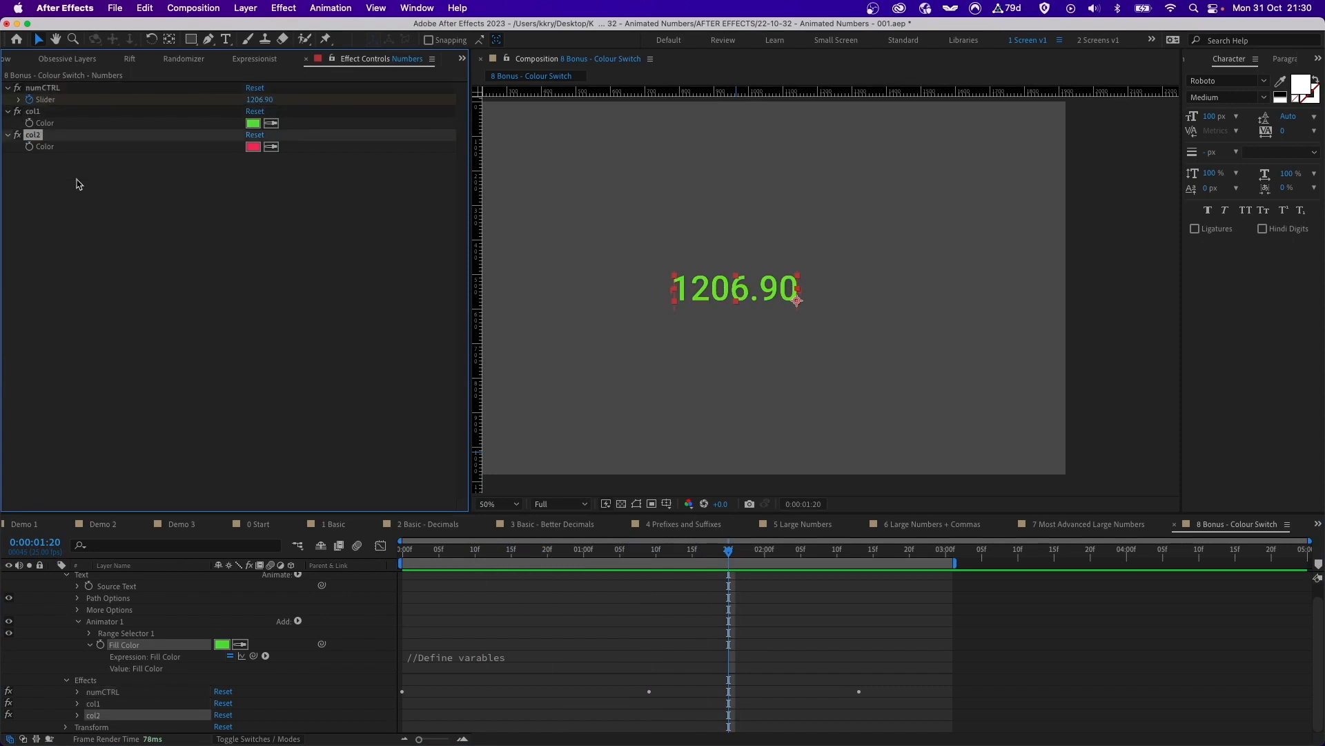
pyautogui.moveTo(83, 201)
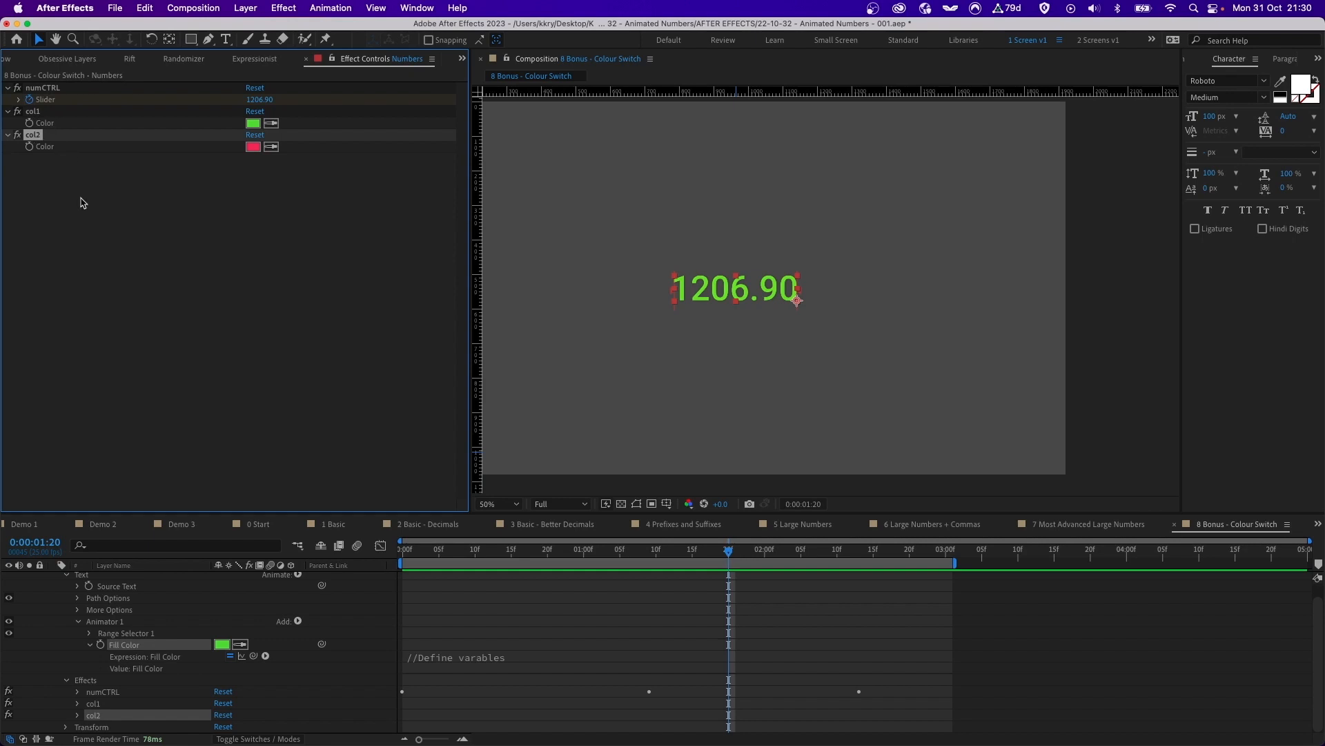
pyautogui.write('col')
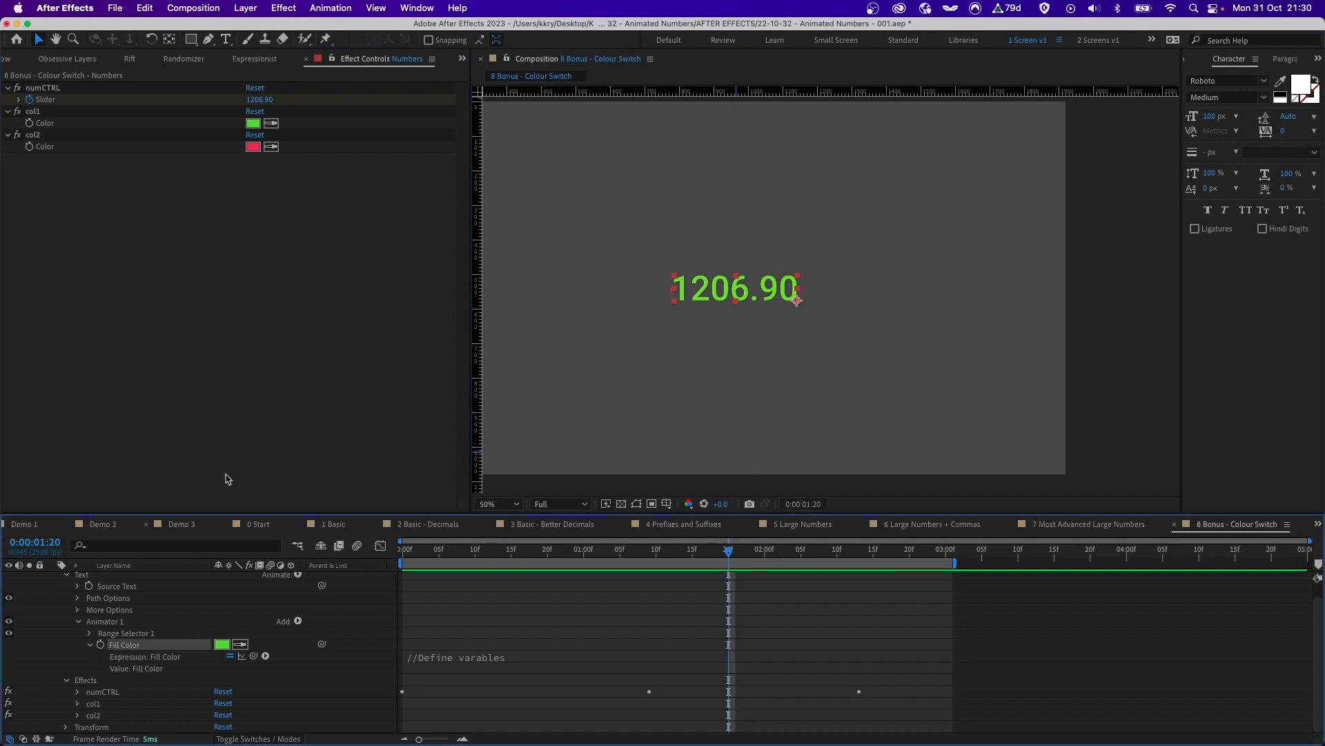
pyautogui.click(254, 58)
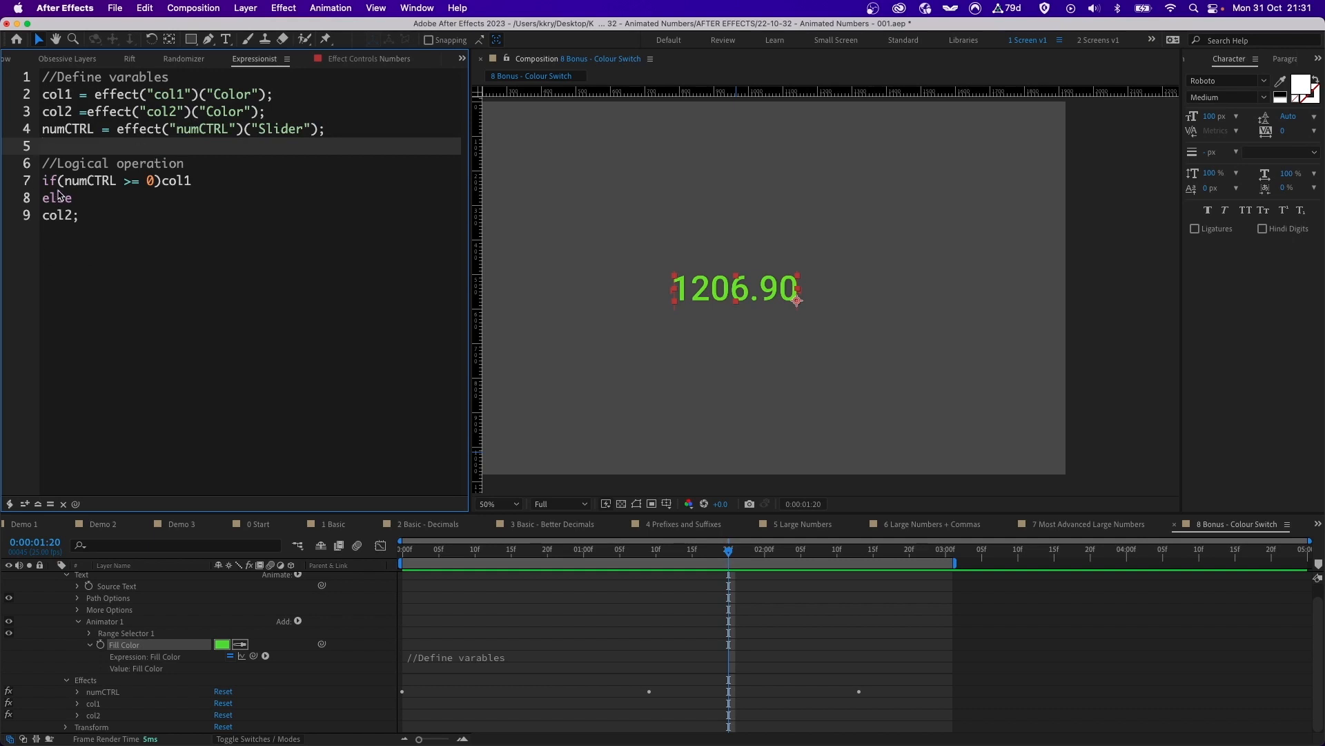
# Highlight col1/col2 in the expression and move to 0:00:02:02 where the counter reads -1206.90 in red.
pyautogui.doubleClick(82, 181)
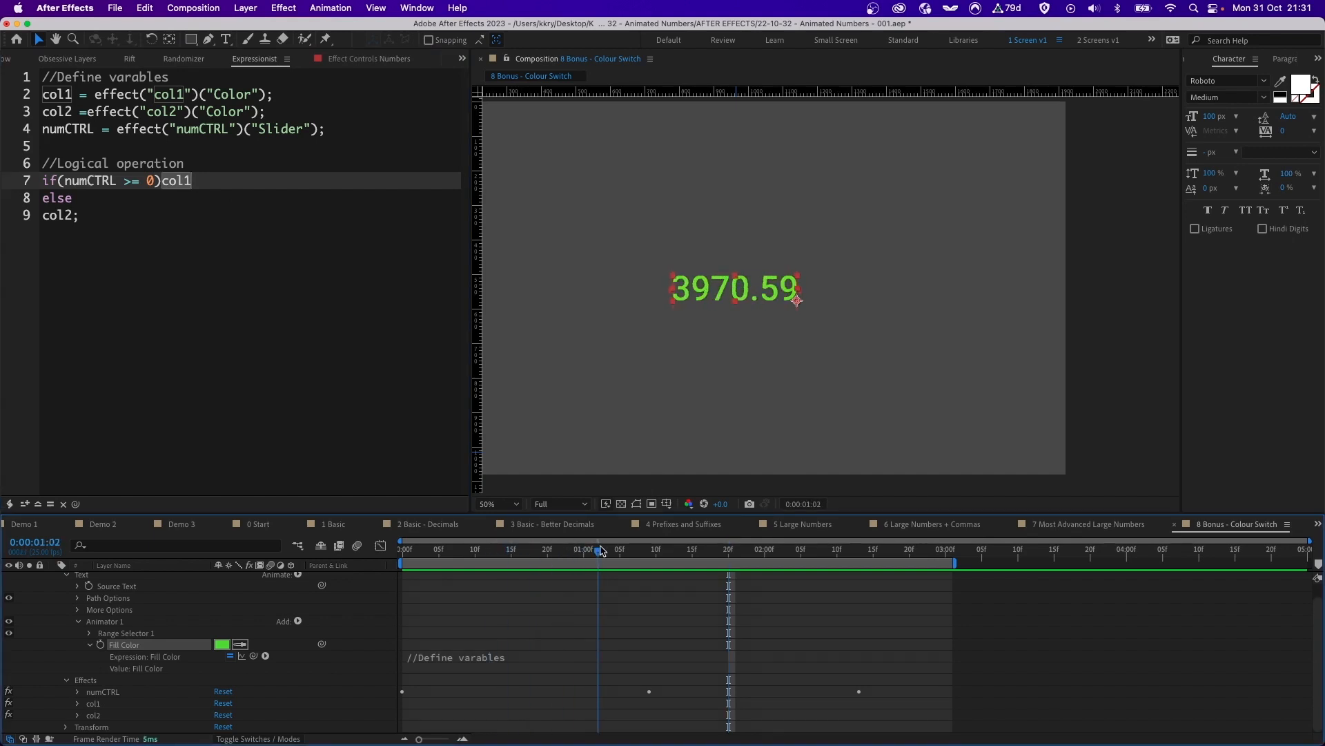
pyautogui.click(192, 181)
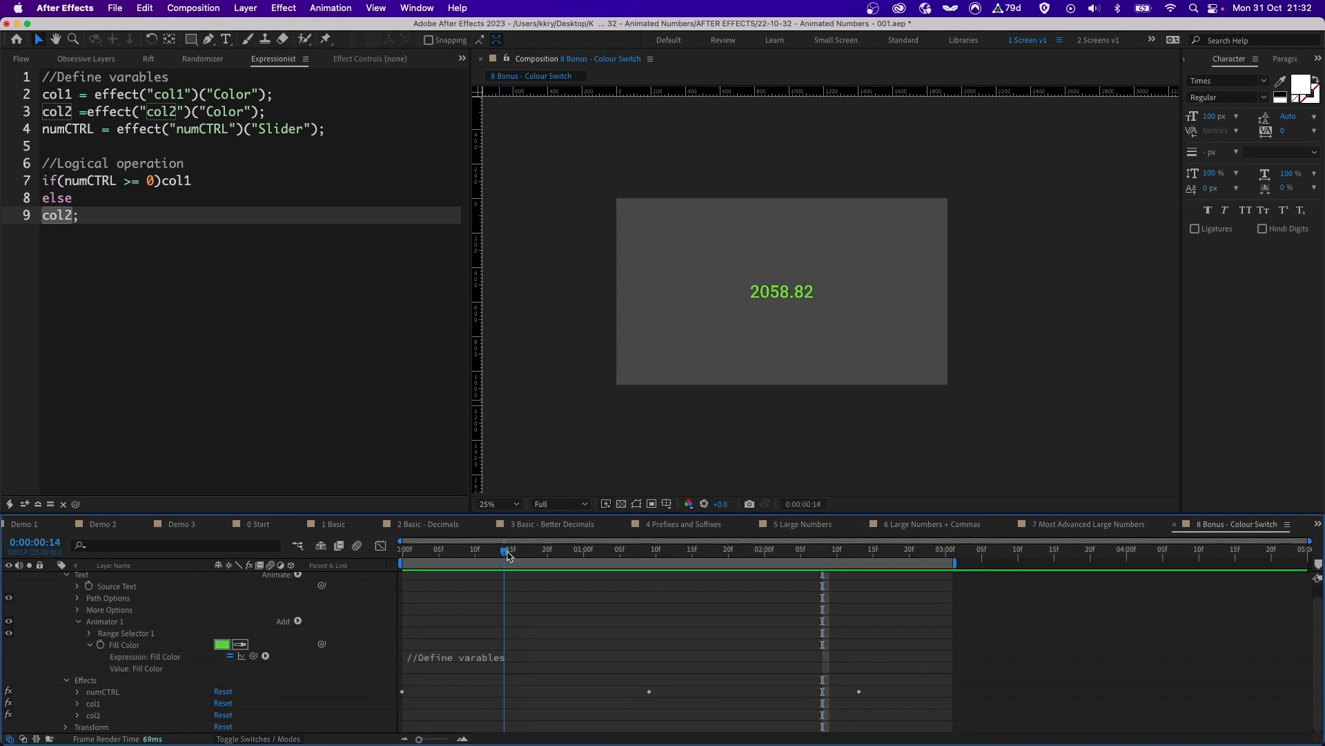
pyautogui.click(778, 549)
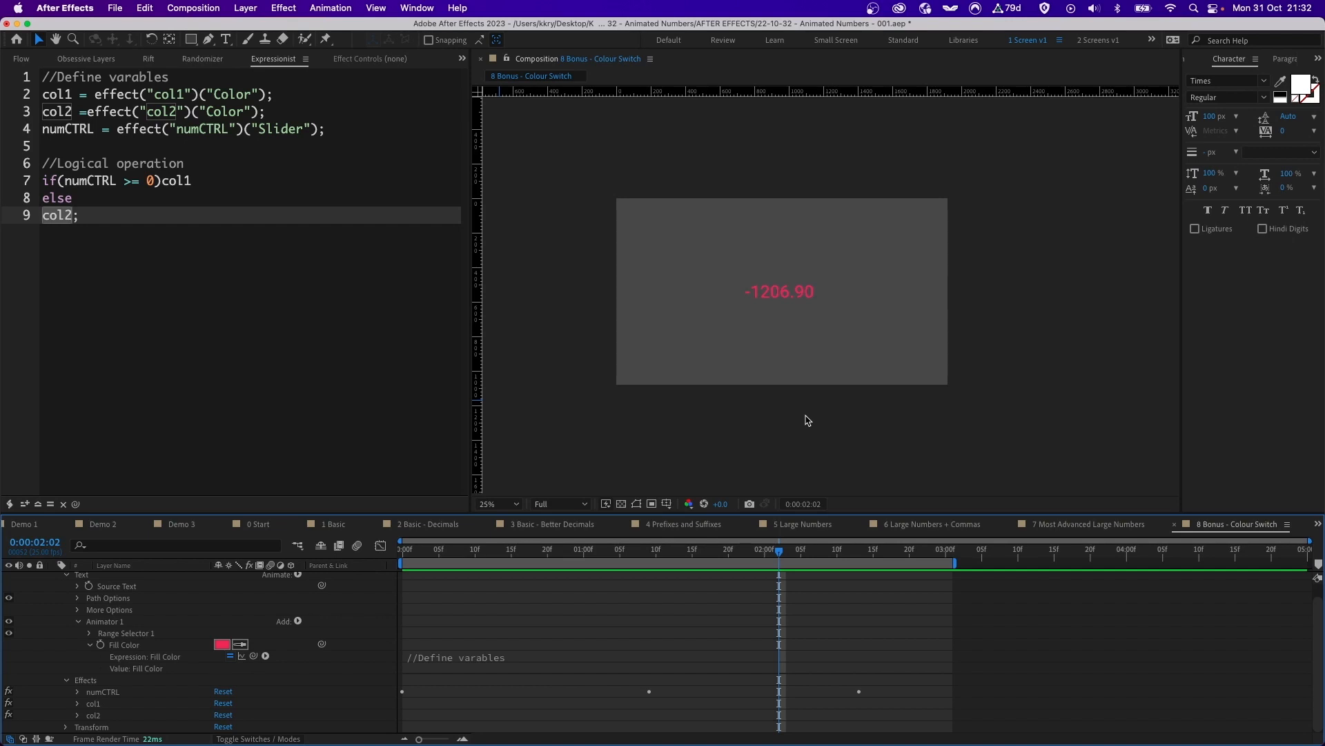
pyautogui.moveTo(917, 439)
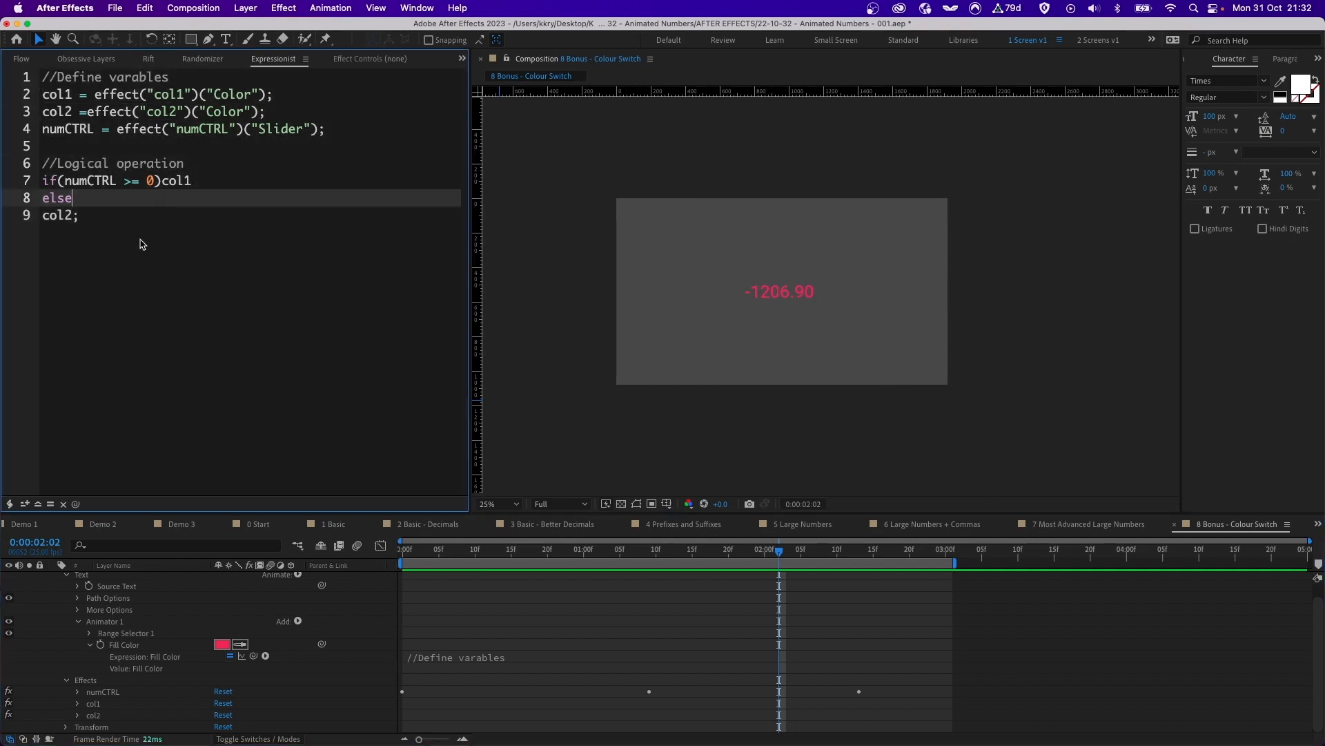
pyautogui.moveTo(811, 336)
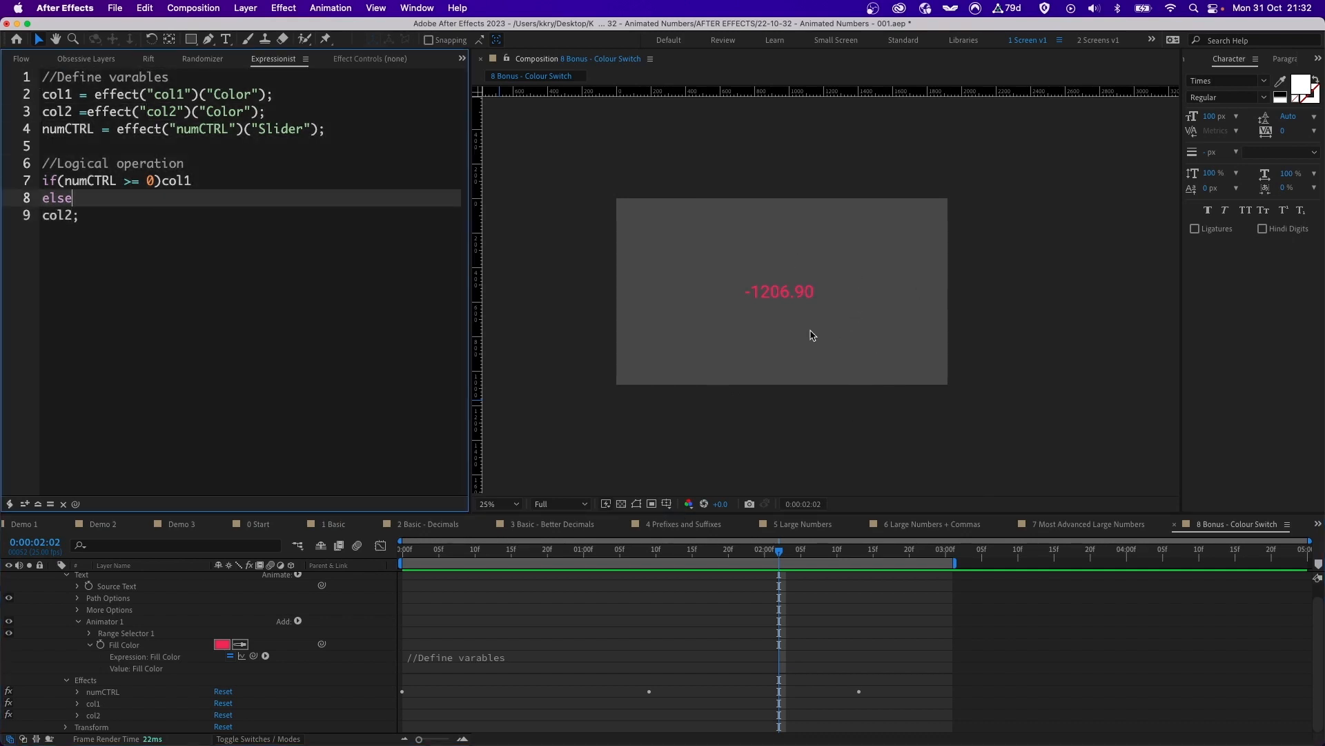